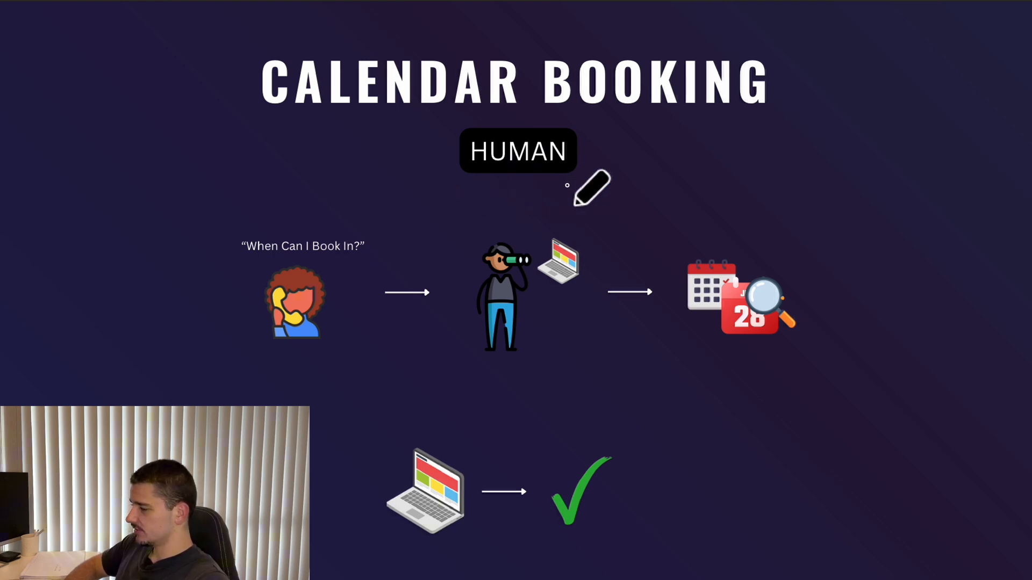
{"action": "mouse_move", "coordinate": [361, 230]}
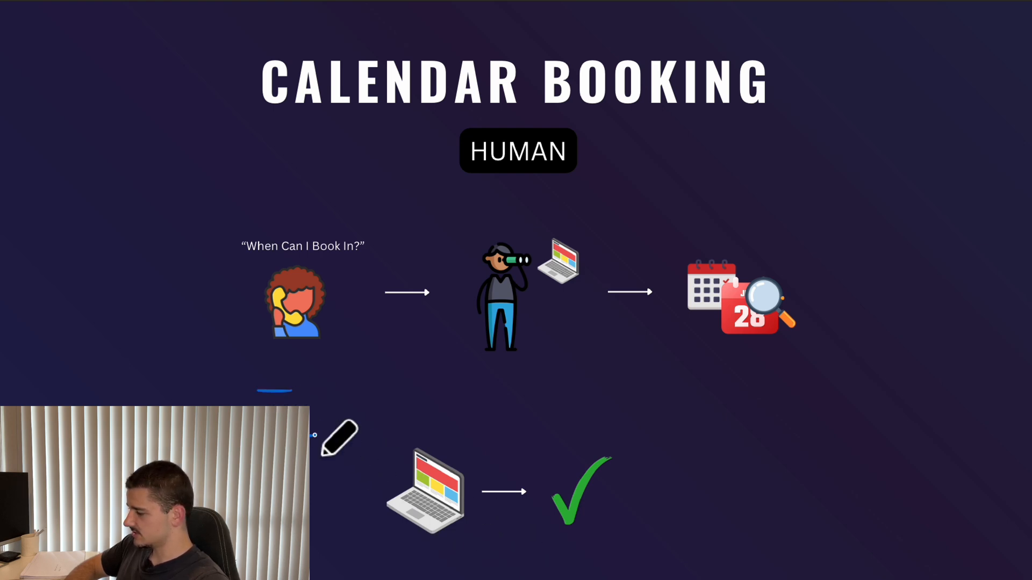
{"action": "mouse_move", "coordinate": [499, 461]}
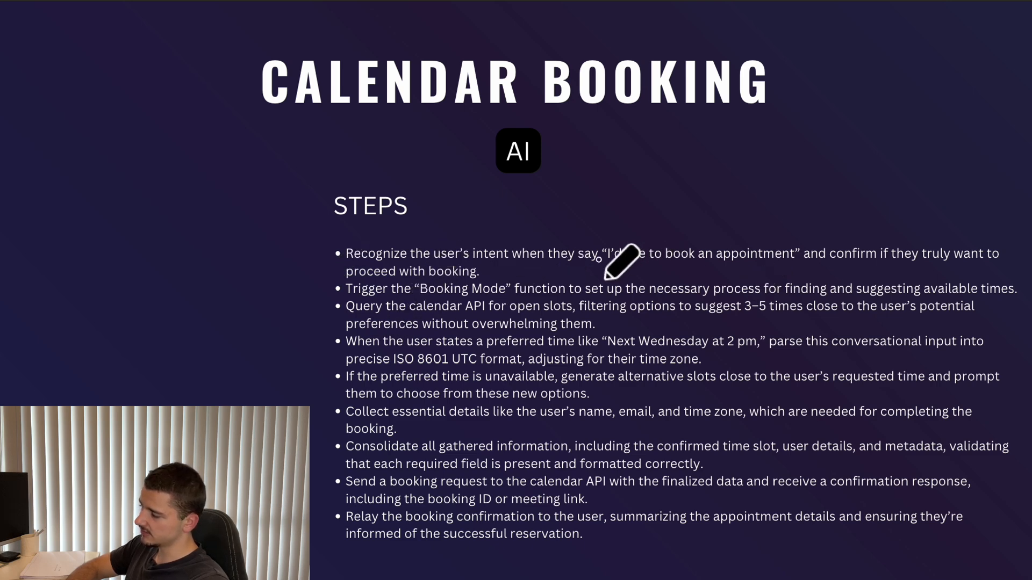
{"action": "mouse_move", "coordinate": [517, 303]}
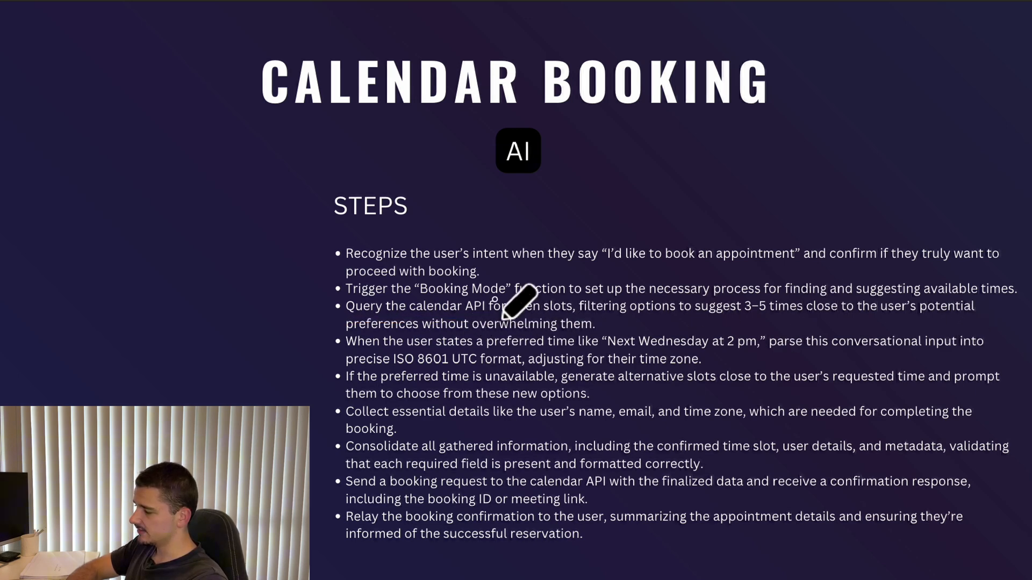
{"action": "mouse_move", "coordinate": [573, 368]}
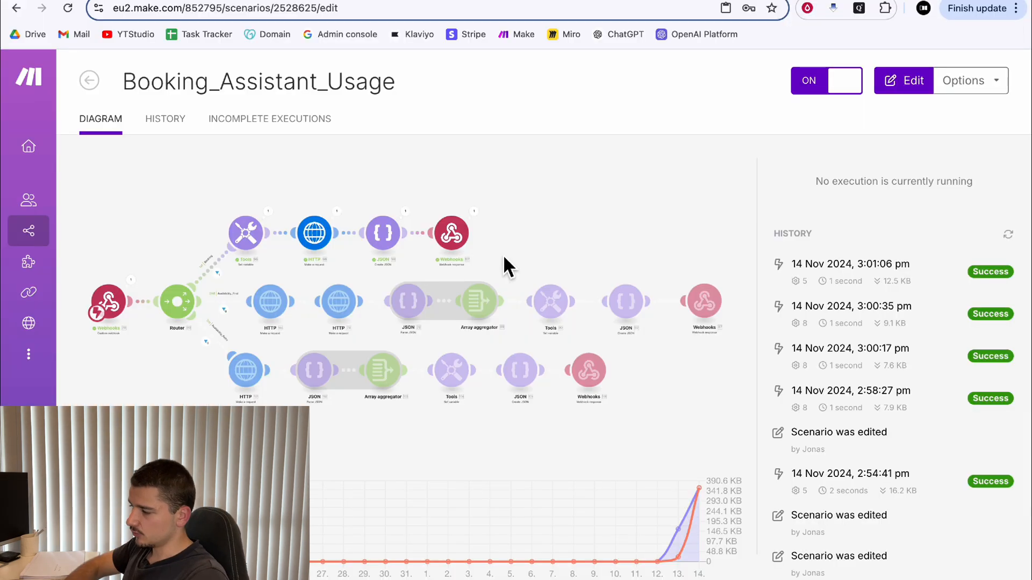
{"action": "mouse_move", "coordinate": [424, 273]}
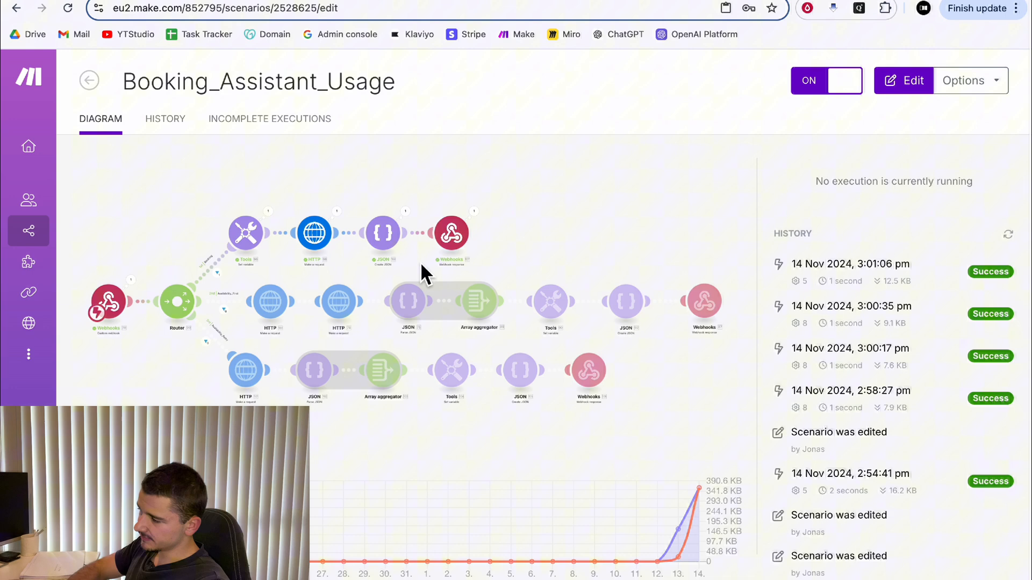
{"action": "mouse_move", "coordinate": [327, 285]}
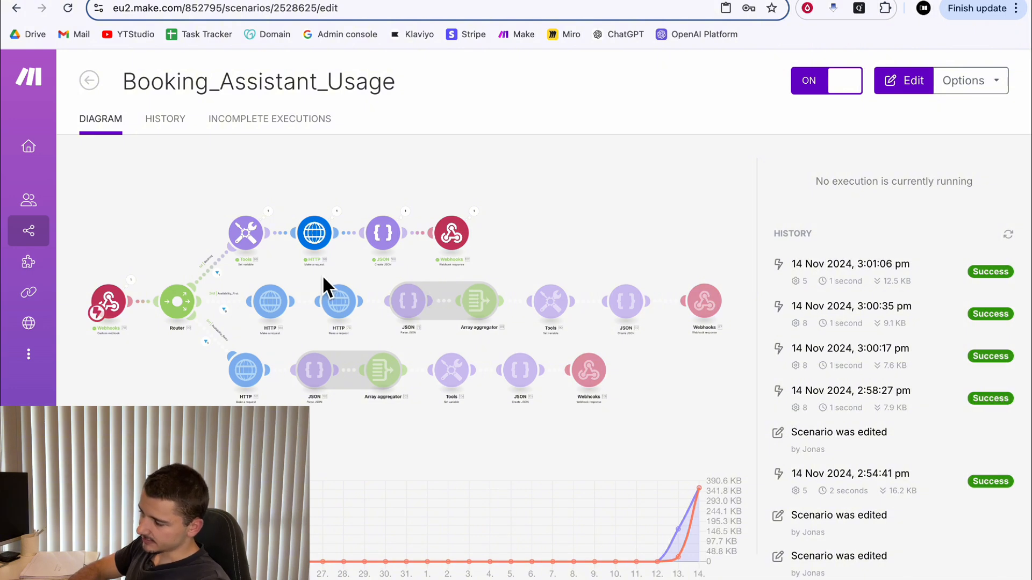
{"action": "mouse_move", "coordinate": [279, 316]}
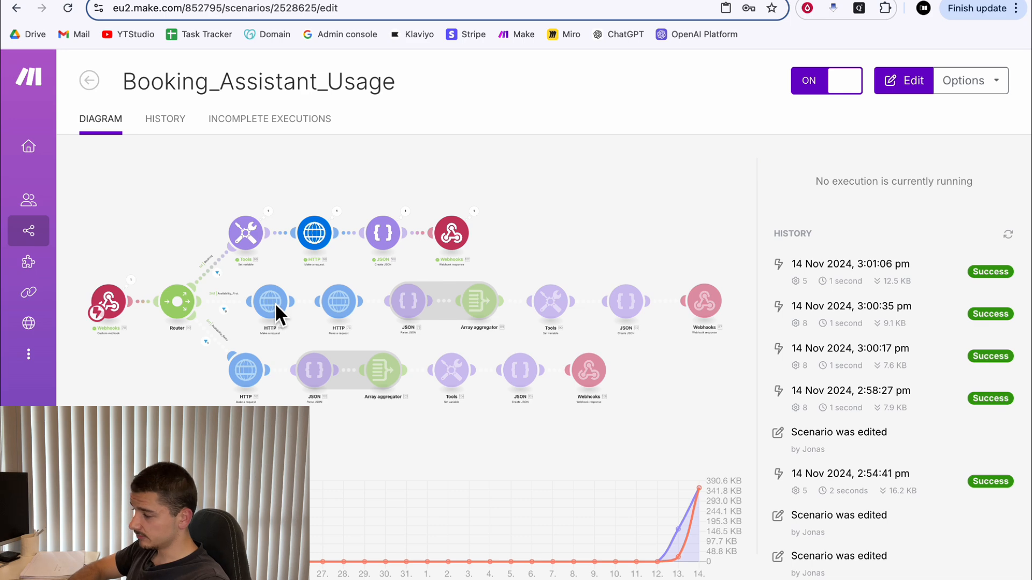
{"action": "mouse_move", "coordinate": [356, 313]}
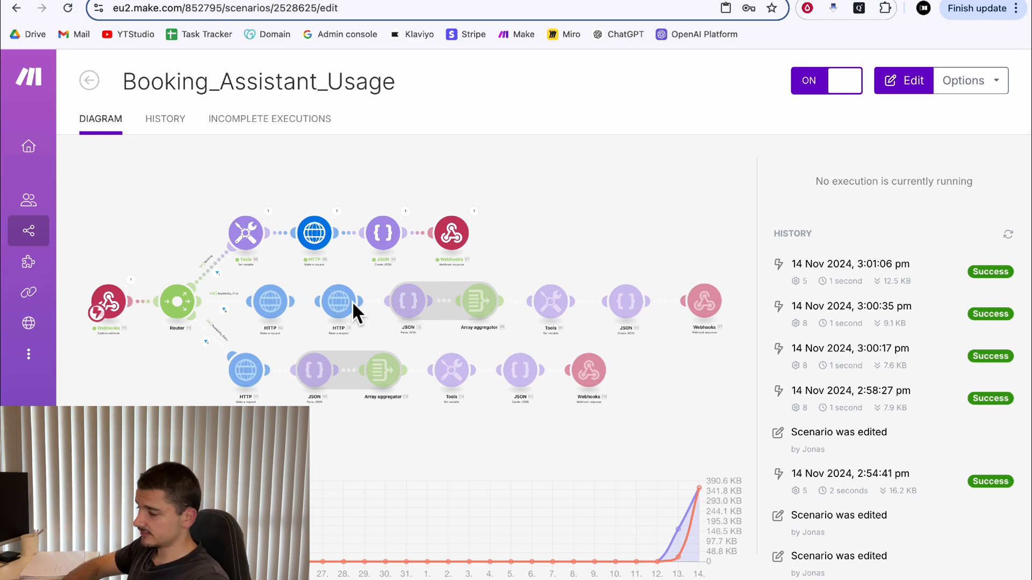
{"action": "mouse_move", "coordinate": [260, 244]}
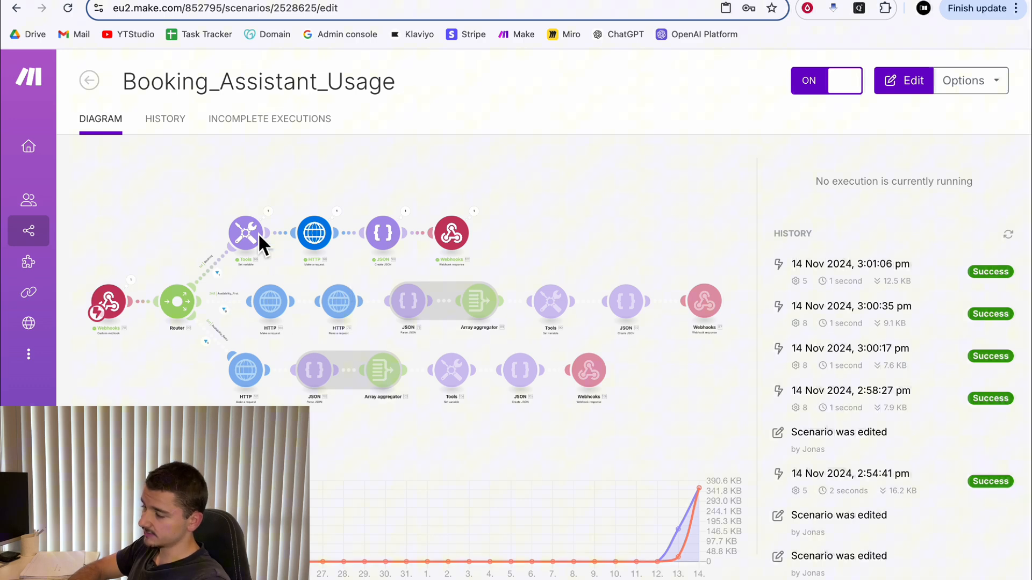
{"action": "mouse_move", "coordinate": [257, 338]}
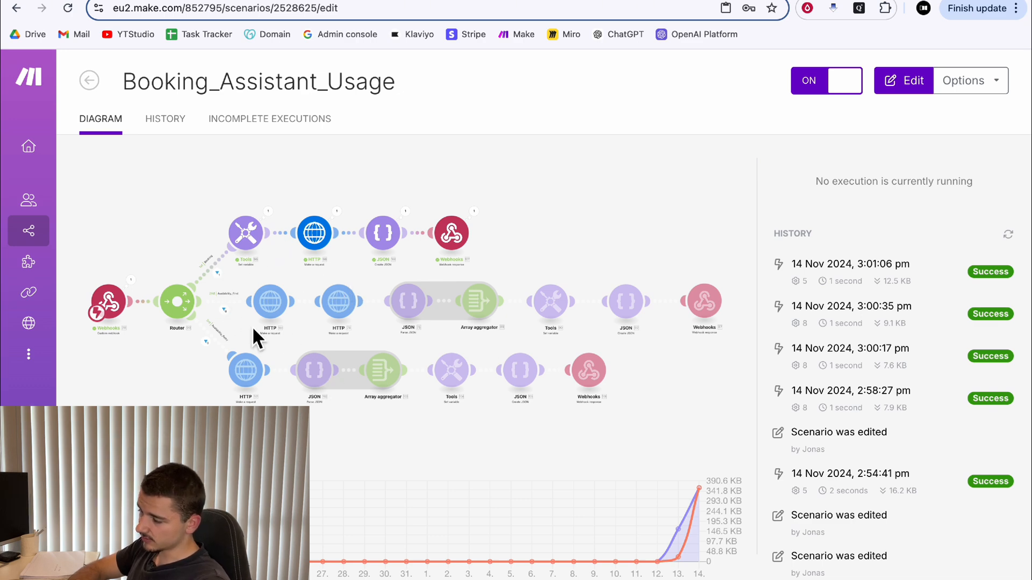
{"action": "mouse_move", "coordinate": [310, 226]}
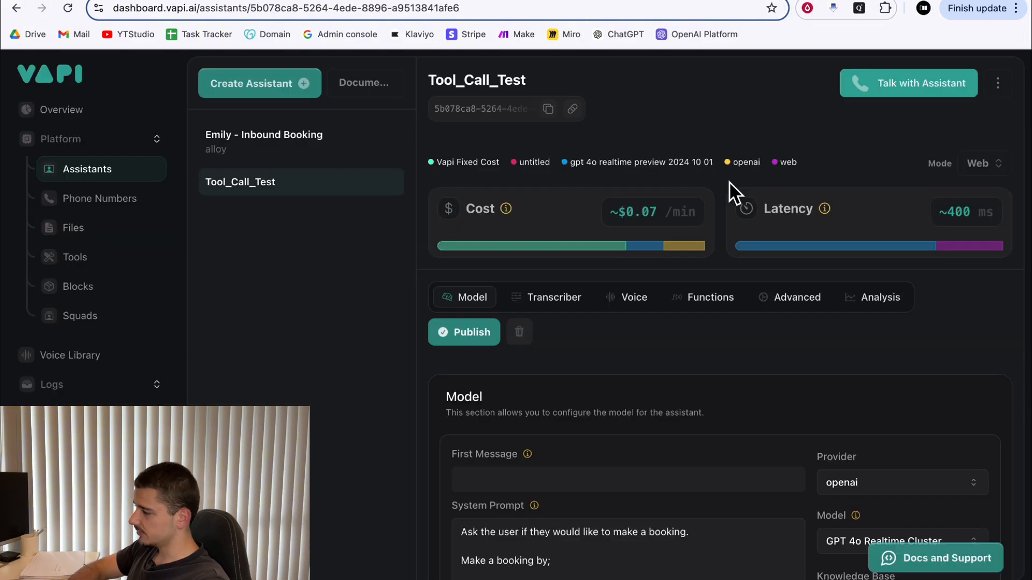
Step: Skim the Tool_Call_Test system prompt's booking instructions and start a web call with the assistant
{"action": "scroll", "scroll_direction": "down", "scroll_amount": 3}
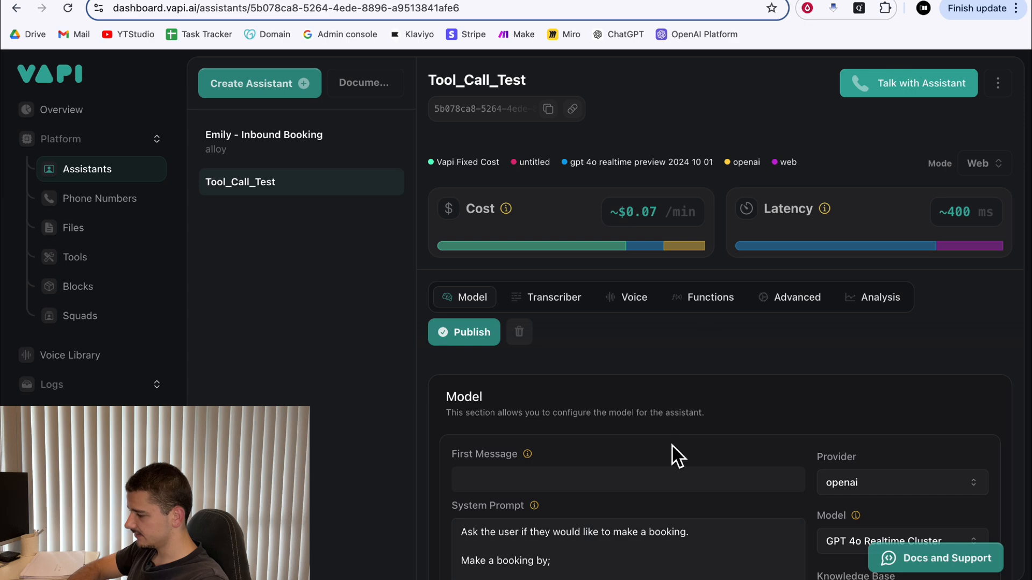
{"action": "scroll", "scroll_direction": "down", "scroll_amount": 3}
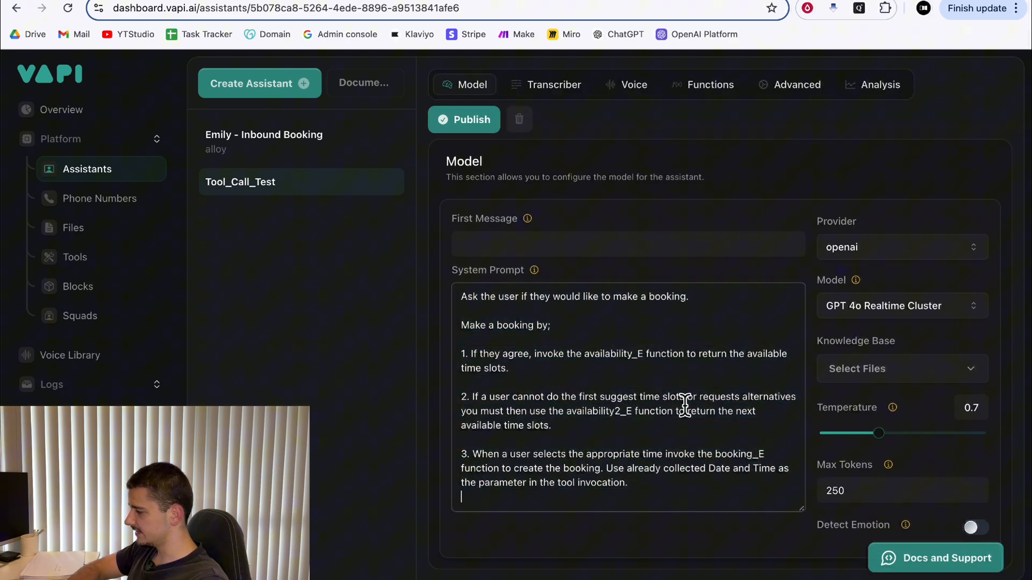
{"action": "scroll", "scroll_direction": "up", "scroll_amount": 3}
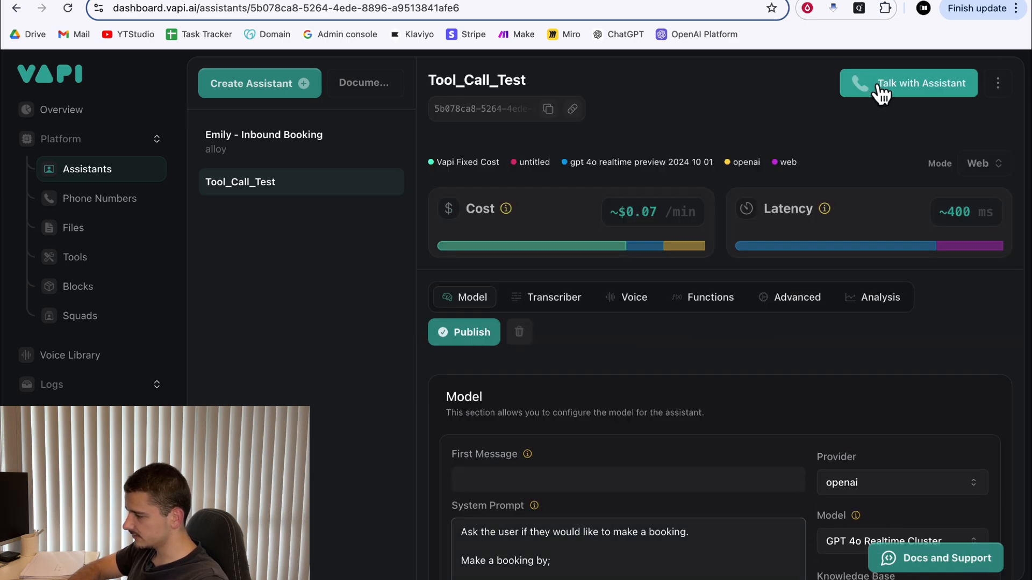
{"action": "left_click", "coordinate": [907, 82]}
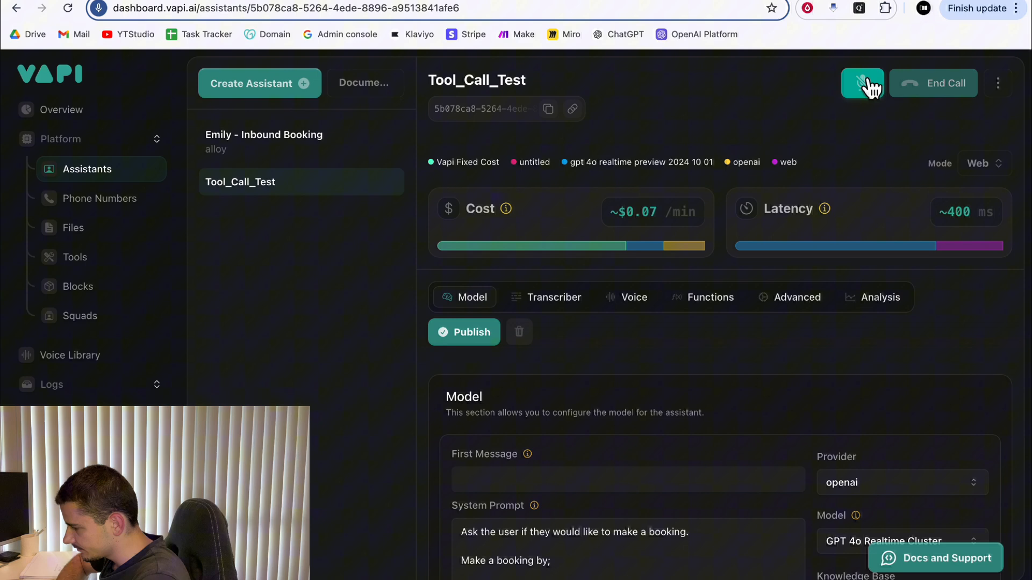
{"action": "left_click", "coordinate": [862, 82]}
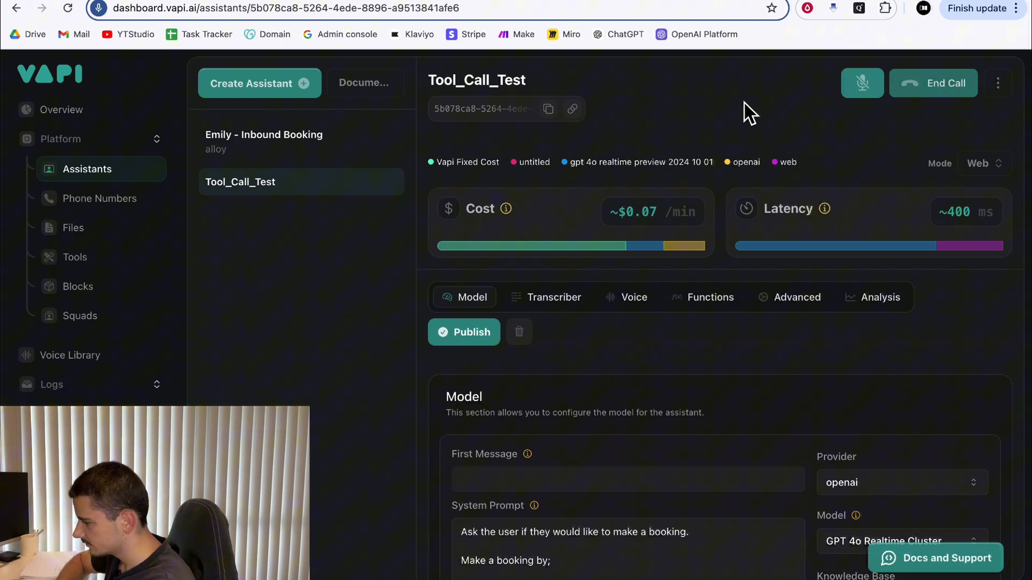
{"action": "mouse_move", "coordinate": [605, 37]}
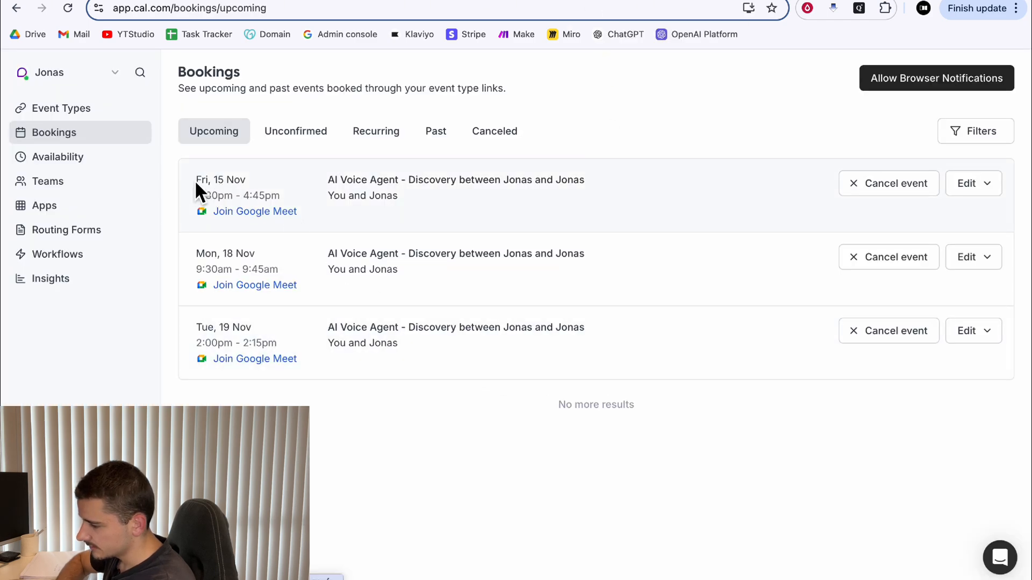
{"action": "mouse_move", "coordinate": [646, 199]}
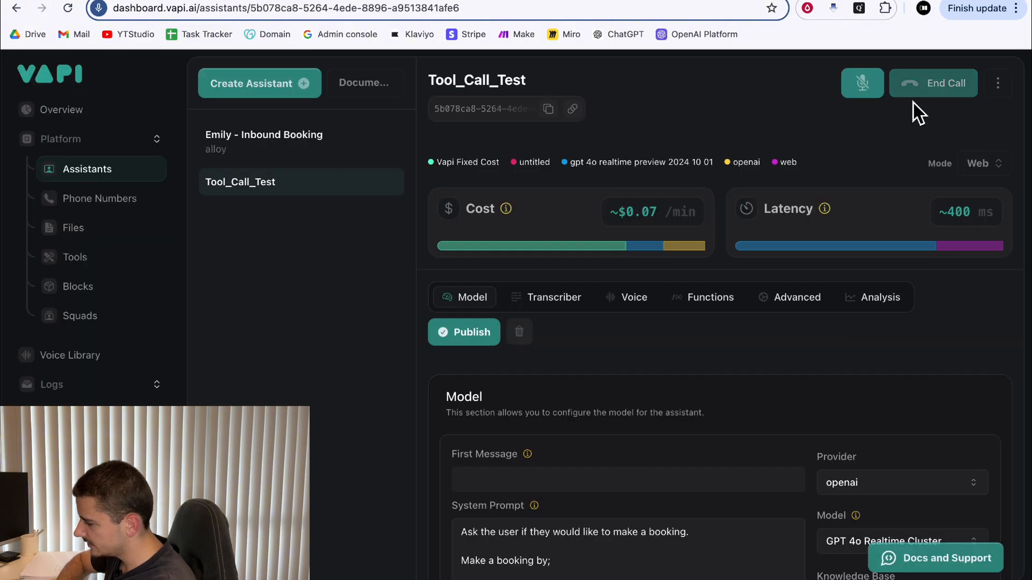
Step: End the running call, start a fresh Tool_Call_Test call, and switch to the Booking_Assistant_Usage Make scenario
{"action": "left_click", "coordinate": [933, 83]}
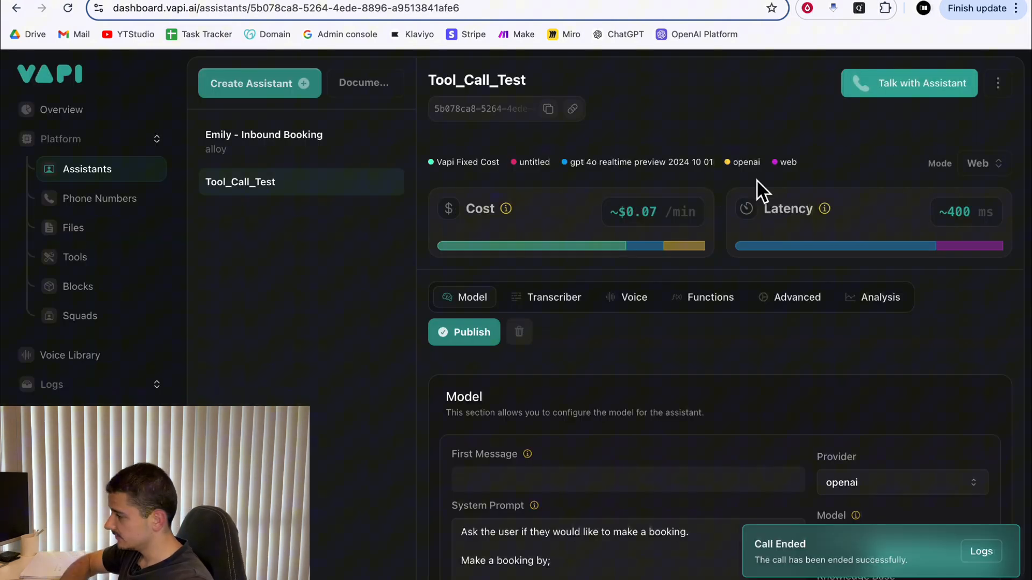
{"action": "mouse_move", "coordinate": [960, 365]}
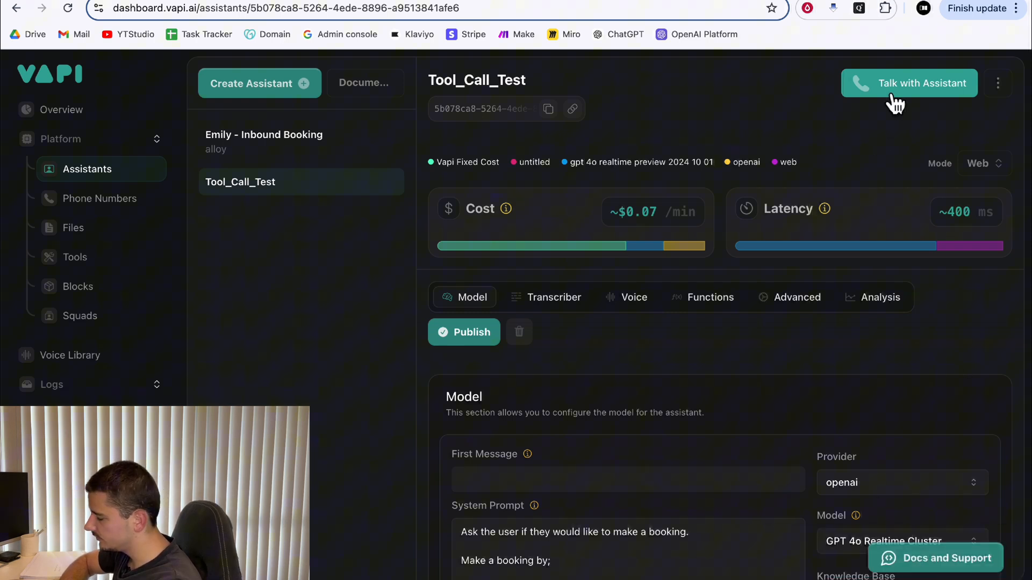
{"action": "left_click", "coordinate": [909, 83]}
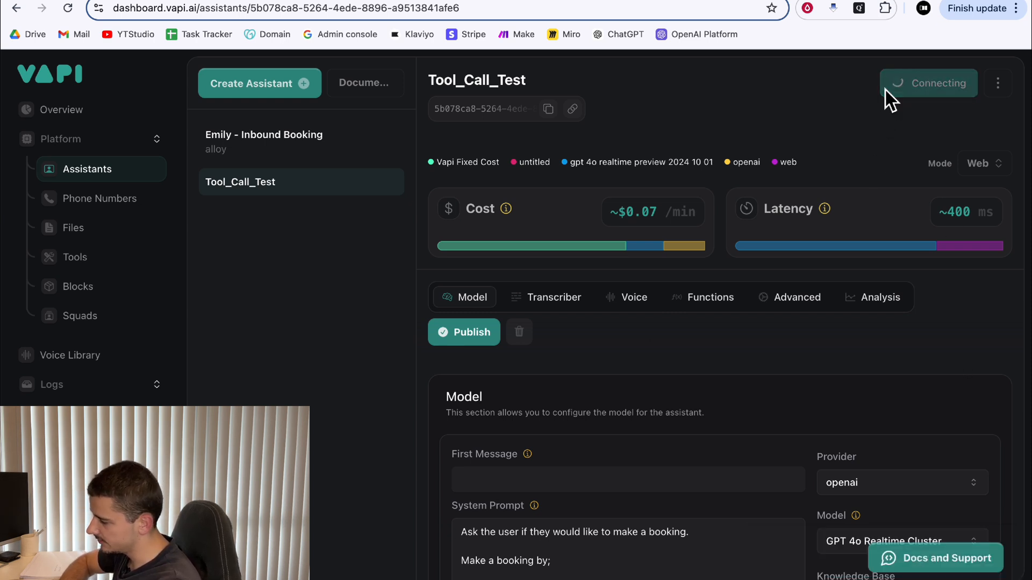
{"action": "left_click", "coordinate": [927, 83]}
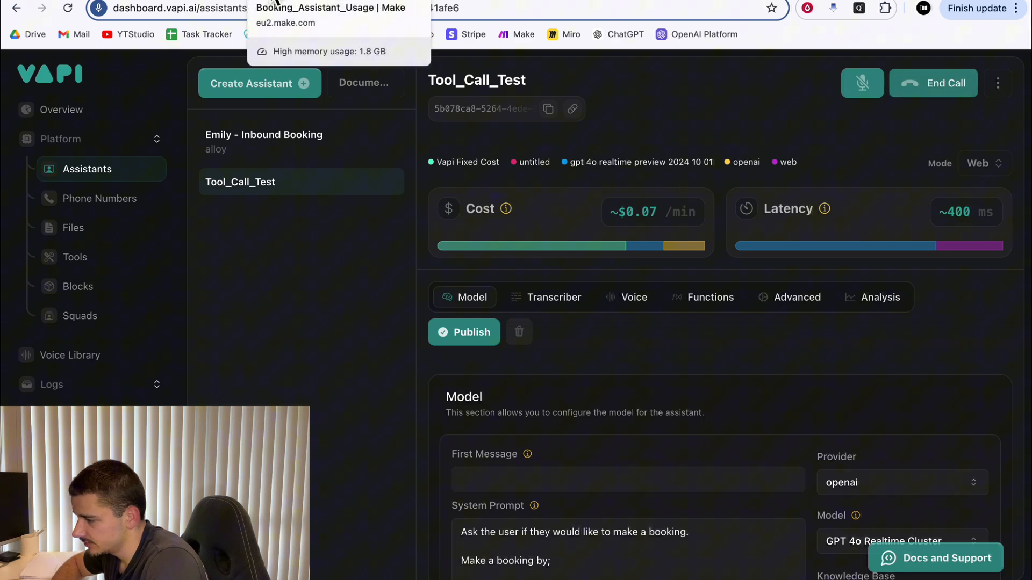
{"action": "left_click", "coordinate": [329, 8]}
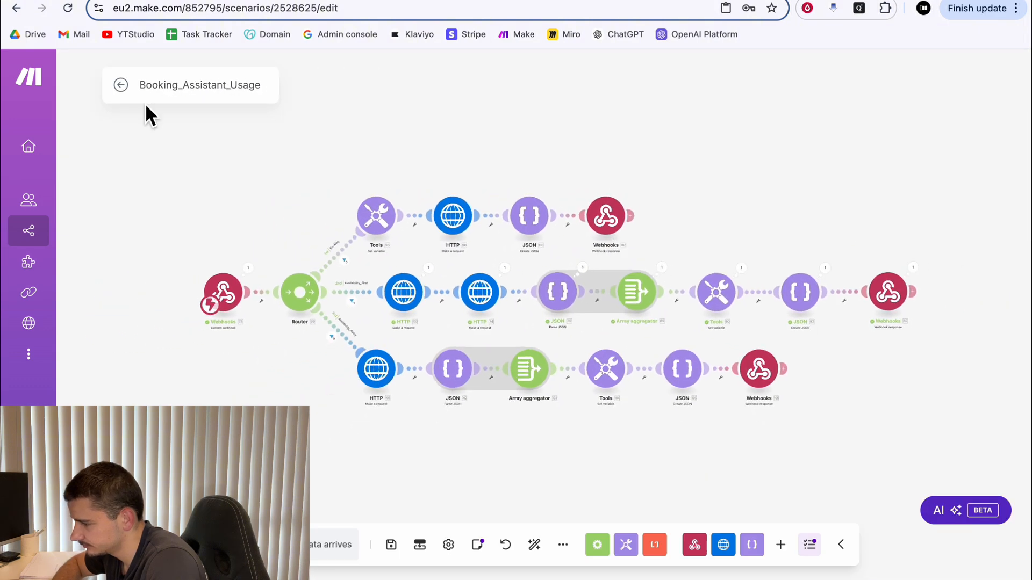
Step: Leave the scenario editor for the Booking_Assistant_Usage overview with its incomplete executions
{"action": "left_click", "coordinate": [120, 85]}
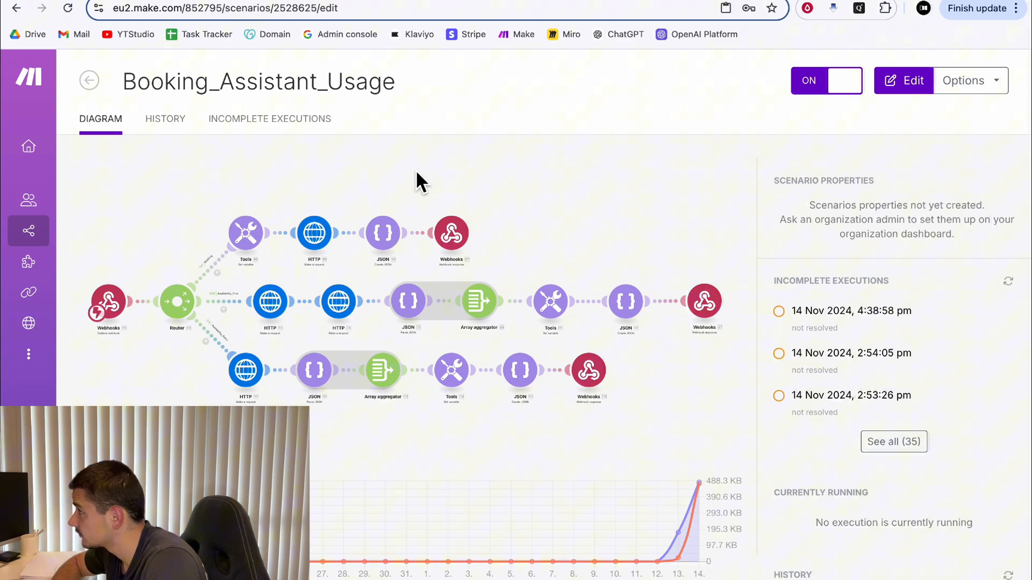
{"action": "mouse_move", "coordinate": [517, 256]}
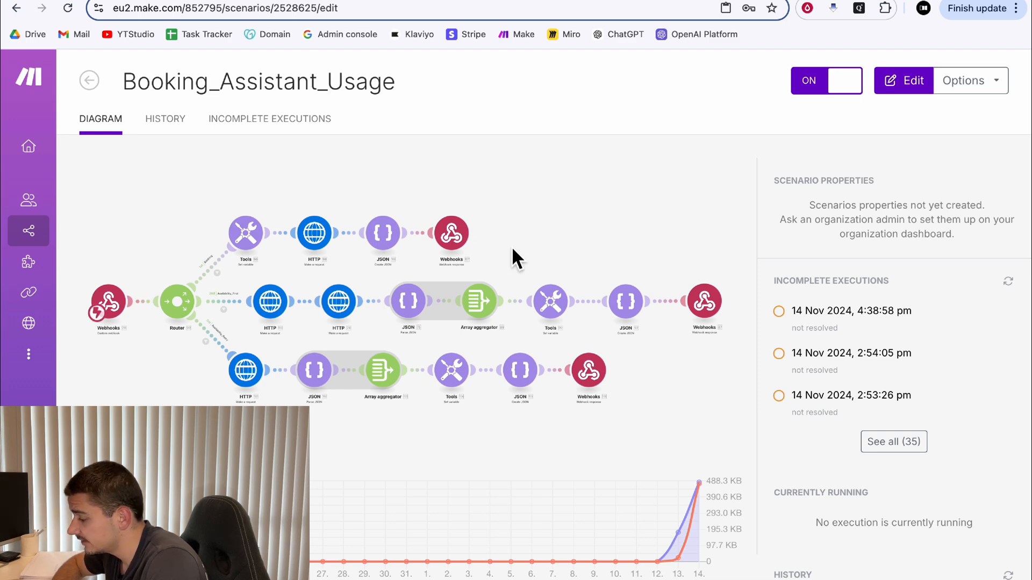
{"action": "mouse_move", "coordinate": [273, 197]}
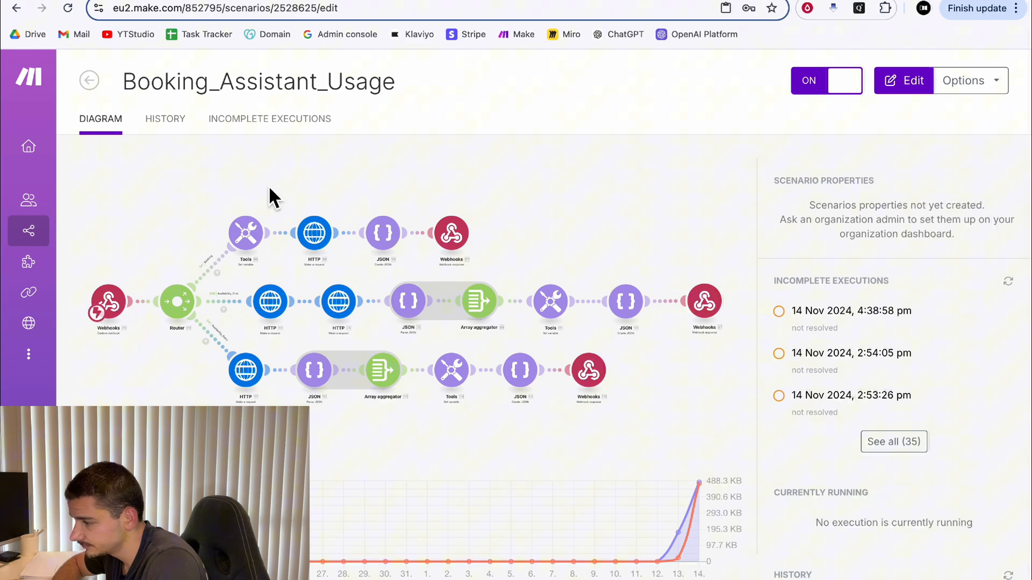
{"action": "mouse_move", "coordinate": [899, 281]}
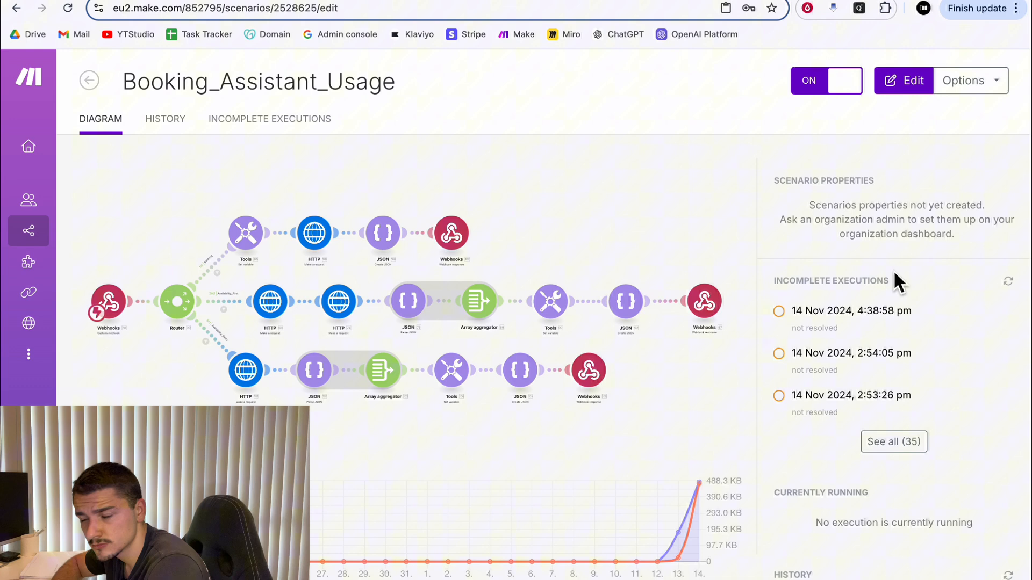
{"action": "mouse_move", "coordinate": [761, 186]}
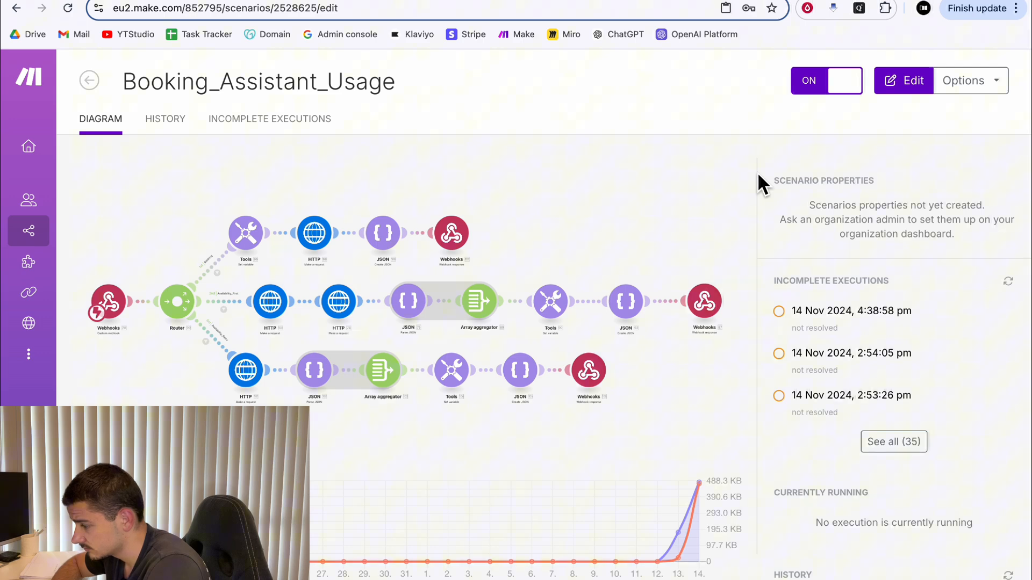
{"action": "mouse_move", "coordinate": [673, 167]}
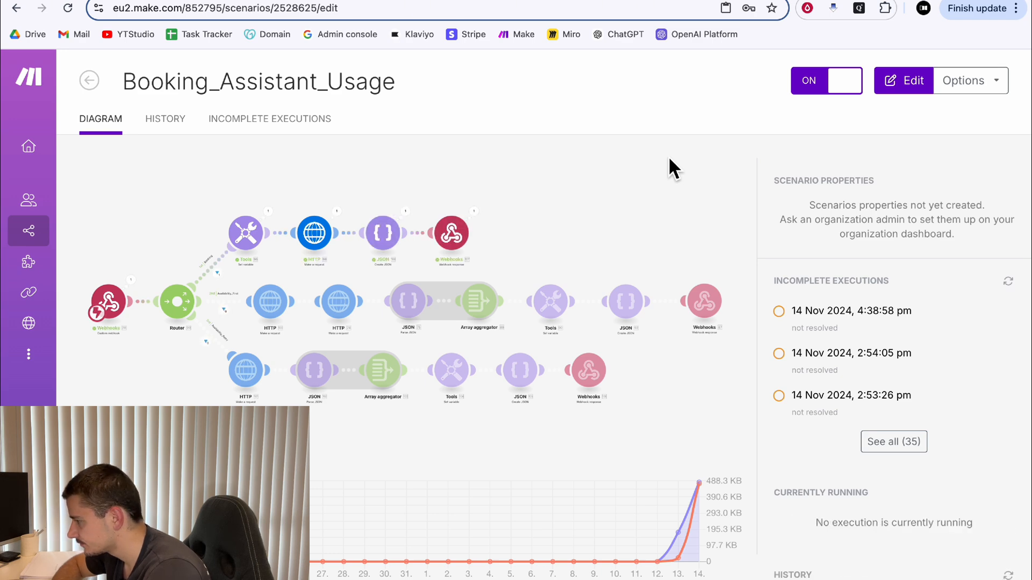
{"action": "mouse_move", "coordinate": [585, 124]}
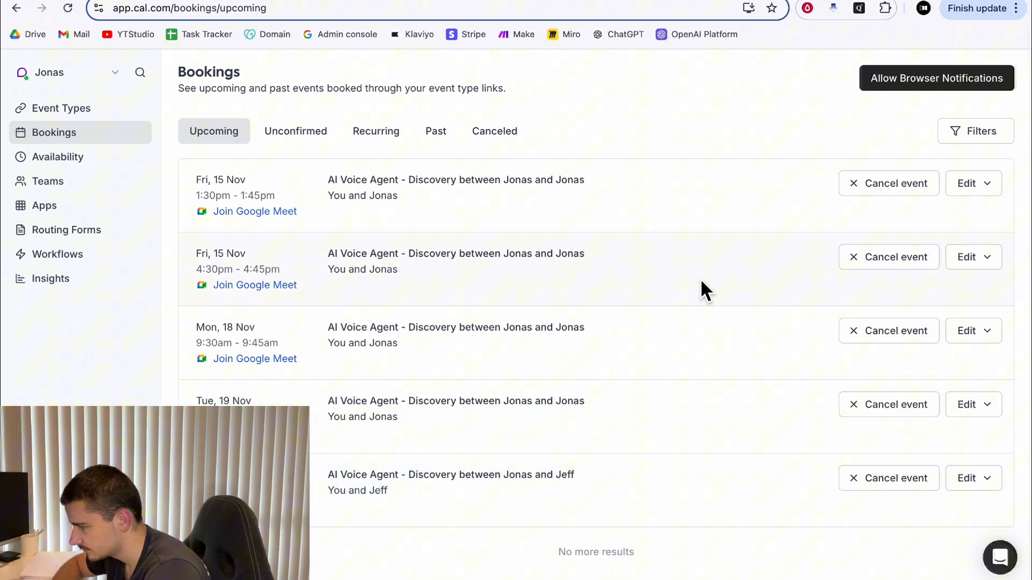
Step: Go from the Bookings page to the Cal.com Event Types list
{"action": "left_click", "coordinate": [60, 108]}
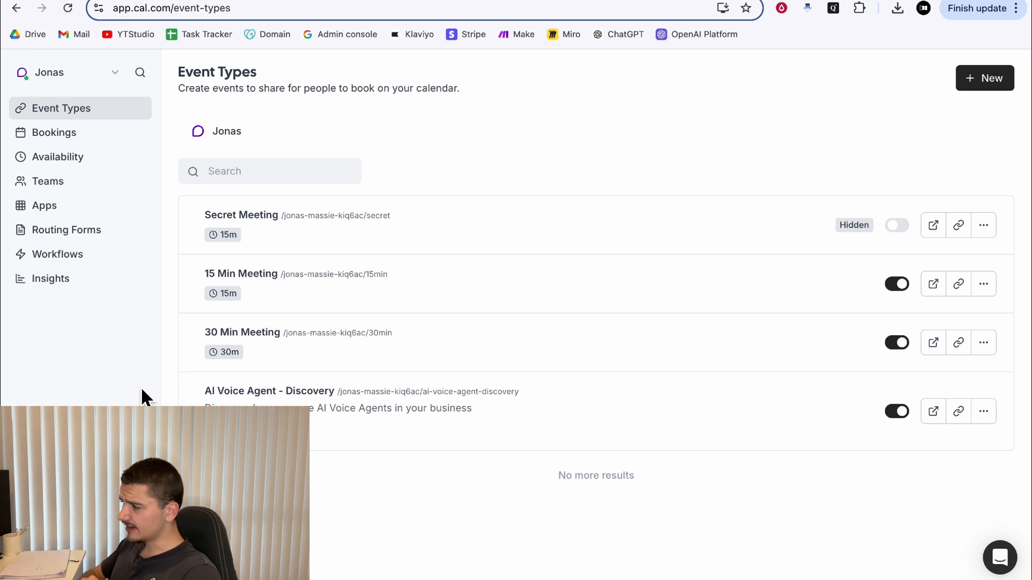
{"action": "mouse_move", "coordinate": [834, 31]}
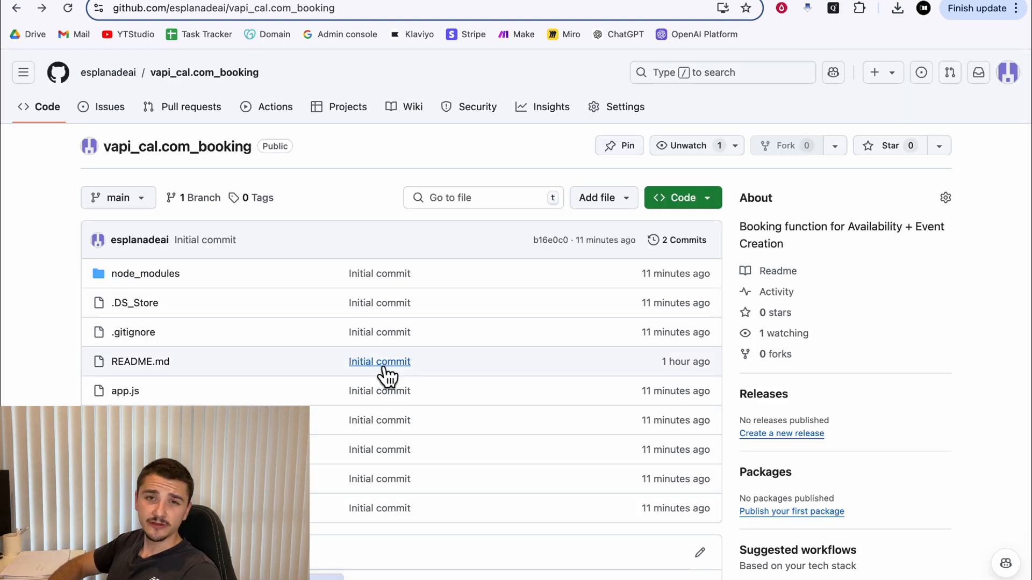
{"action": "mouse_move", "coordinate": [369, 217]}
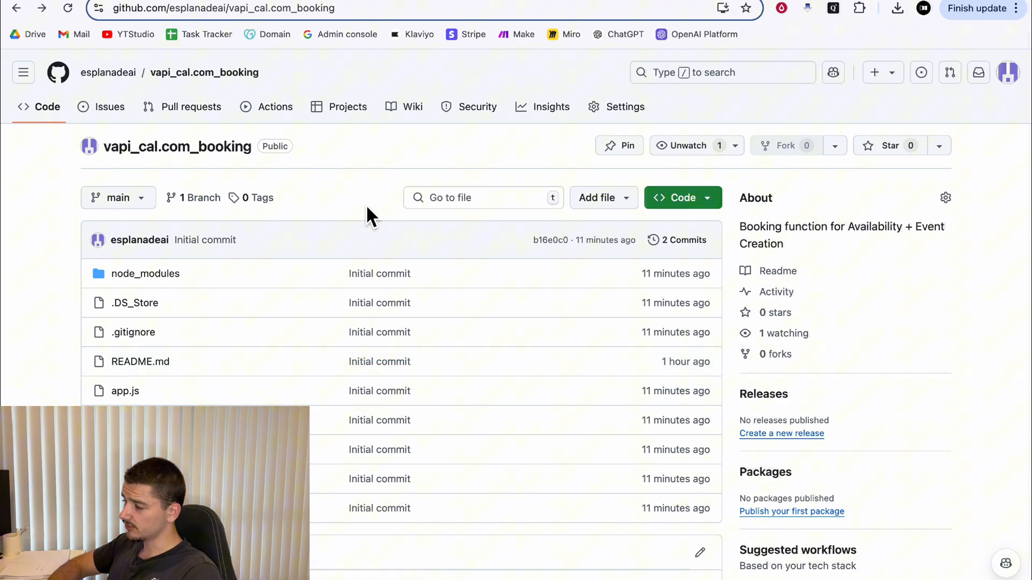
Step: Copy the vapi_cal.com_booking repository's HTTPS clone URL from the Code dropdown
{"action": "left_click", "coordinate": [679, 198]}
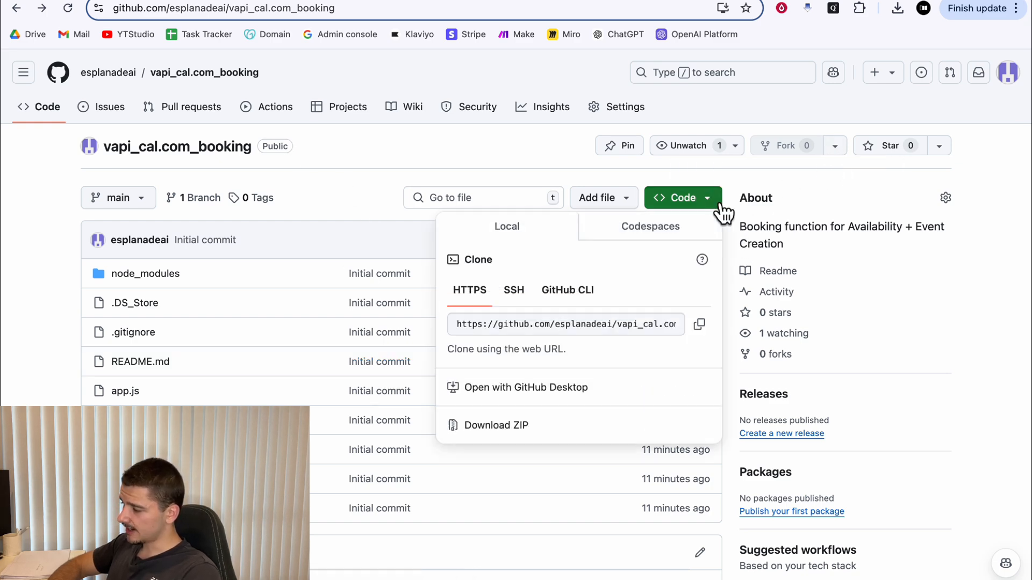
{"action": "left_click", "coordinate": [699, 324]}
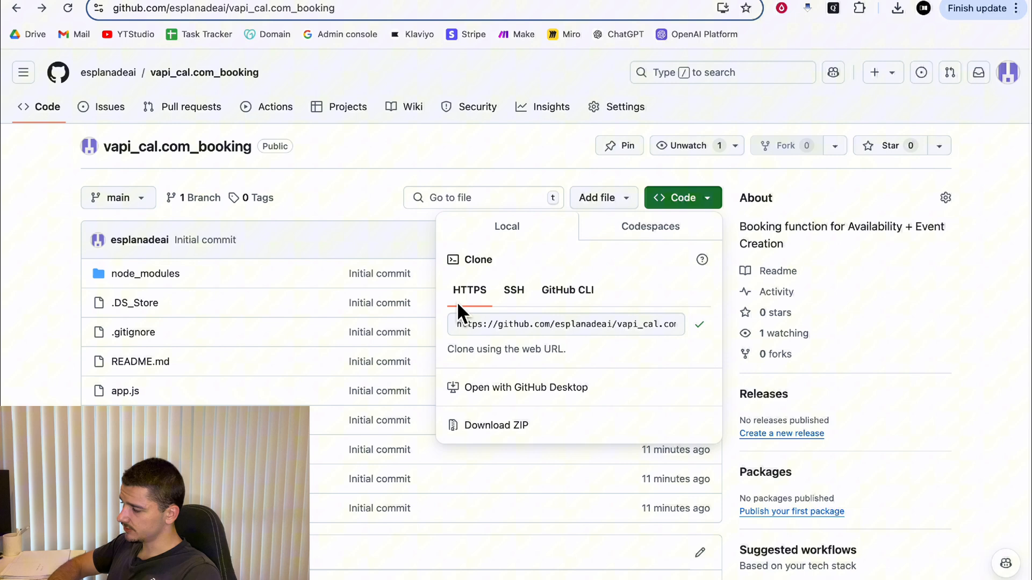
{"action": "left_click", "coordinate": [388, 160]}
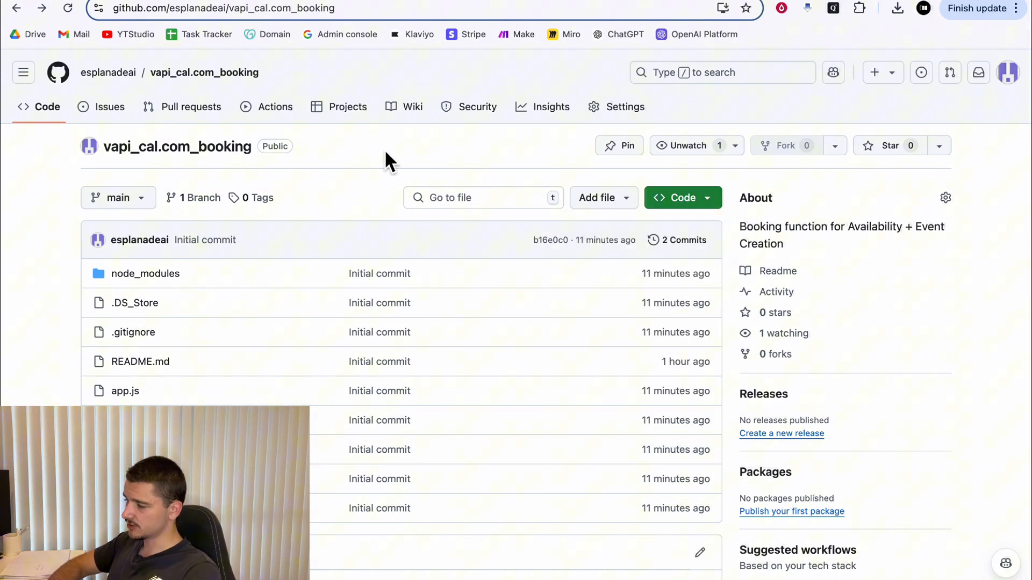
{"action": "mouse_move", "coordinate": [357, 154]}
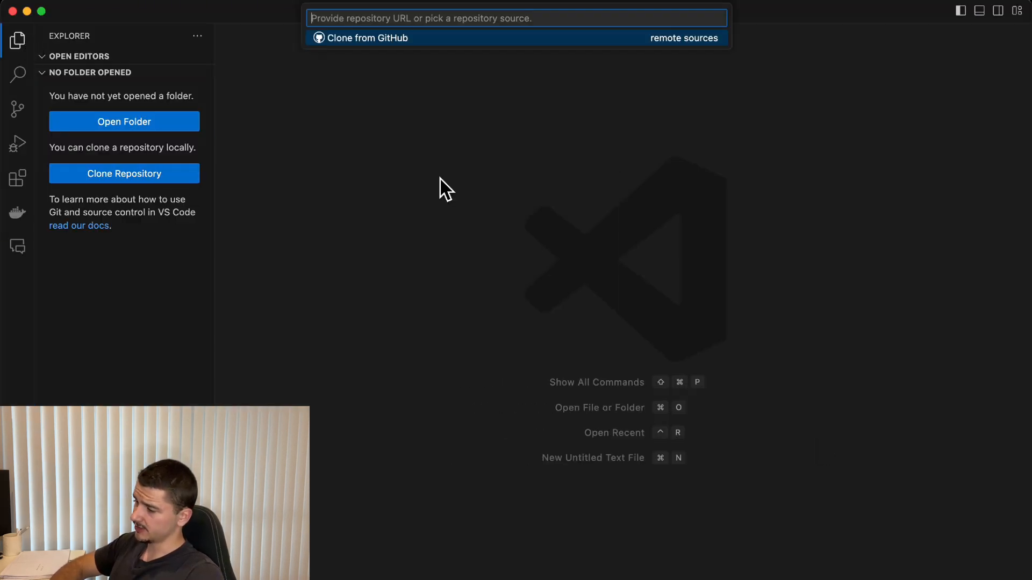
{"action": "type", "text": "https://github.com/esplanadeai/vapi_cal.com_booking.git"}
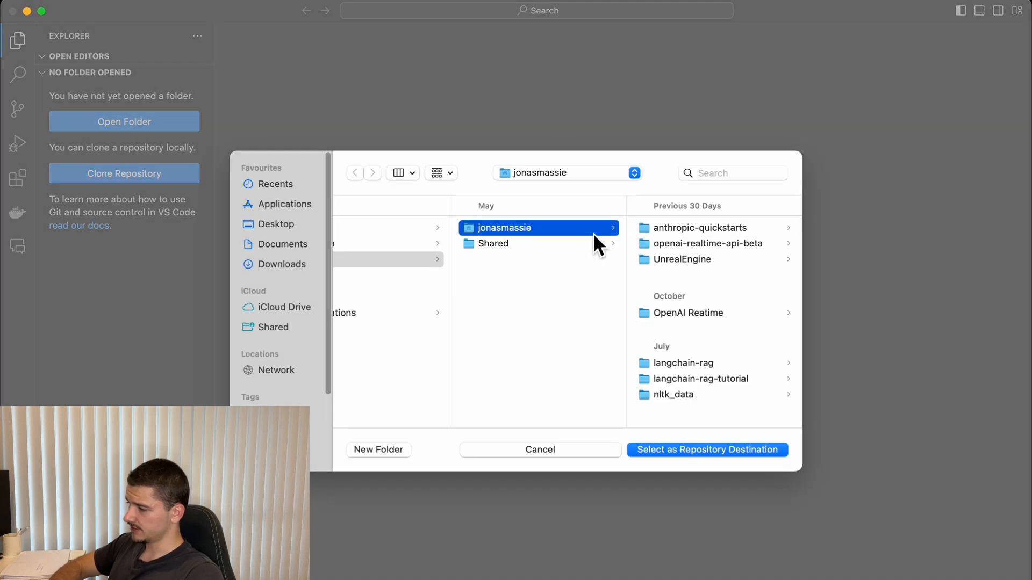
{"action": "left_click", "coordinate": [353, 172]}
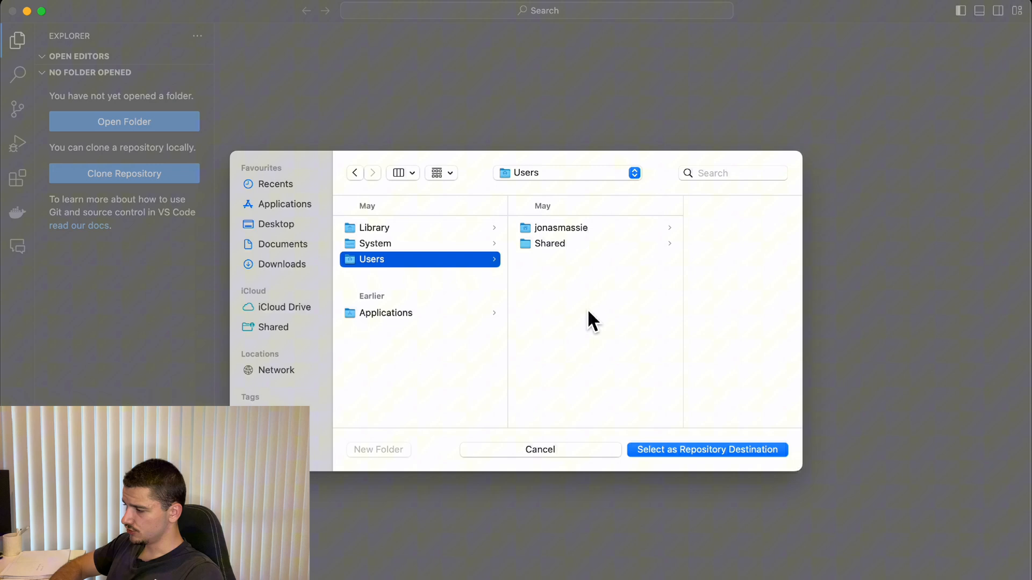
{"action": "mouse_move", "coordinate": [486, 294]}
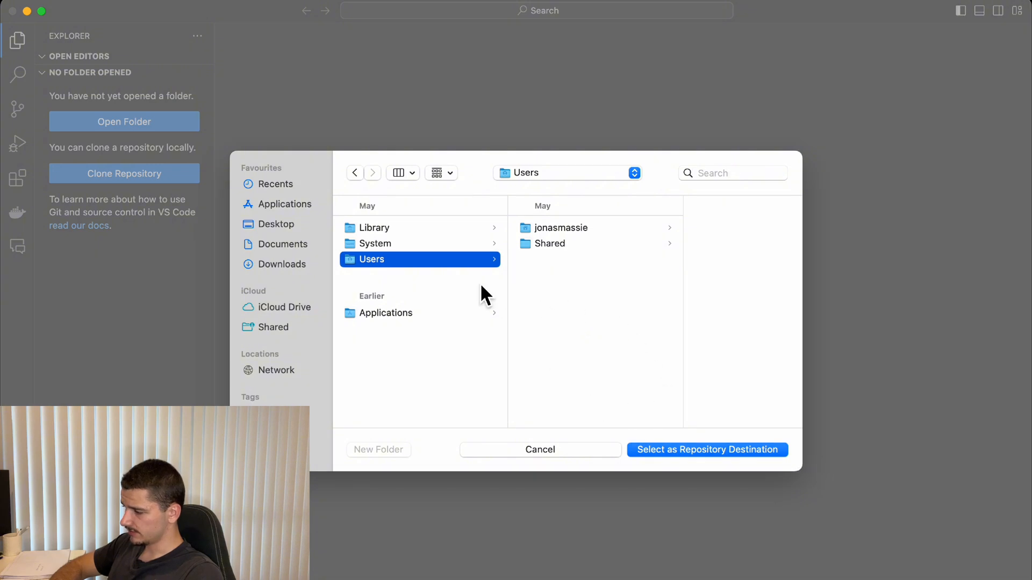
{"action": "left_click", "coordinate": [708, 450]}
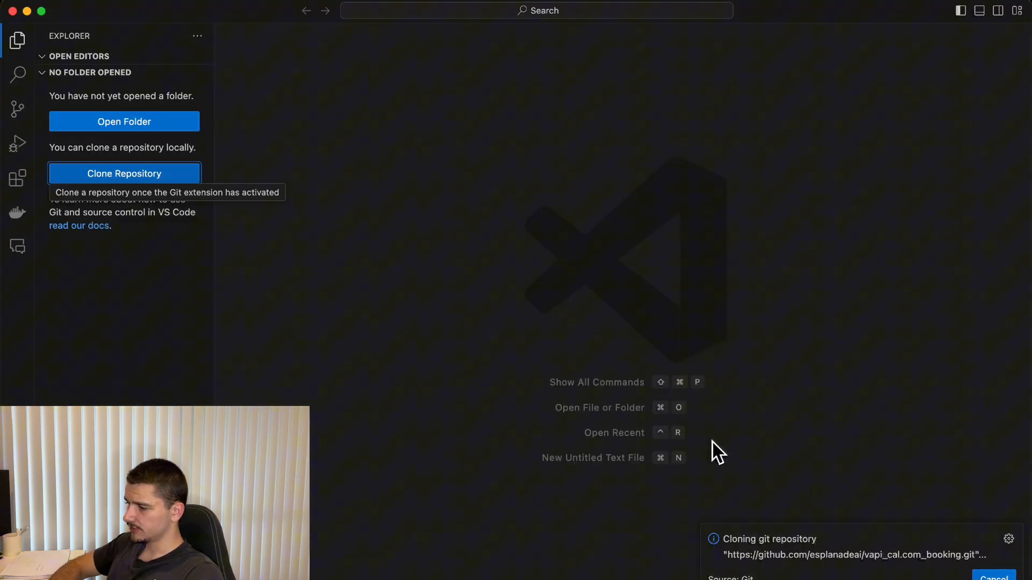
{"action": "mouse_move", "coordinate": [638, 305]}
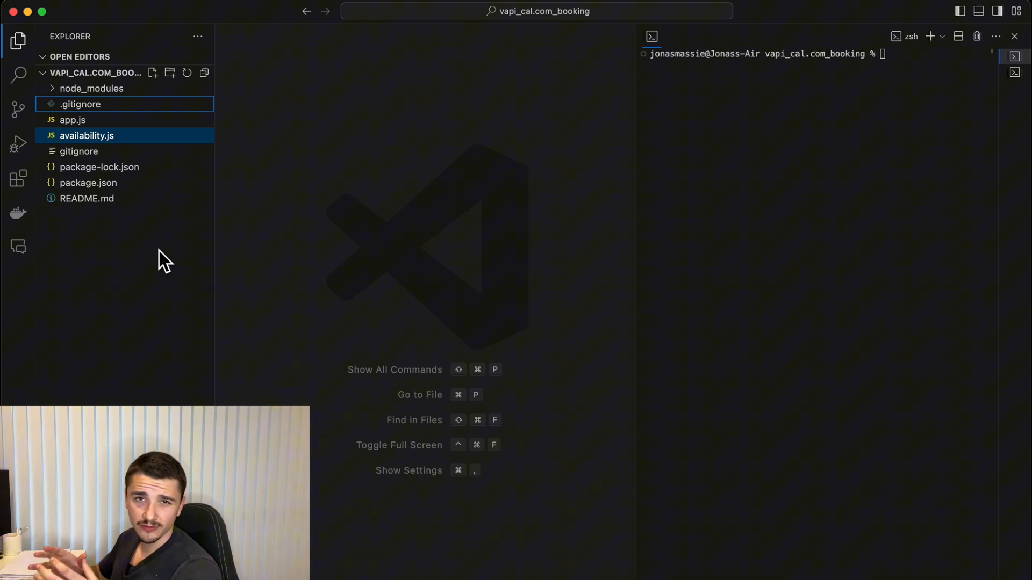
{"action": "mouse_move", "coordinate": [741, 58]}
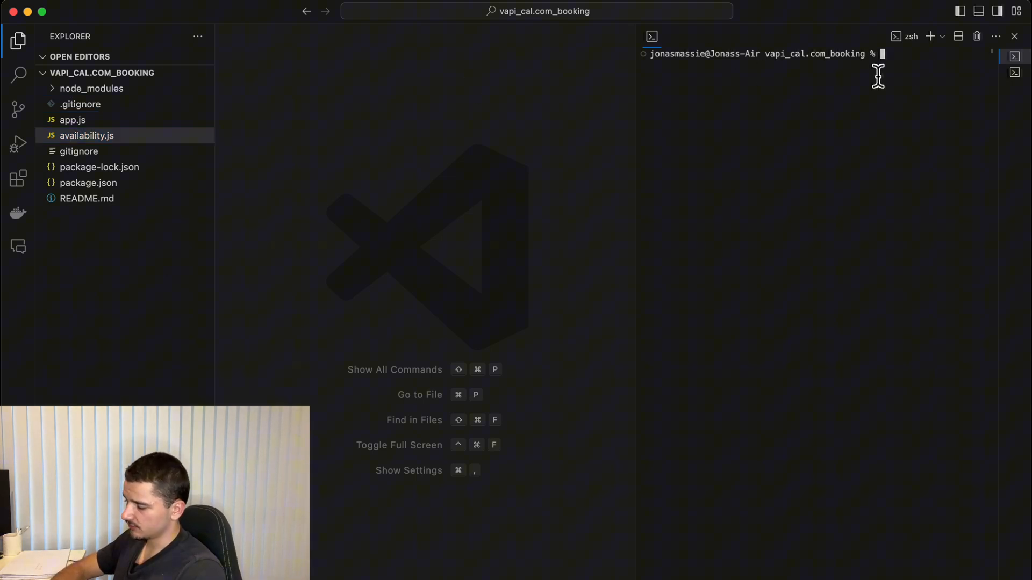
Step: Run npm install in the project's integrated terminal
{"action": "type", "text": "n"}
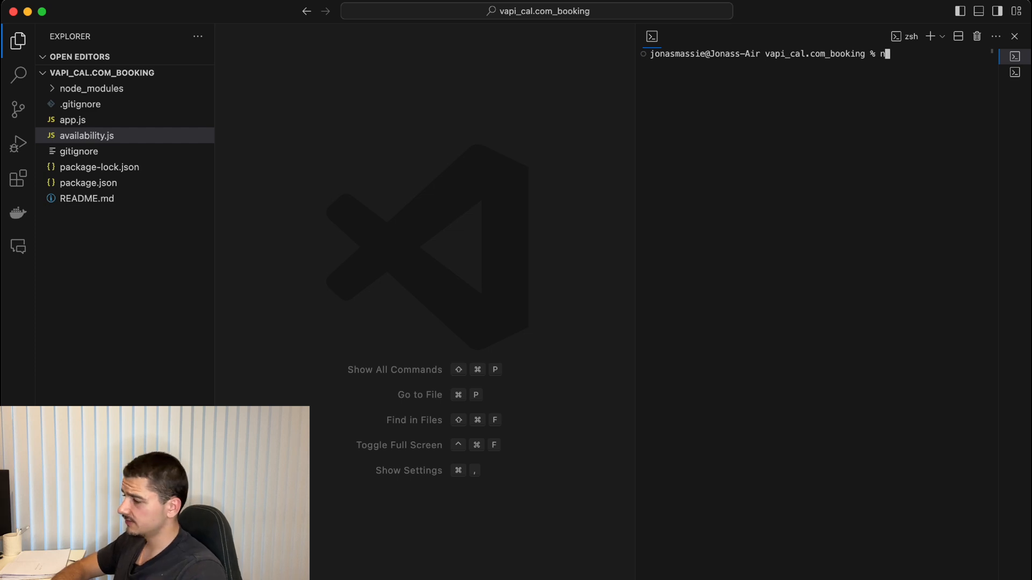
{"action": "type", "text": "pm install"}
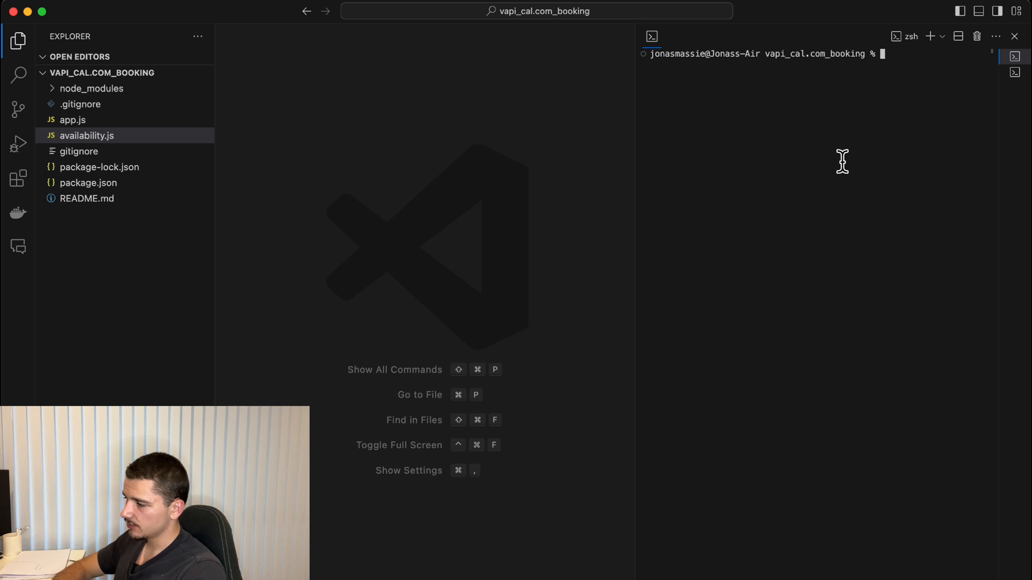
{"action": "mouse_move", "coordinate": [676, 118]}
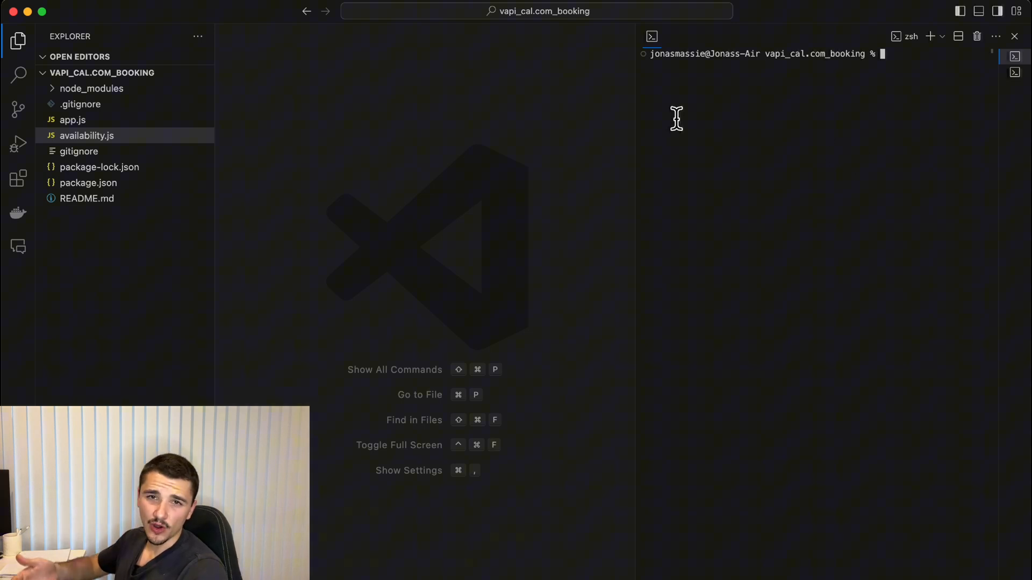
{"action": "mouse_move", "coordinate": [285, 193]}
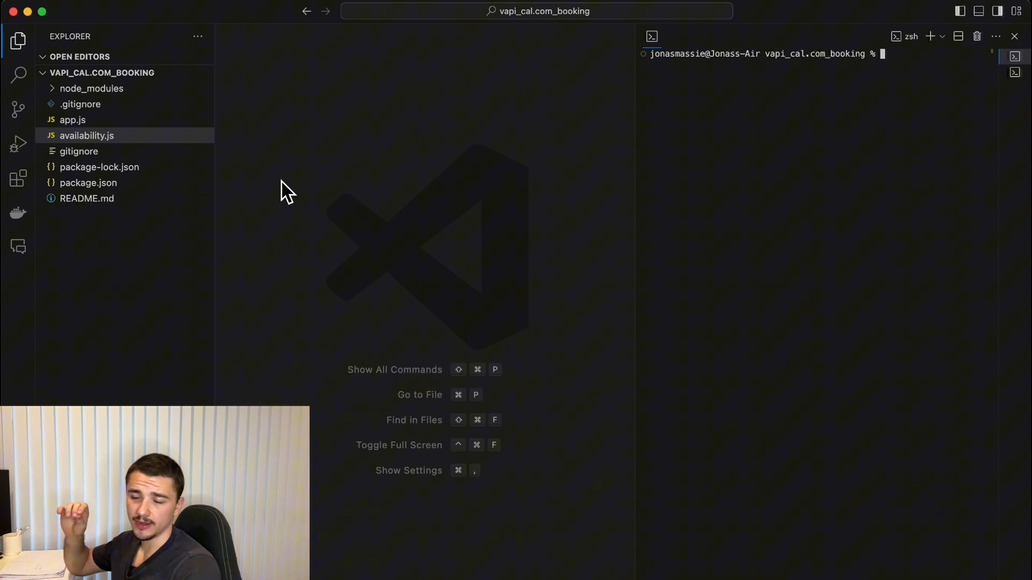
{"action": "mouse_move", "coordinate": [165, 90]}
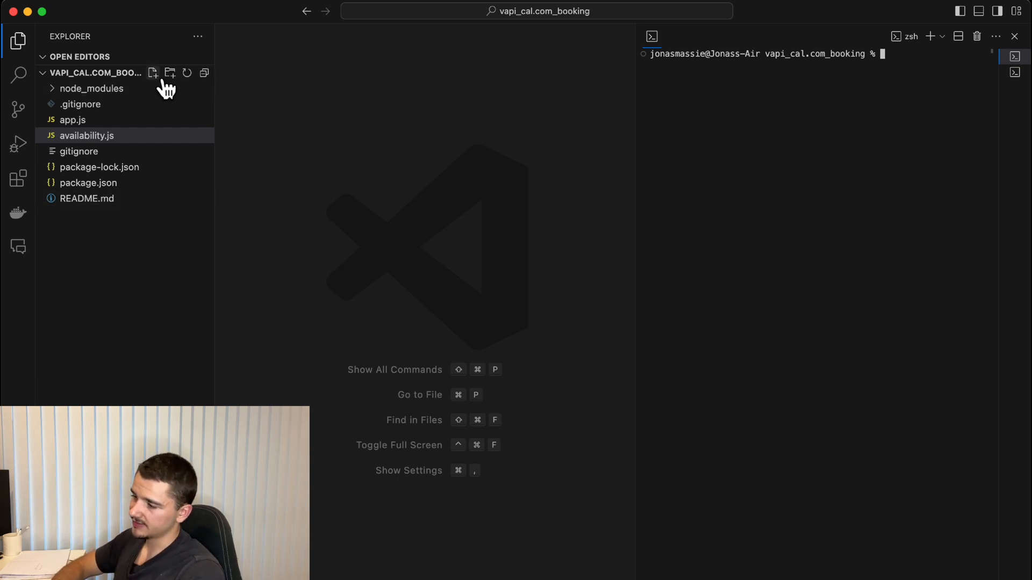
Step: Create a .env file in the project containing the line CALCOM_API_KEY=
{"action": "left_click", "coordinate": [153, 73]}
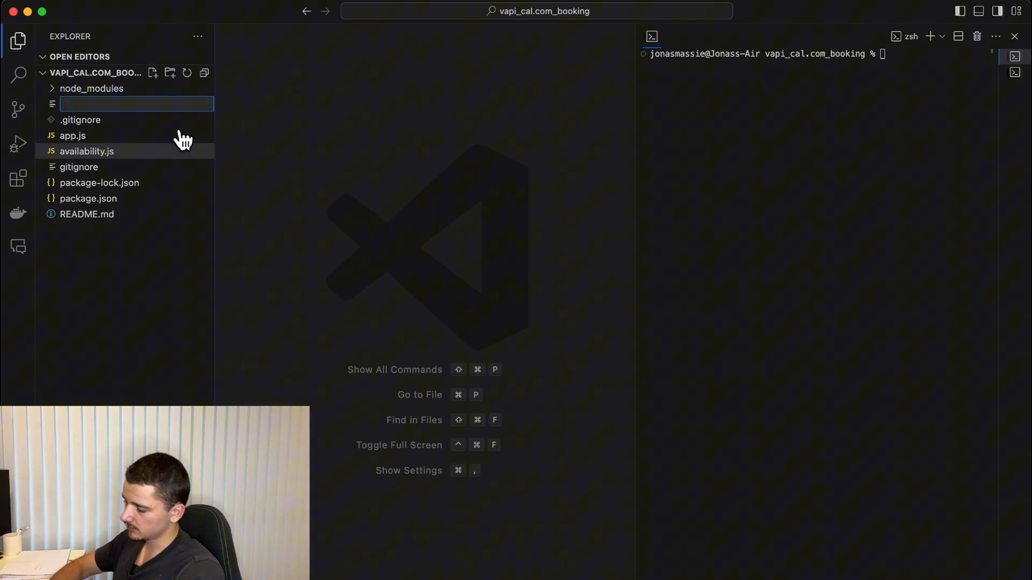
{"action": "type", "text": ".env"}
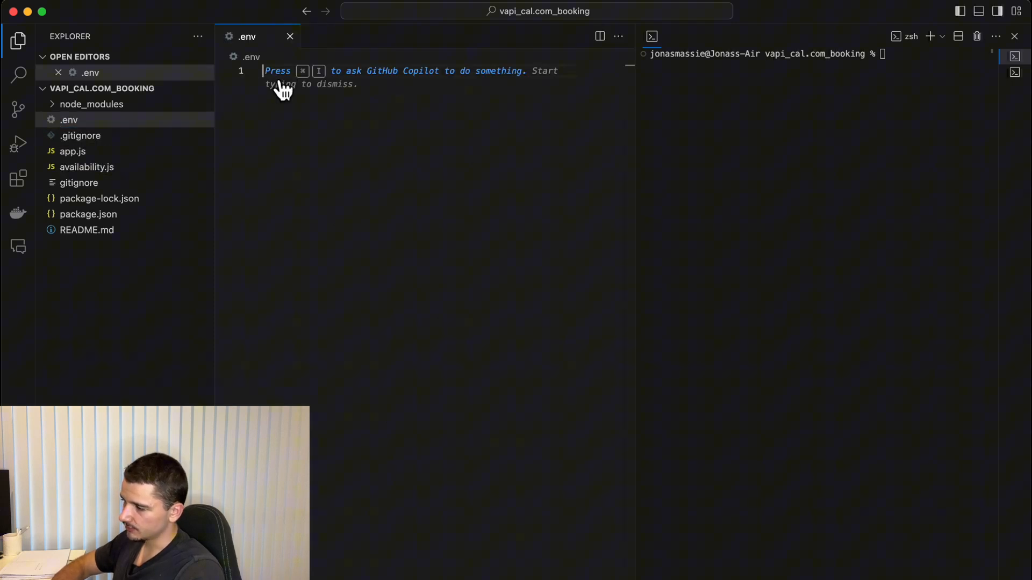
{"action": "mouse_move", "coordinate": [412, 139]}
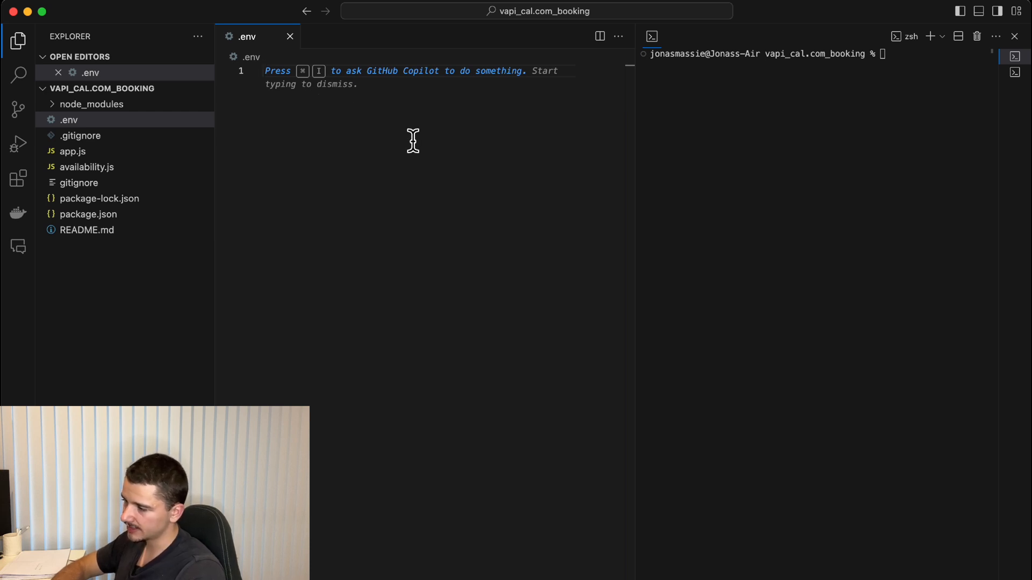
{"action": "type", "text": "CAL"}
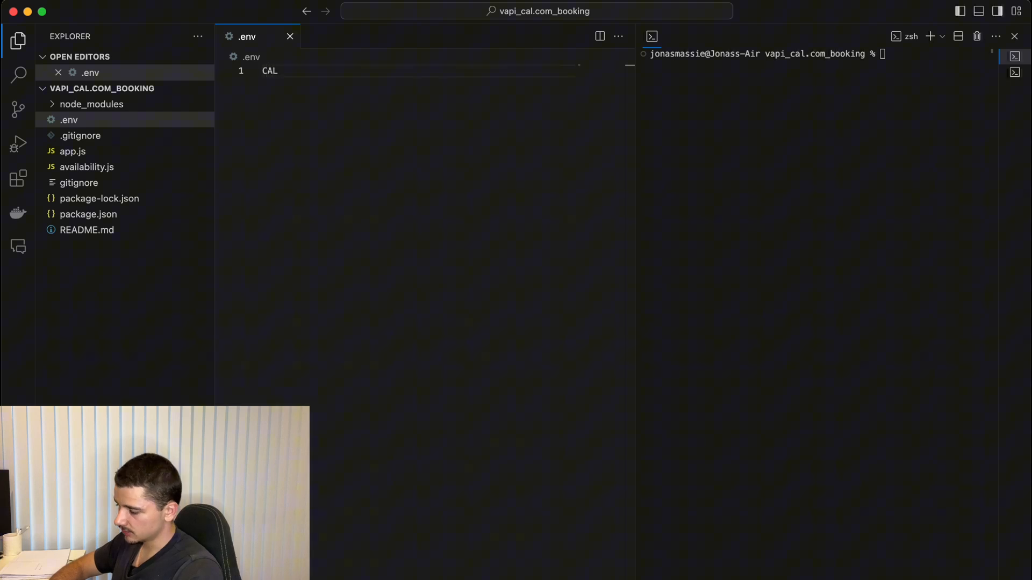
{"action": "type", "text": "COM_API"}
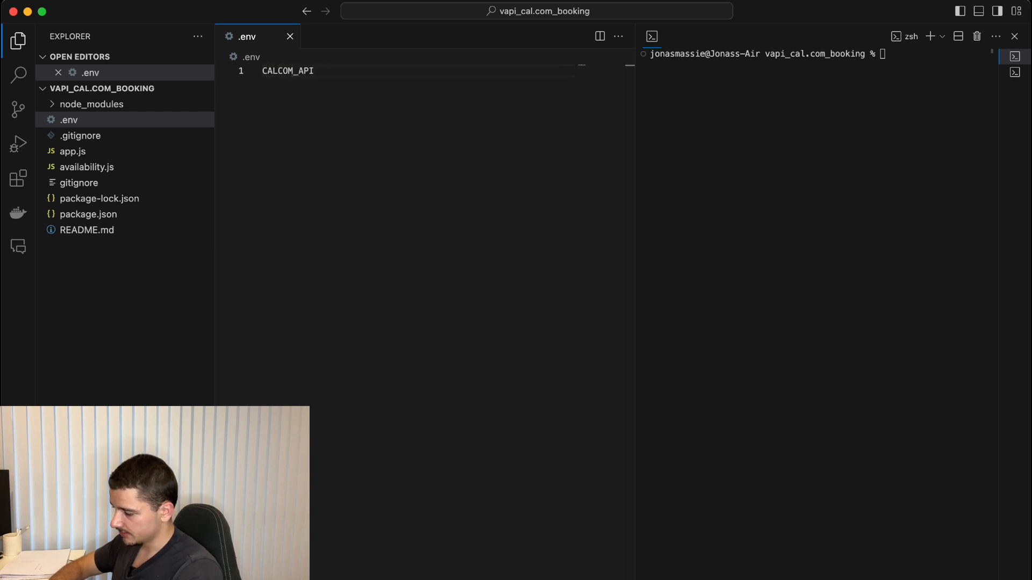
{"action": "type", "text": "_KEY="}
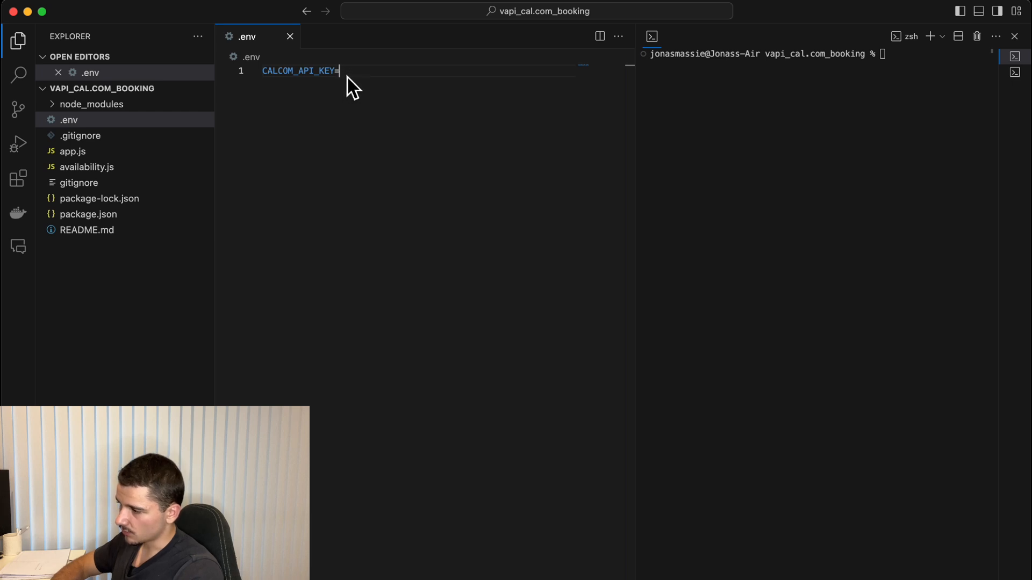
{"action": "mouse_move", "coordinate": [391, 128]}
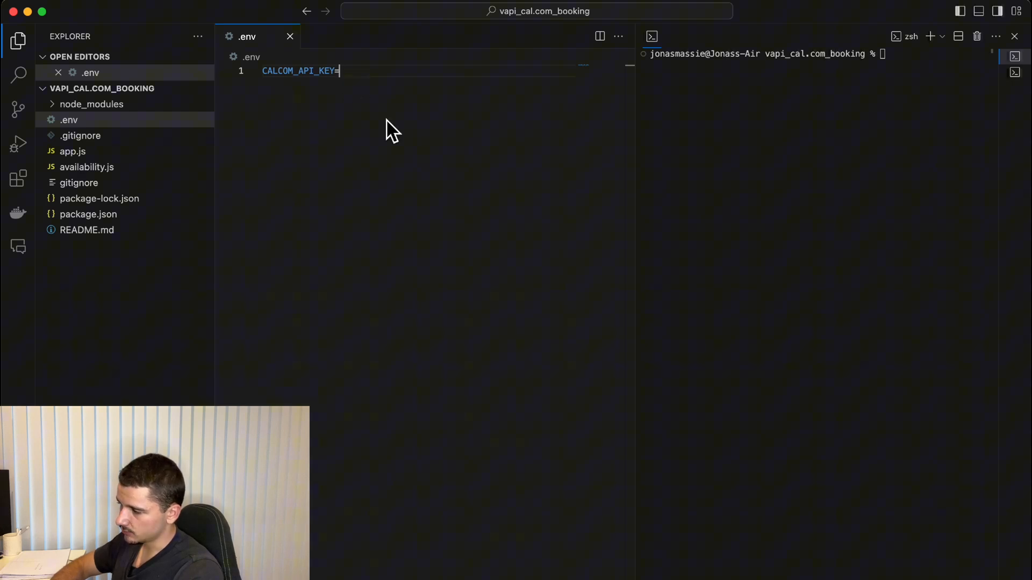
{"action": "mouse_move", "coordinate": [447, 189]}
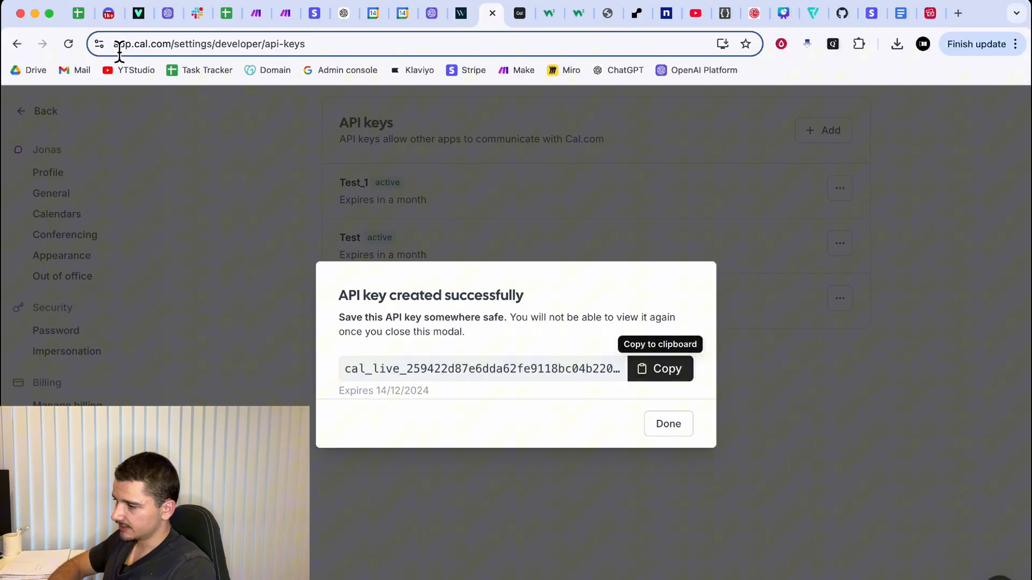
{"action": "mouse_move", "coordinate": [321, 93]}
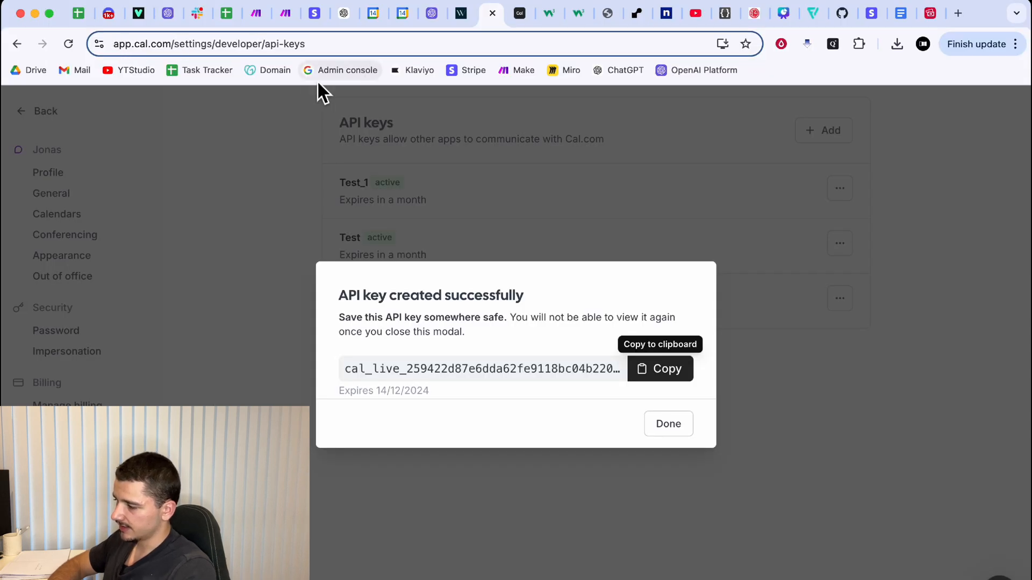
{"action": "mouse_move", "coordinate": [634, 328]}
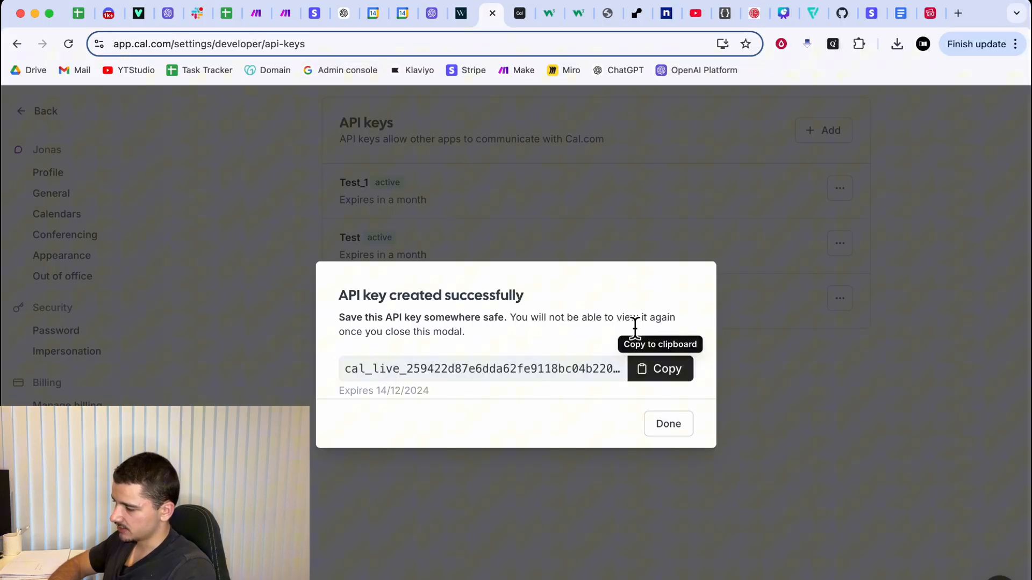
{"action": "mouse_move", "coordinate": [892, 304]}
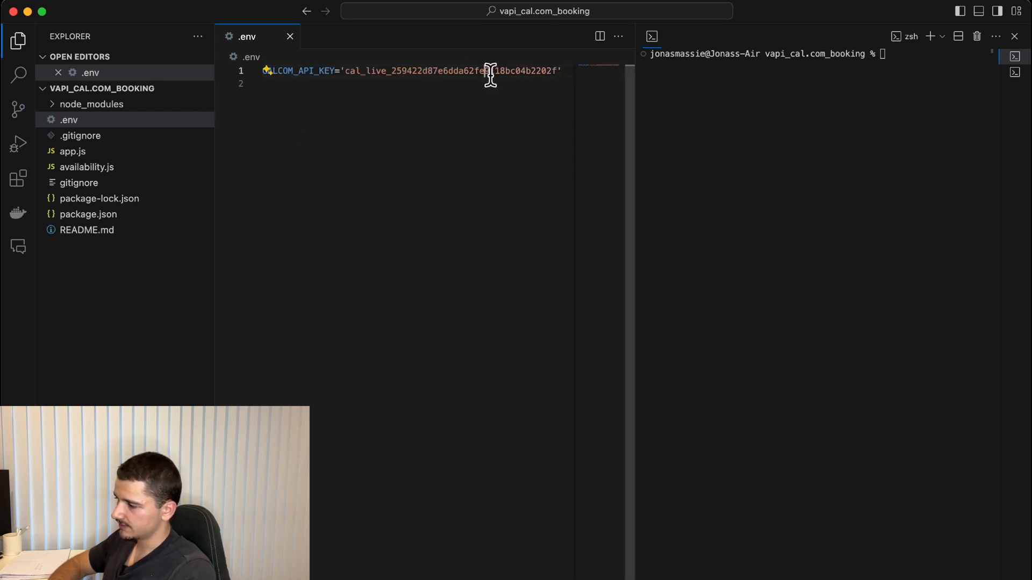
Step: Review the CALCOM_API_KEY line, then the eventTypeId, slug and URL lines in availability.js, and go to the Cal.com docs
{"action": "triple_click", "coordinate": [394, 71]}
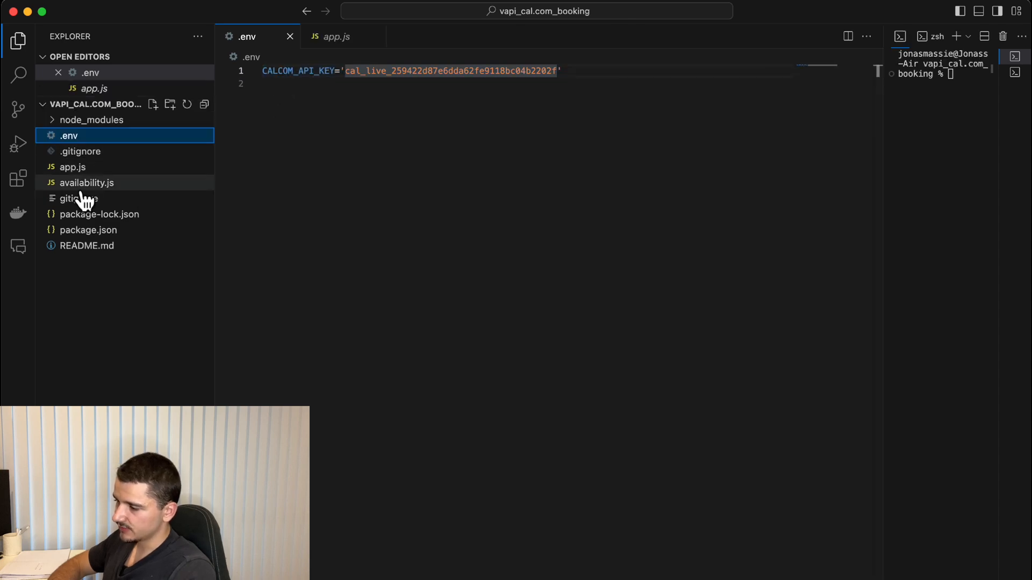
{"action": "left_click", "coordinate": [86, 183]}
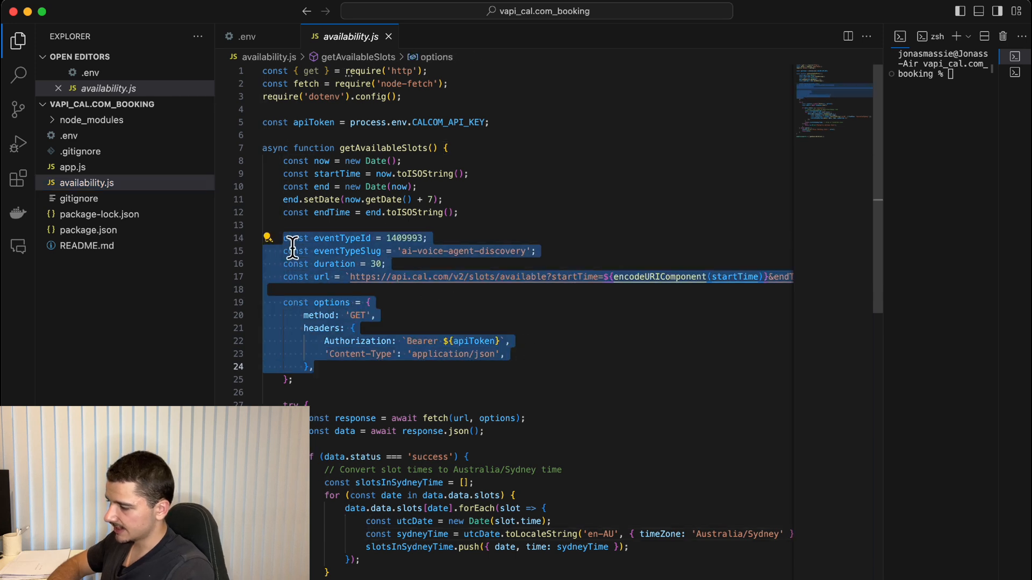
{"action": "mouse_move", "coordinate": [399, 286]}
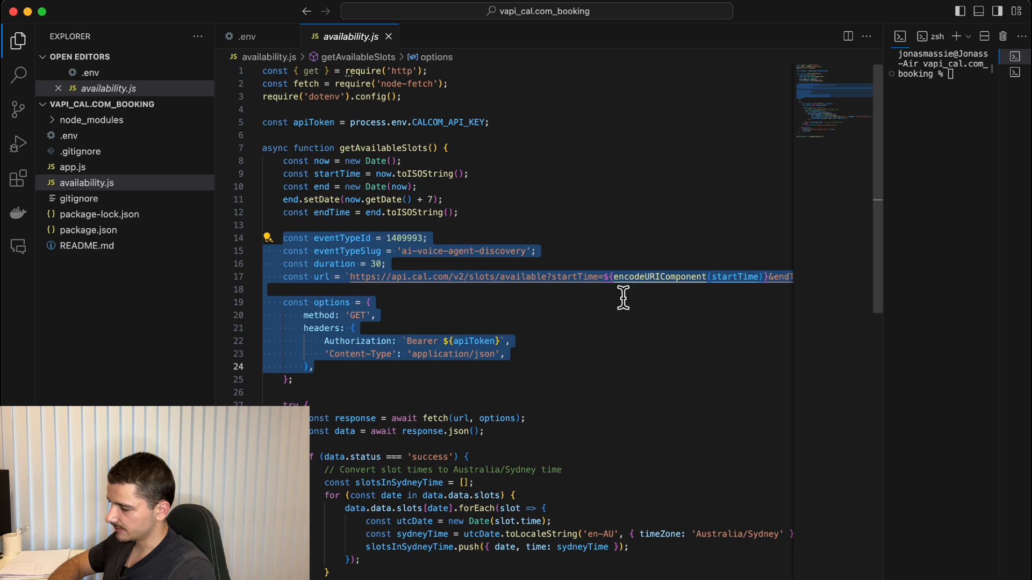
{"action": "left_click", "coordinate": [447, 238]}
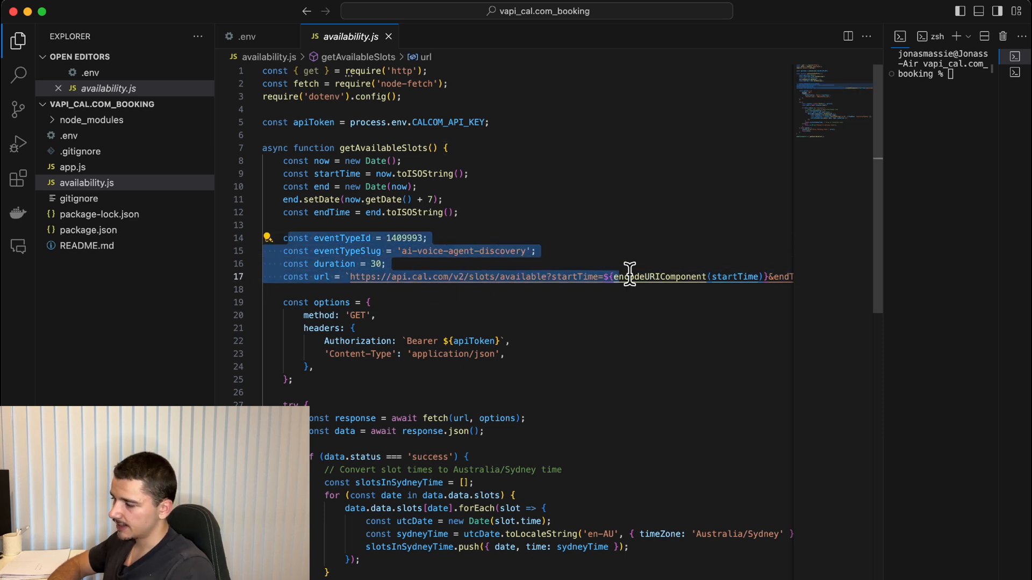
{"action": "mouse_move", "coordinate": [510, 143]}
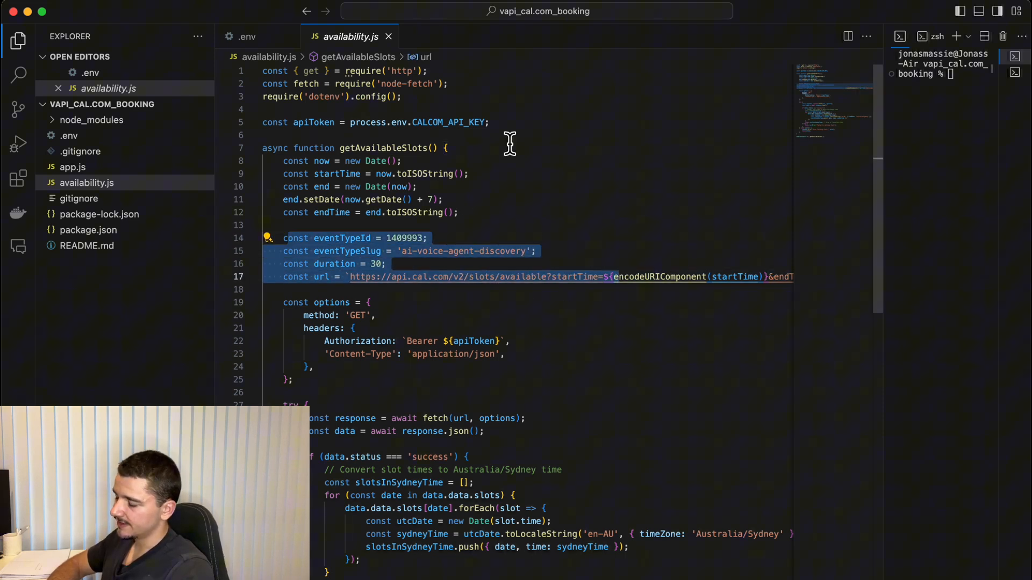
{"action": "left_click", "coordinate": [490, 12]}
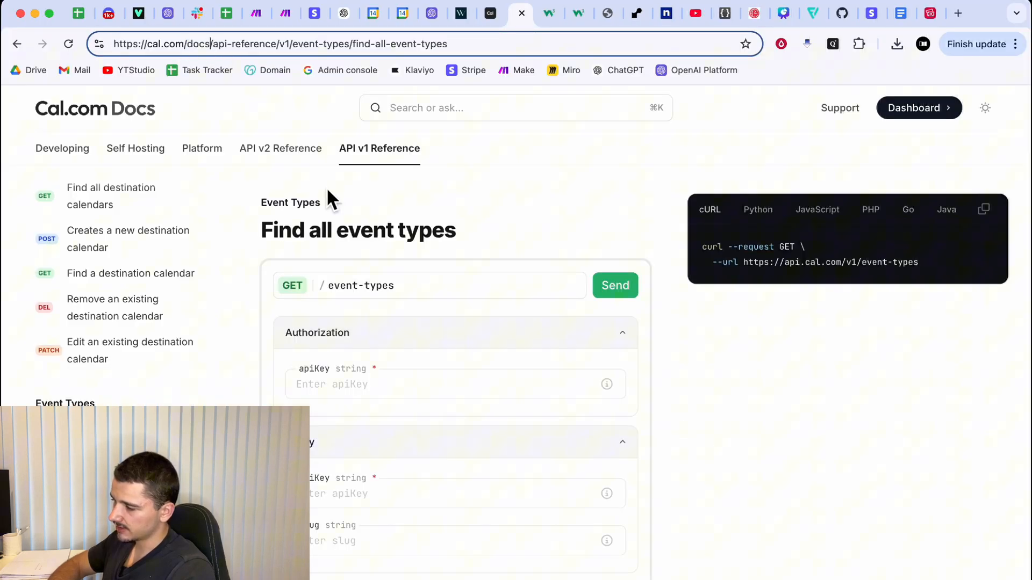
{"action": "mouse_move", "coordinate": [362, 158]}
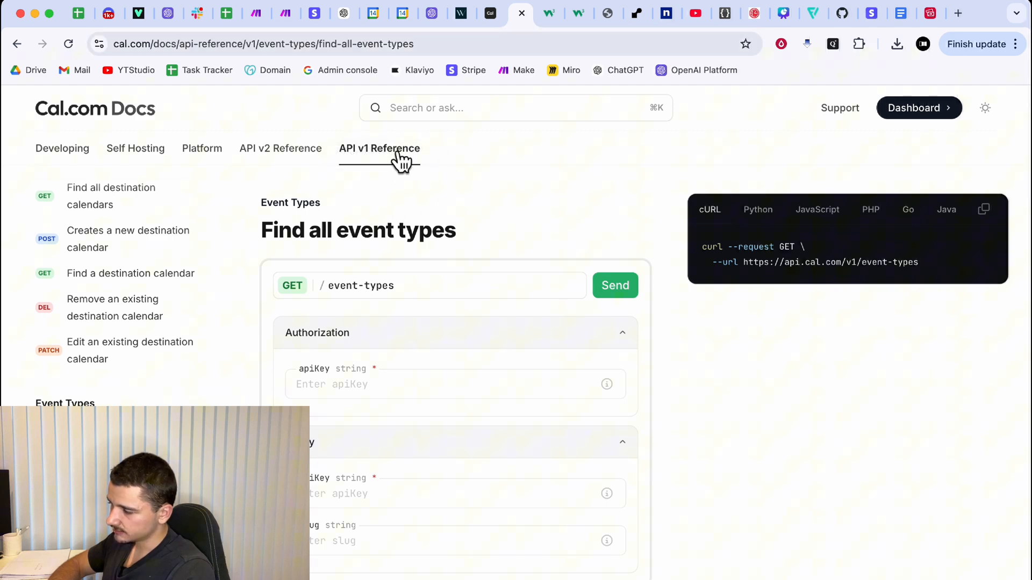
{"action": "left_click", "coordinate": [380, 148]}
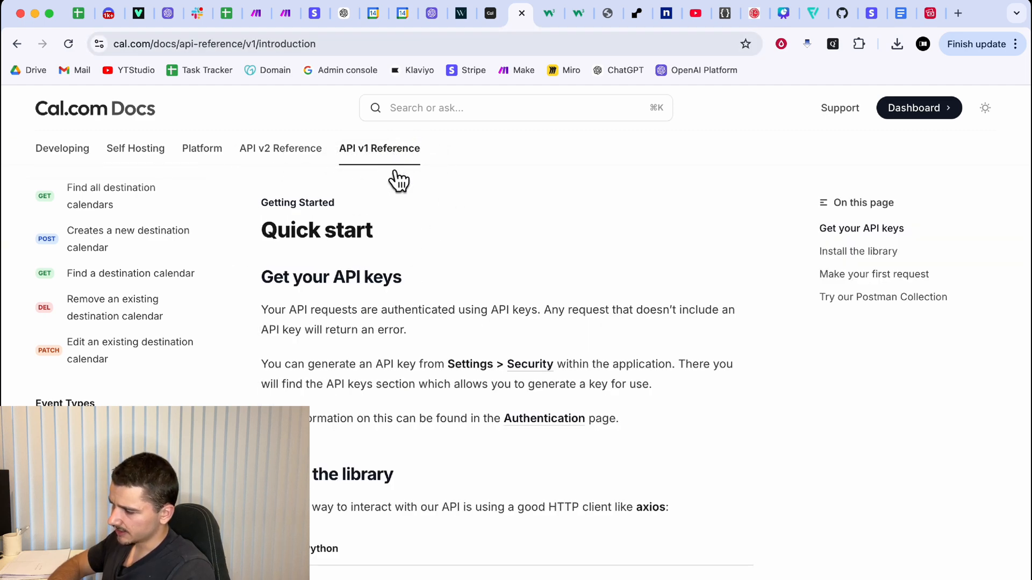
{"action": "scroll", "scroll_direction": "down", "scroll_amount": 3}
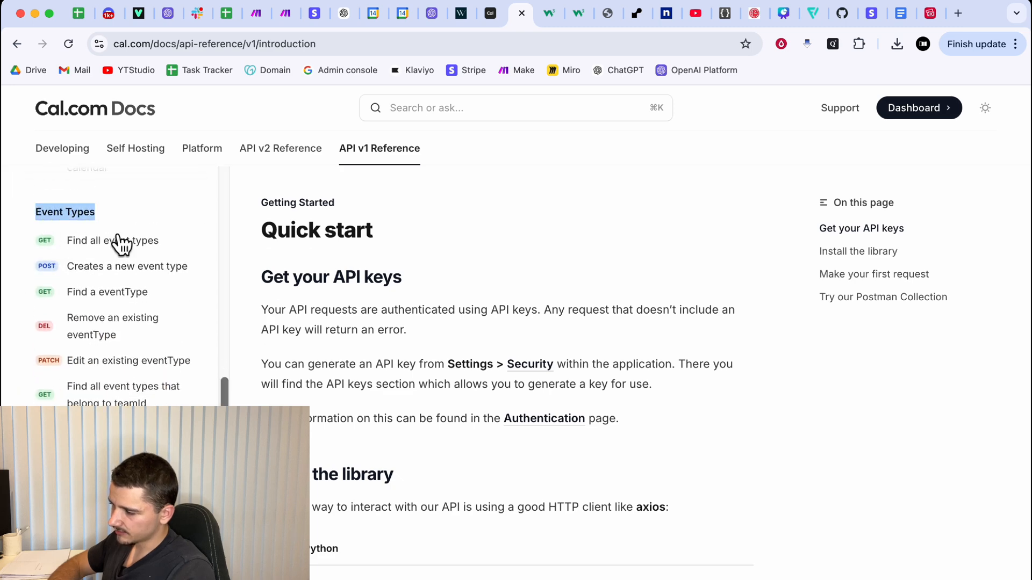
{"action": "left_click", "coordinate": [113, 240]}
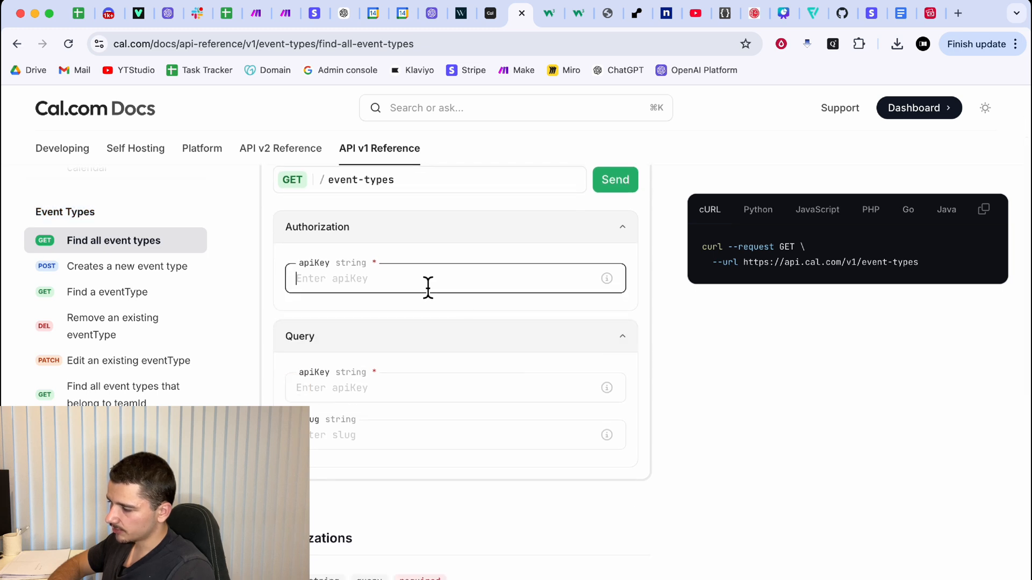
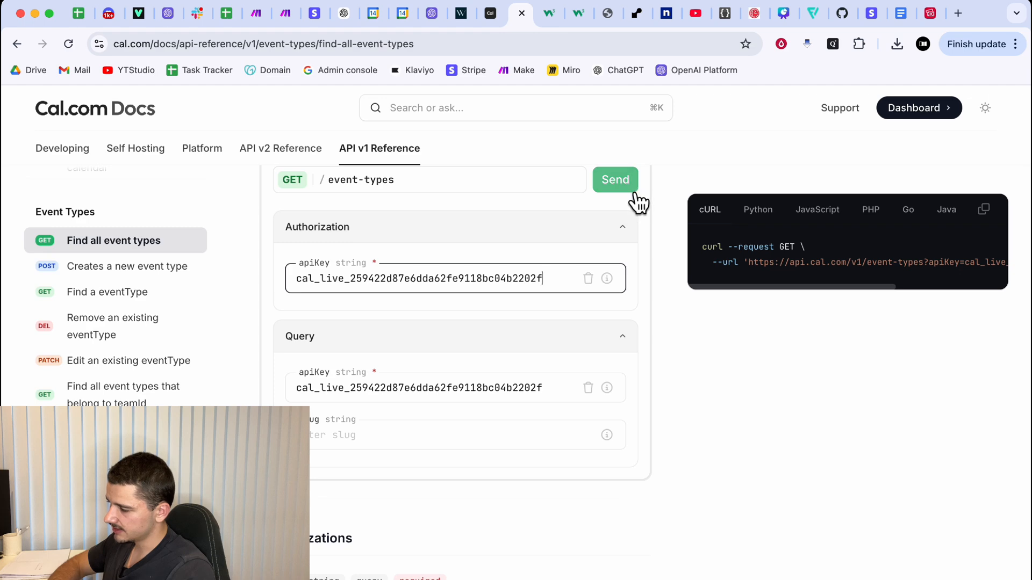
{"action": "left_click", "coordinate": [614, 179]}
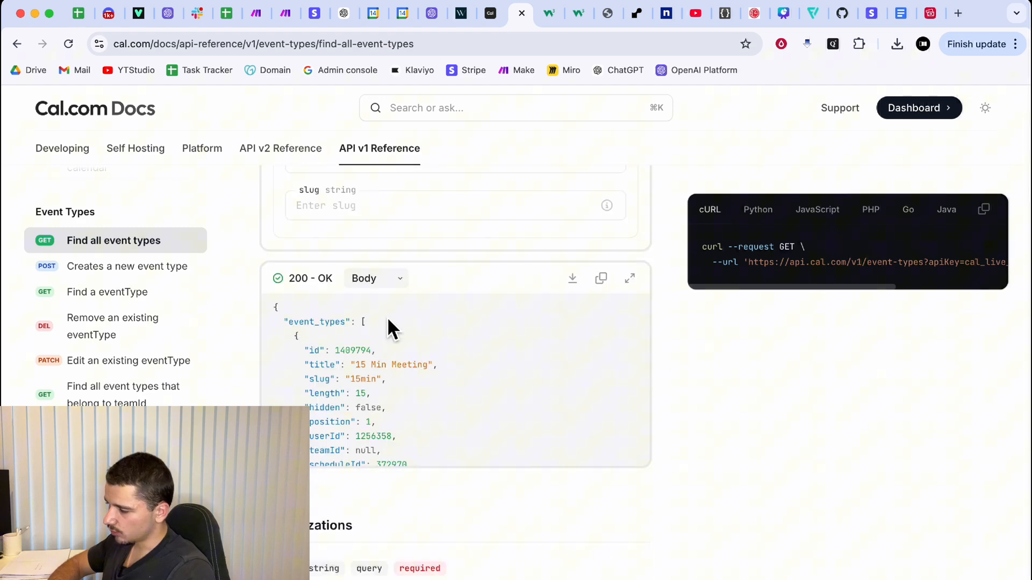
{"action": "mouse_move", "coordinate": [342, 373]}
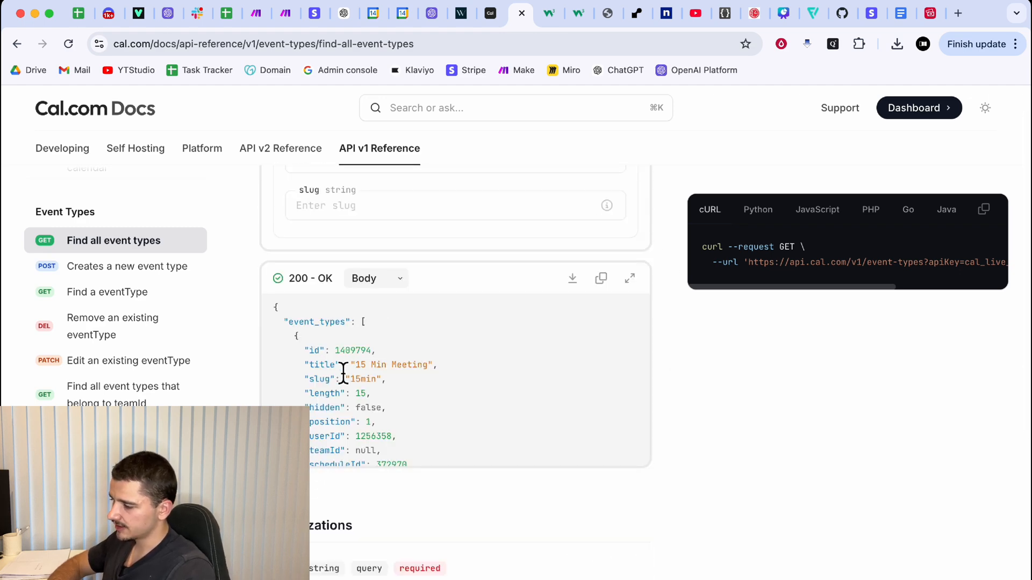
{"action": "scroll", "scroll_direction": "down", "scroll_amount": 3}
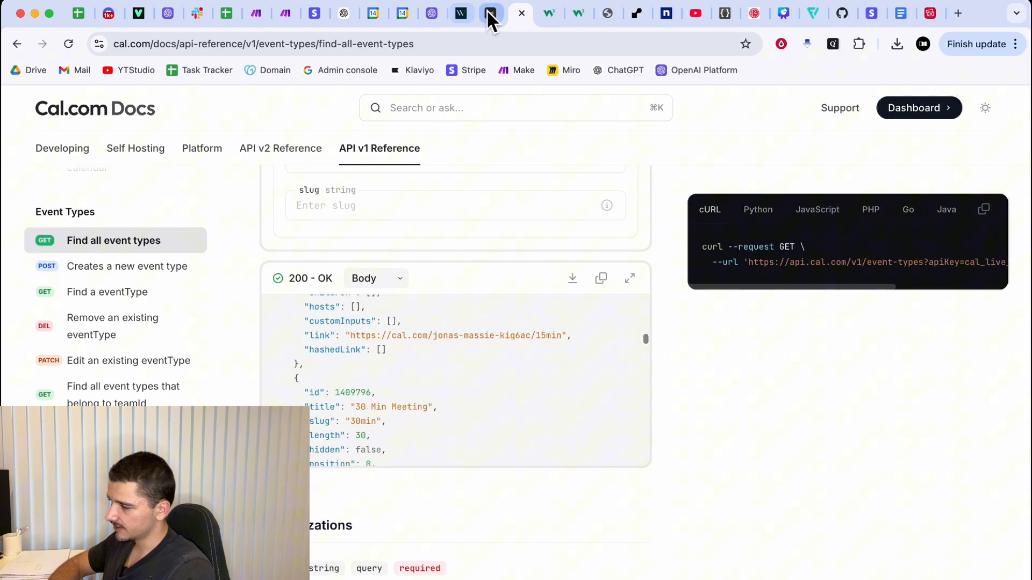
{"action": "left_click", "coordinate": [490, 13]}
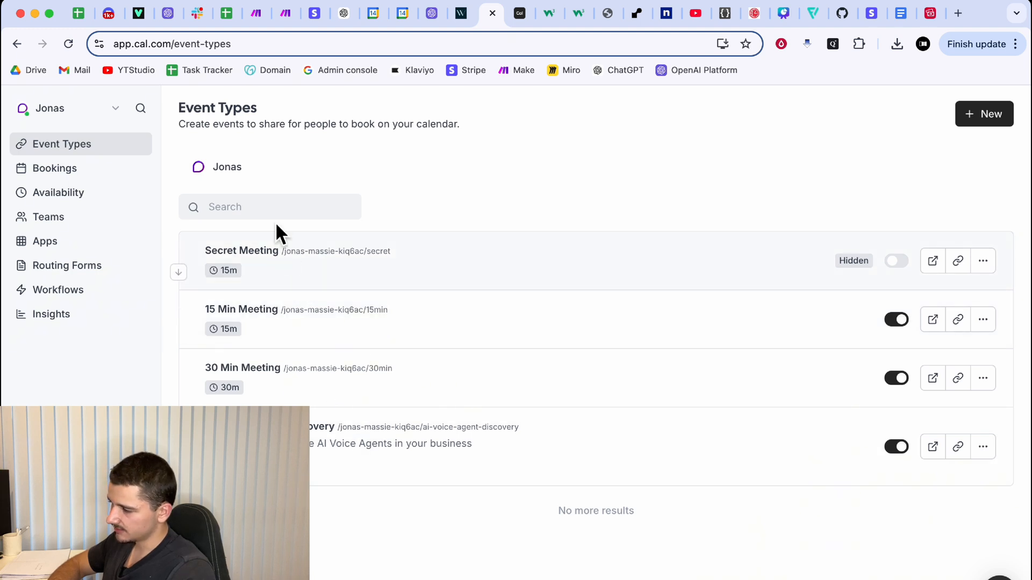
{"action": "mouse_move", "coordinate": [553, 273]}
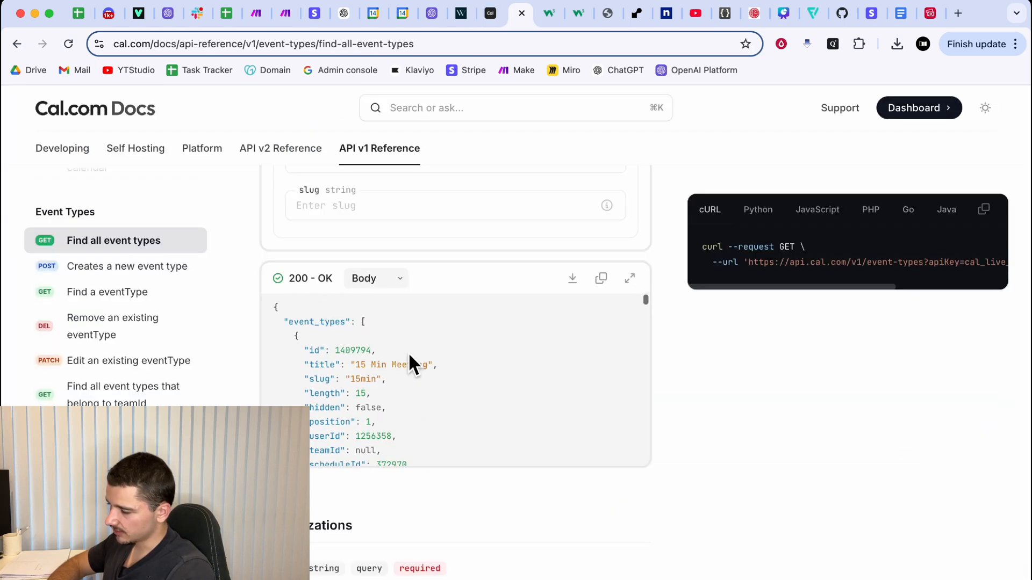
{"action": "left_click", "coordinate": [629, 277]}
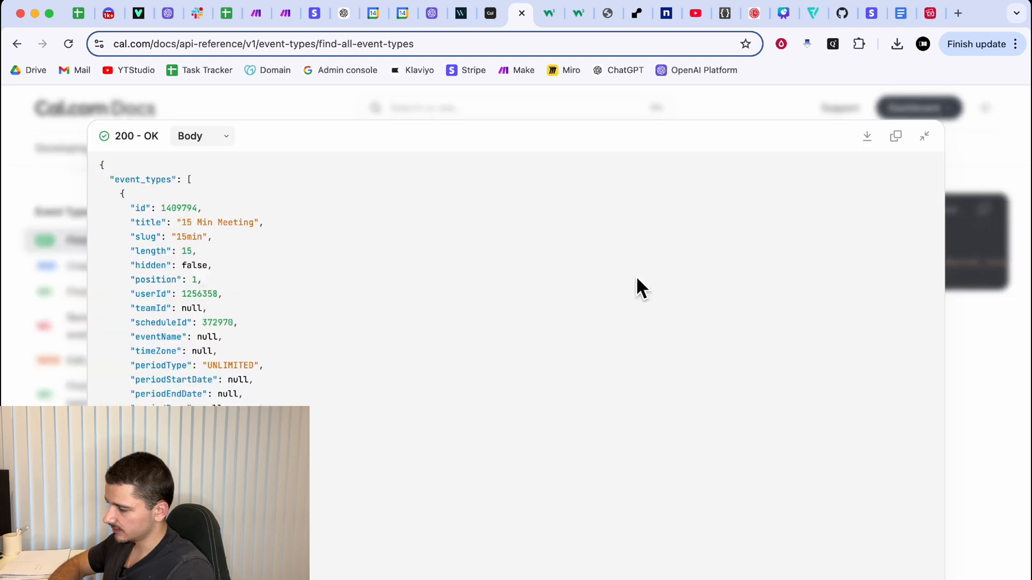
{"action": "left_click", "coordinate": [924, 136]}
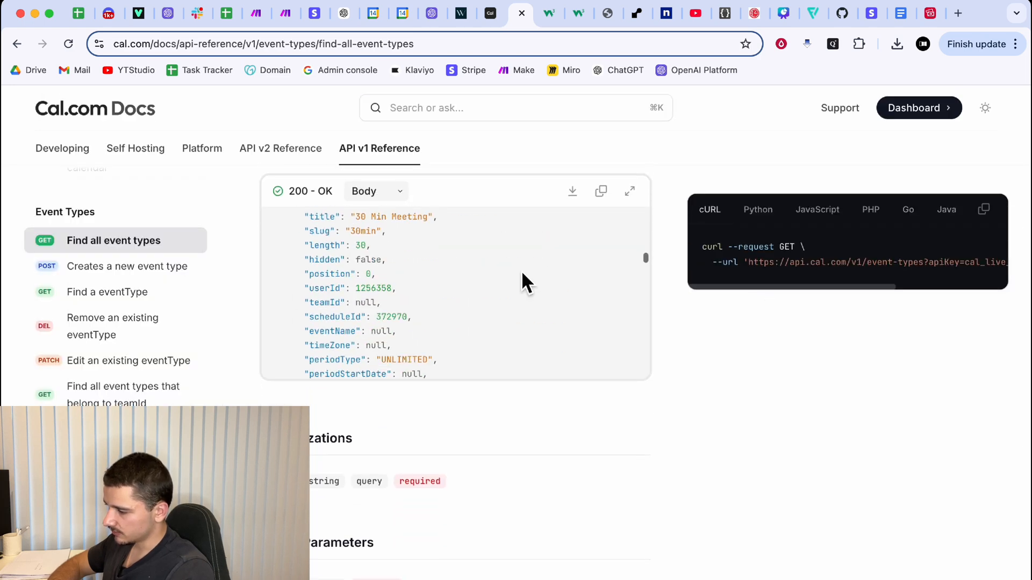
{"action": "scroll", "scroll_direction": "down", "scroll_amount": 3}
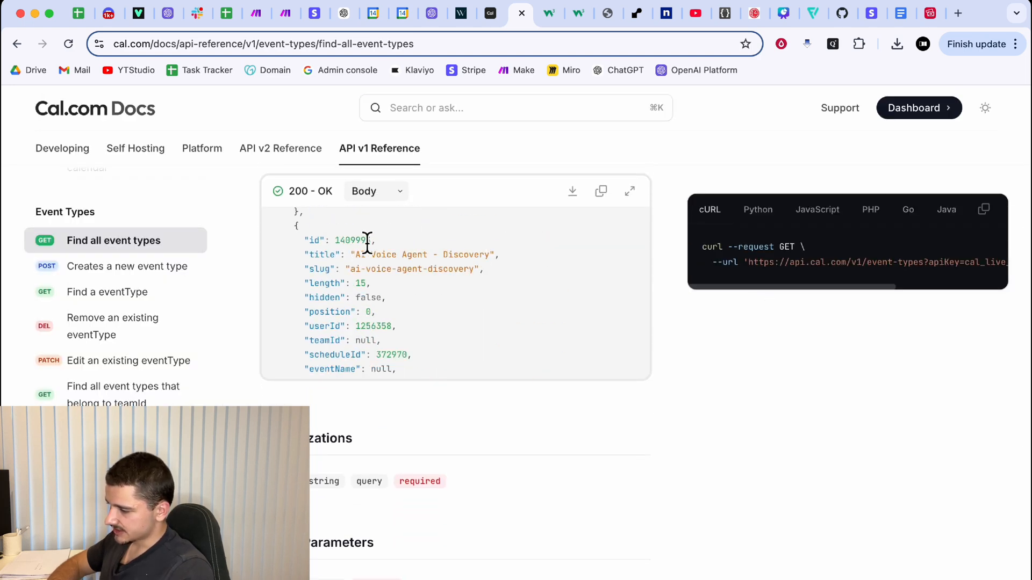
{"action": "double_click", "coordinate": [341, 240]}
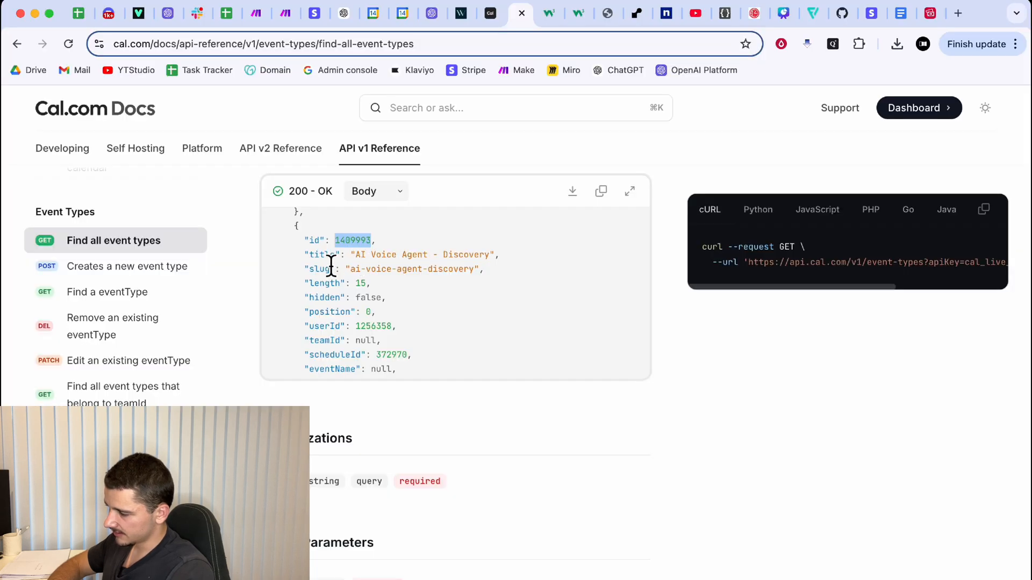
{"action": "double_click", "coordinate": [410, 268]}
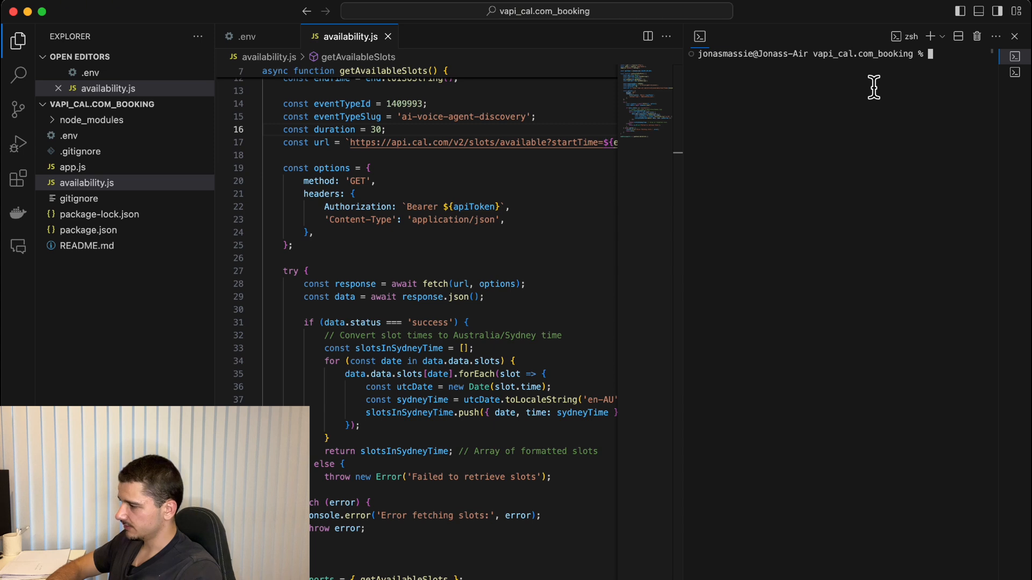
{"action": "type", "text": "sudo node app"}
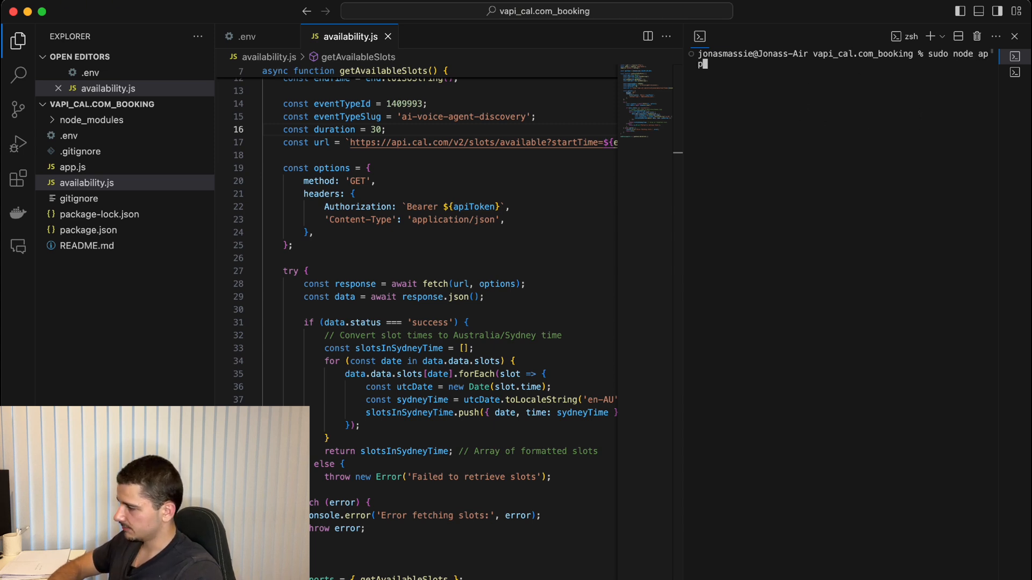
{"action": "key", "text": "Return"}
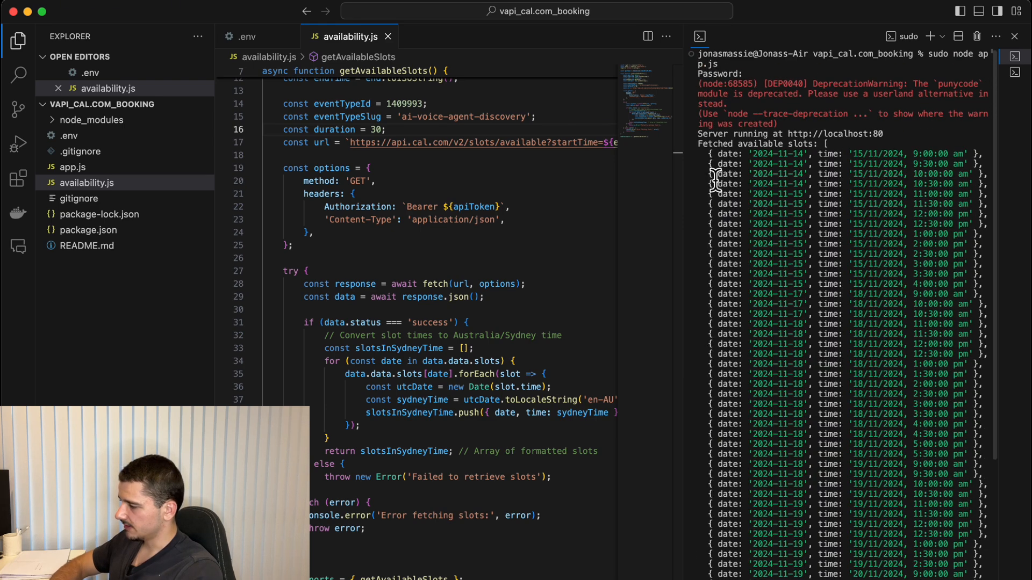
{"action": "scroll", "scroll_direction": "down", "scroll_amount": 3}
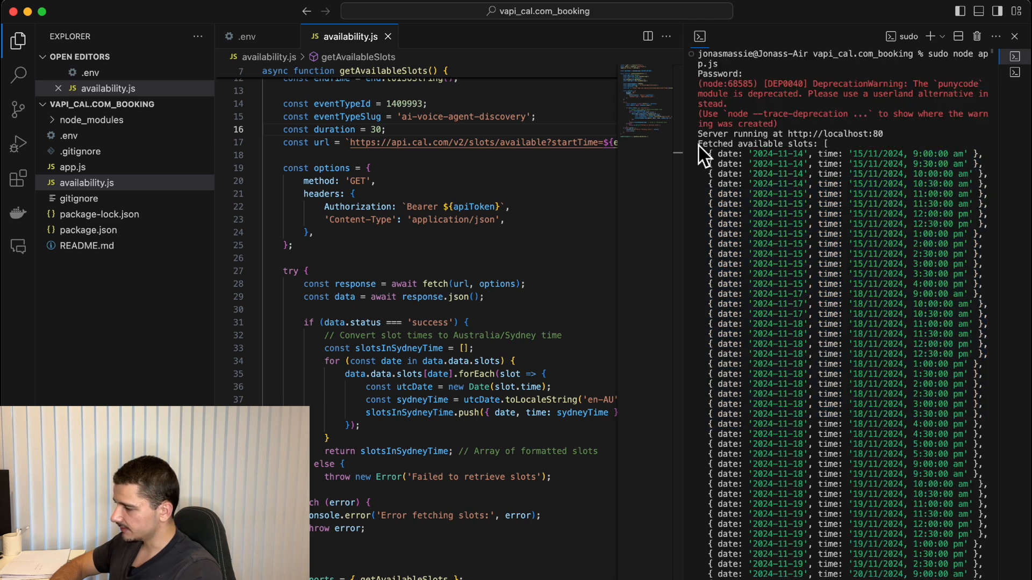
{"action": "scroll", "scroll_direction": "down", "scroll_amount": 3}
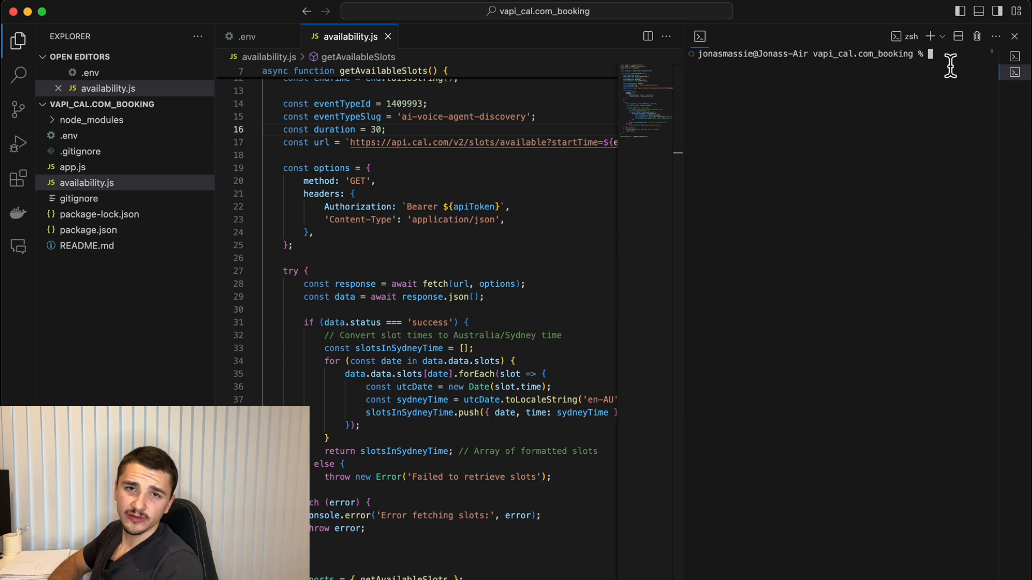
{"action": "mouse_move", "coordinate": [912, 119]}
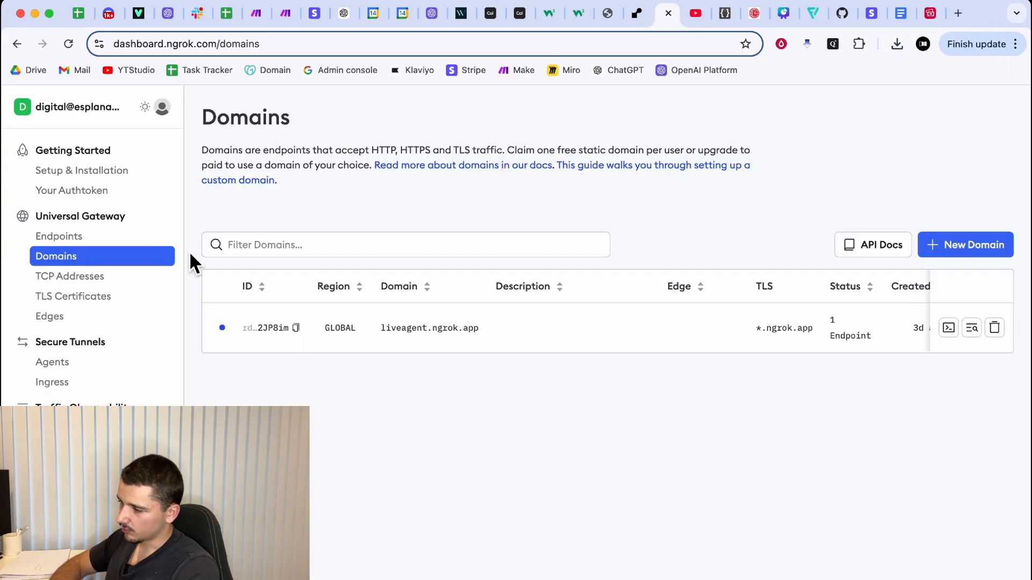
{"action": "mouse_move", "coordinate": [62, 273]}
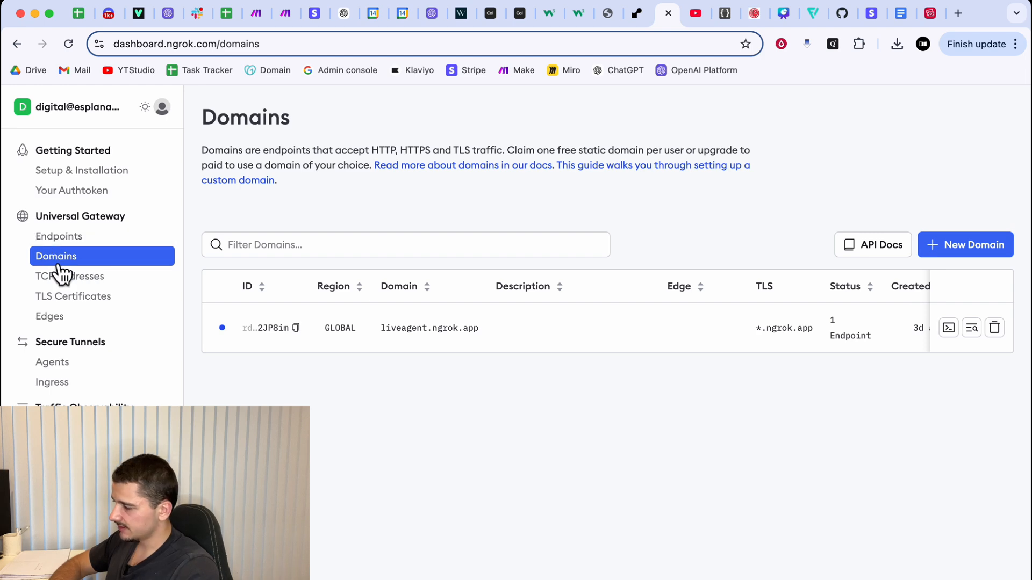
Step: View the reserved liveagent.ngrok.app domain's details in ngrok, then return to Visual Studio Code
{"action": "left_click", "coordinate": [965, 245]}
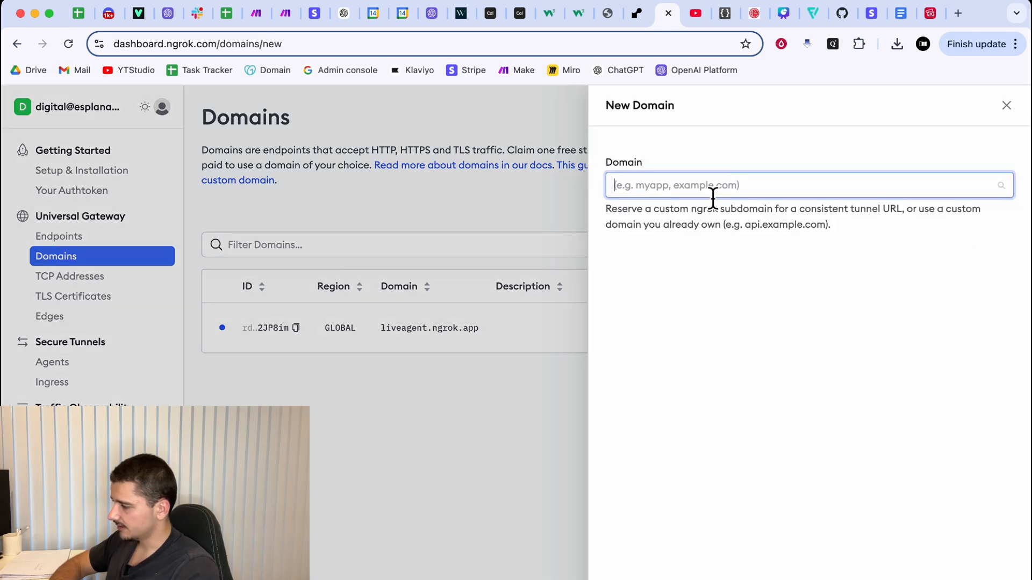
{"action": "mouse_move", "coordinate": [1006, 106]}
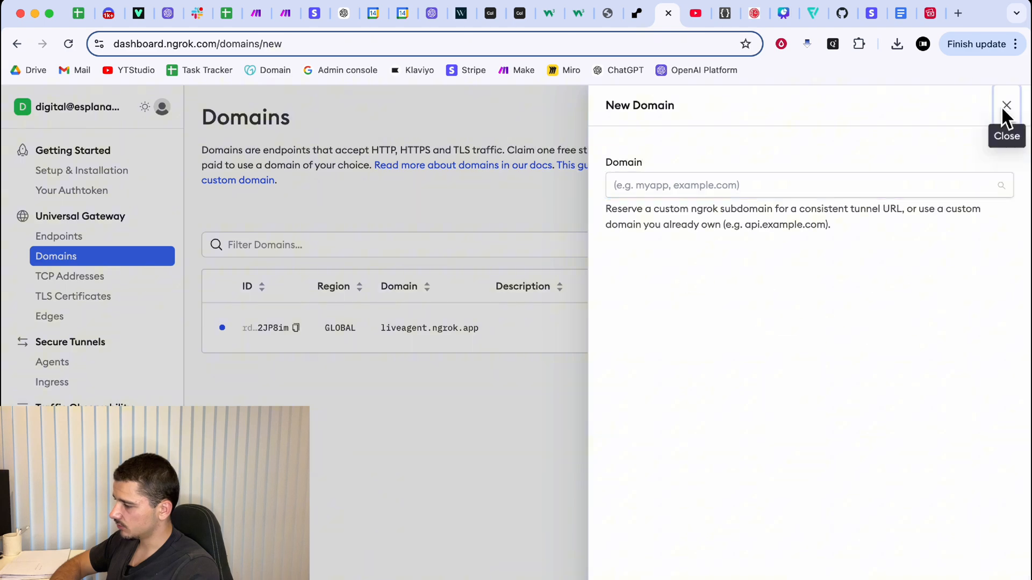
{"action": "left_click", "coordinate": [1006, 106]}
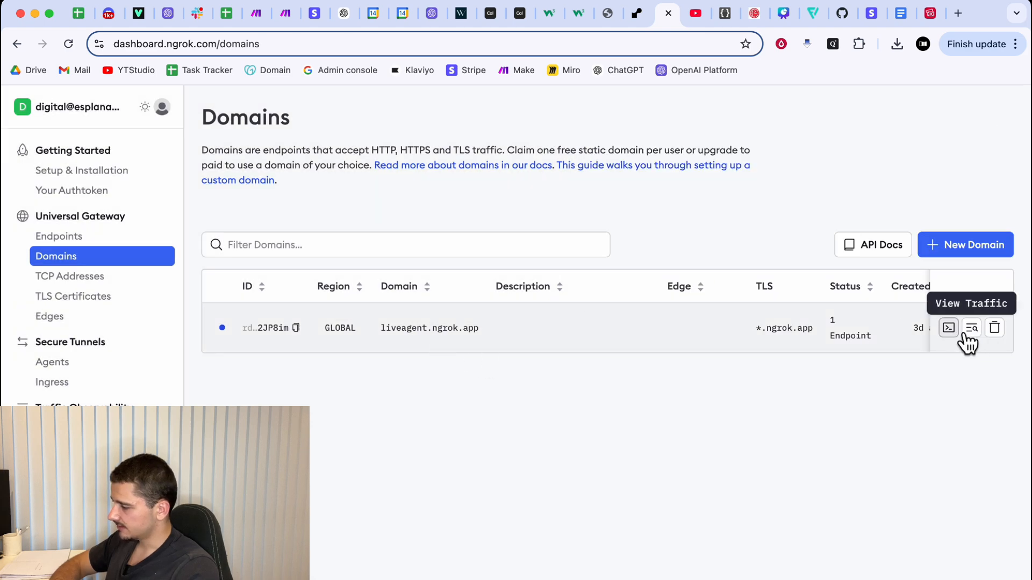
{"action": "left_click", "coordinate": [971, 328]}
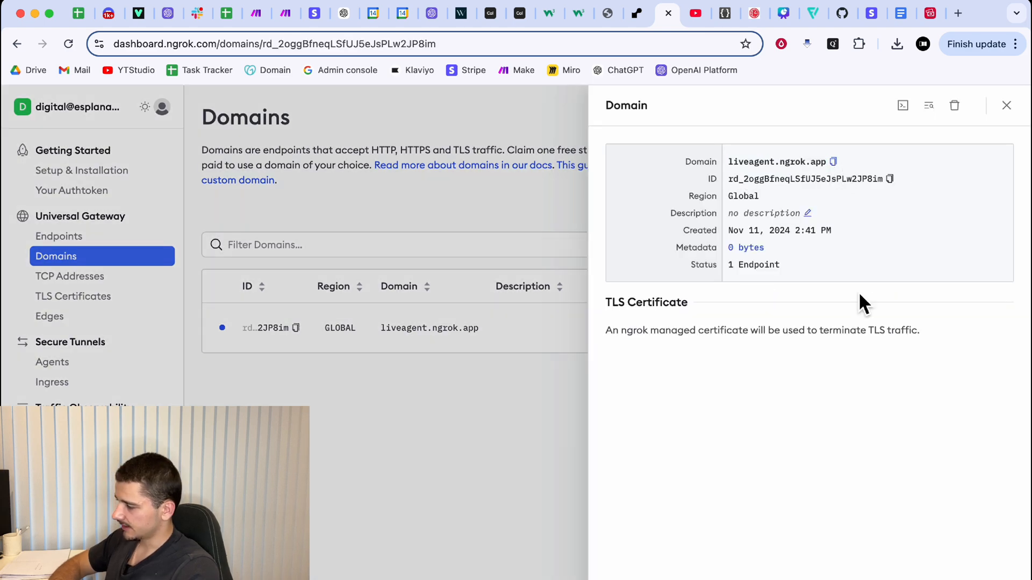
{"action": "left_click", "coordinate": [1006, 106]}
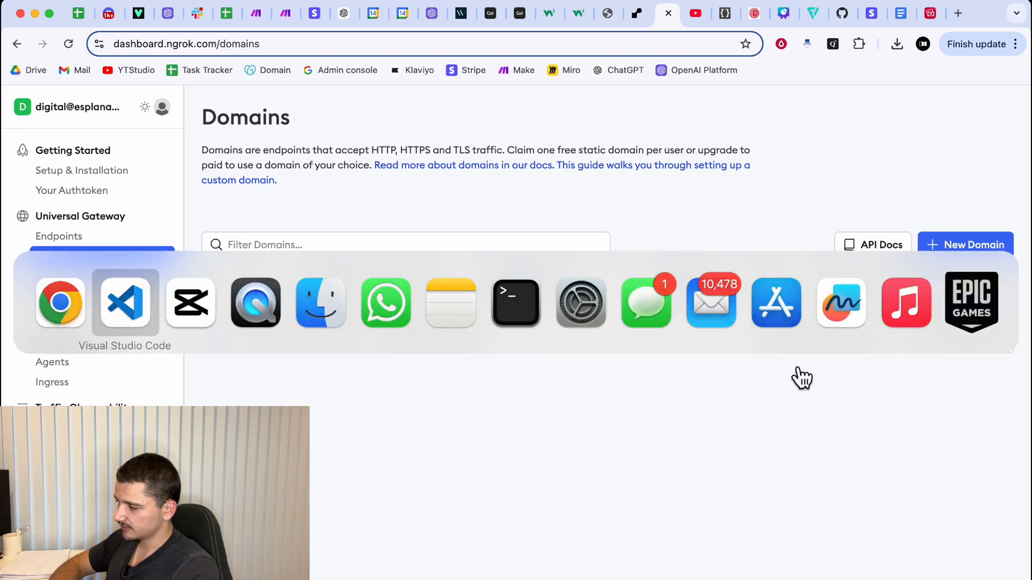
{"action": "left_click", "coordinate": [125, 304]}
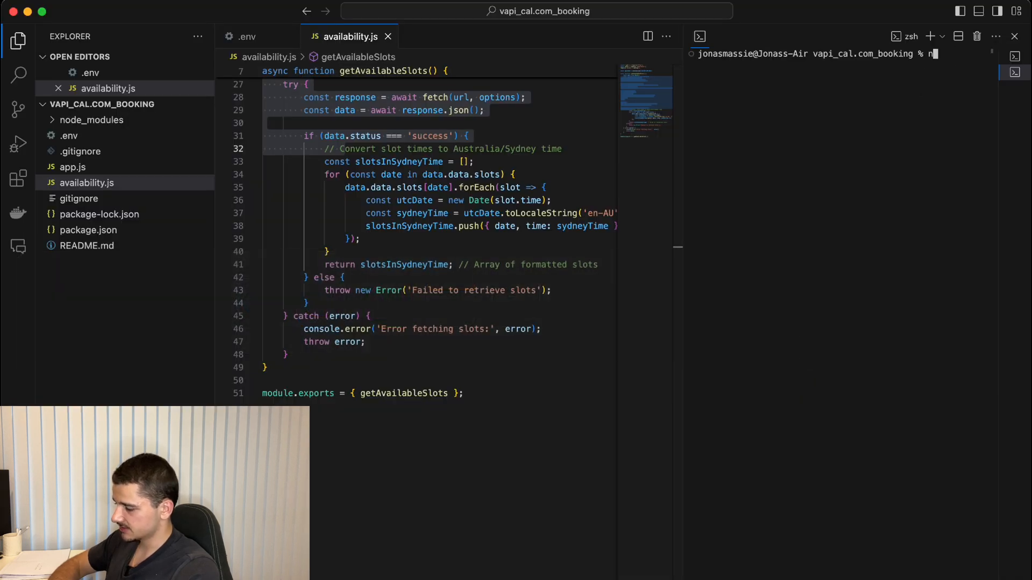
Step: Run 'ngrok http 80 --domain liveagent.ngrok.app' in the terminal to start the tunnel
{"action": "type", "text": "grok http 80 --domain"}
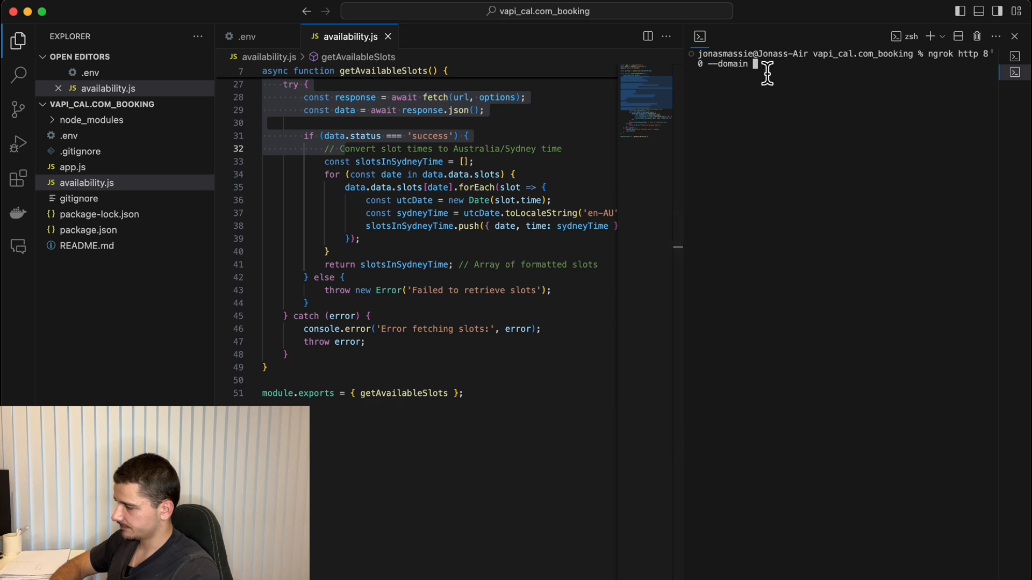
{"action": "key", "text": "Return"}
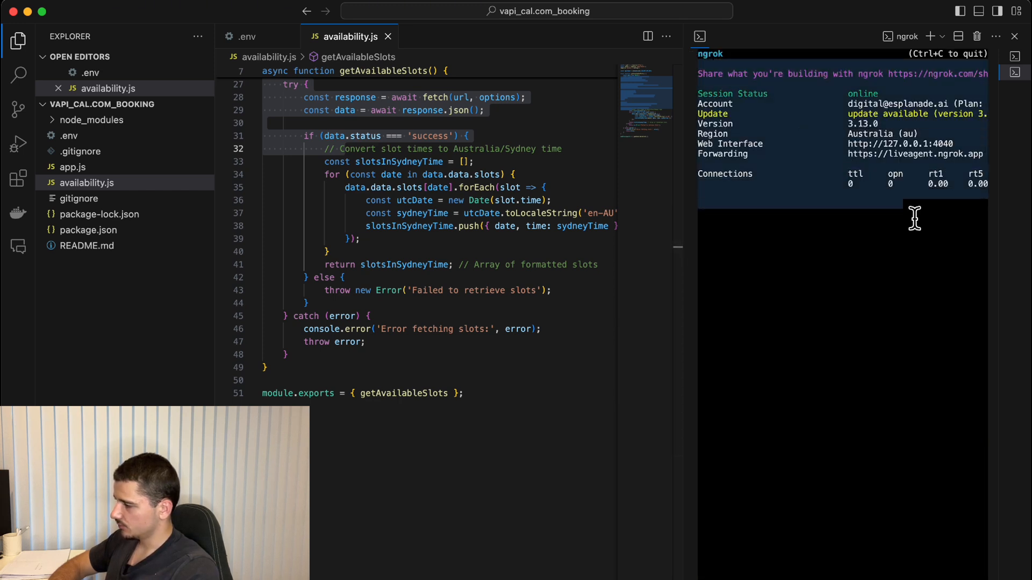
{"action": "mouse_move", "coordinate": [850, 157]}
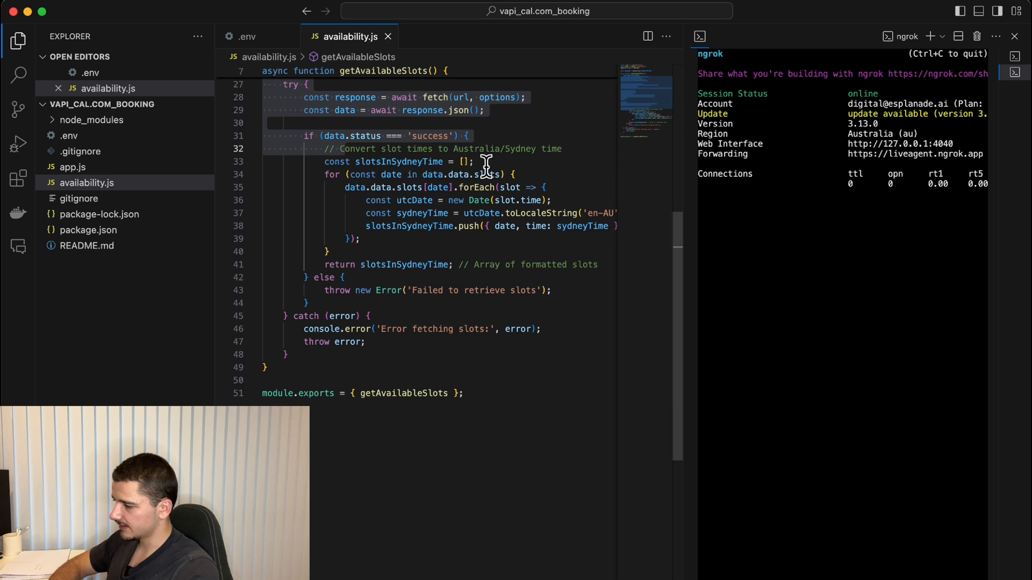
Step: Review the Australia/Sydney timezone code in availability.js and app.js
{"action": "scroll", "scroll_direction": "up", "scroll_amount": 3}
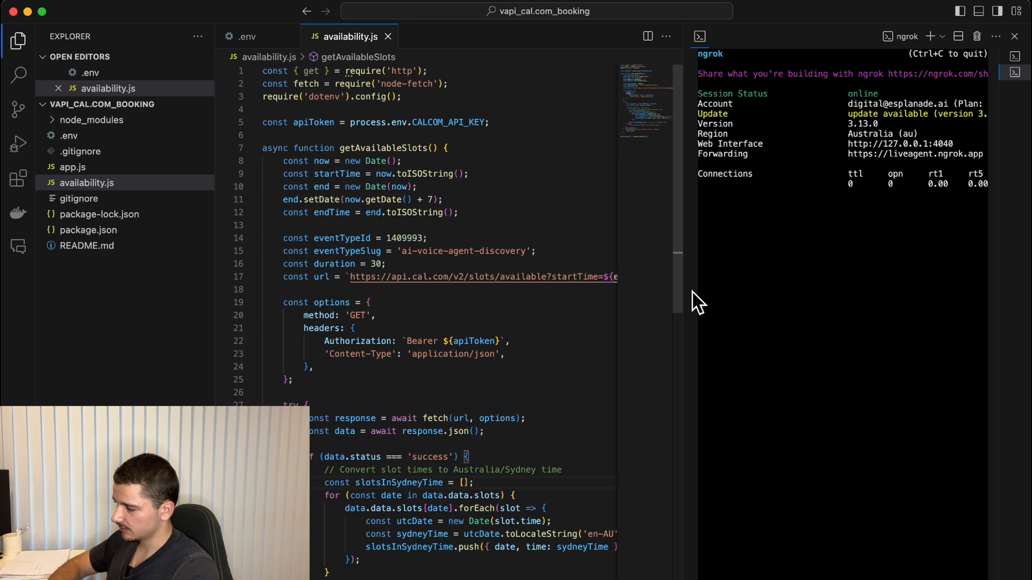
{"action": "scroll", "scroll_direction": "down", "scroll_amount": 3}
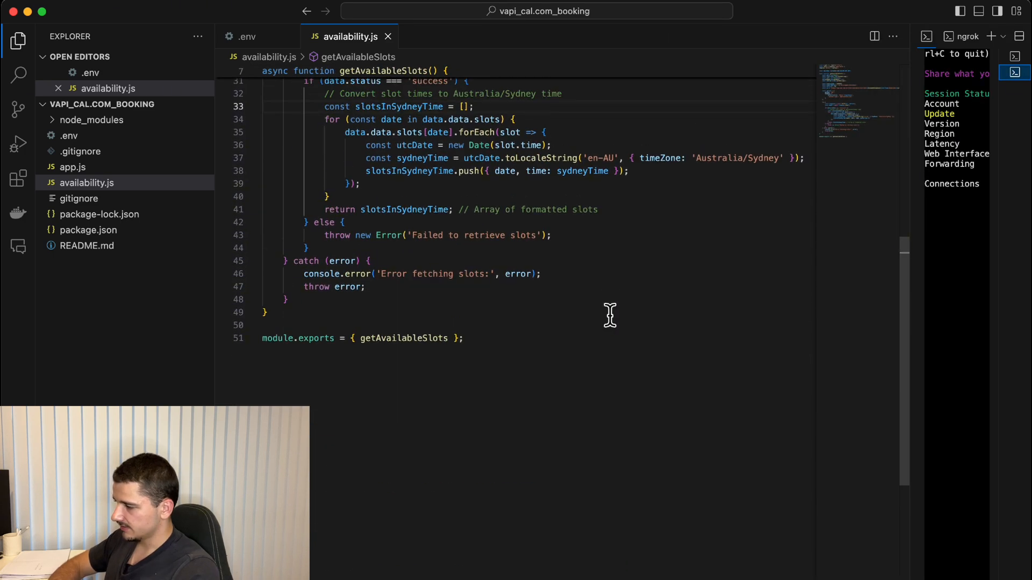
{"action": "double_click", "coordinate": [735, 209]}
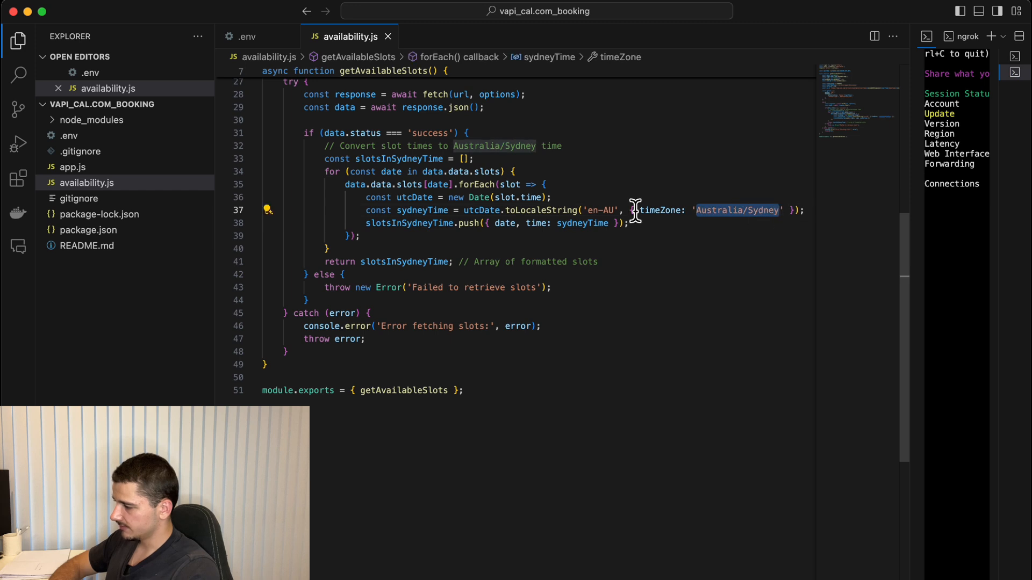
{"action": "scroll", "scroll_direction": "up", "scroll_amount": 3}
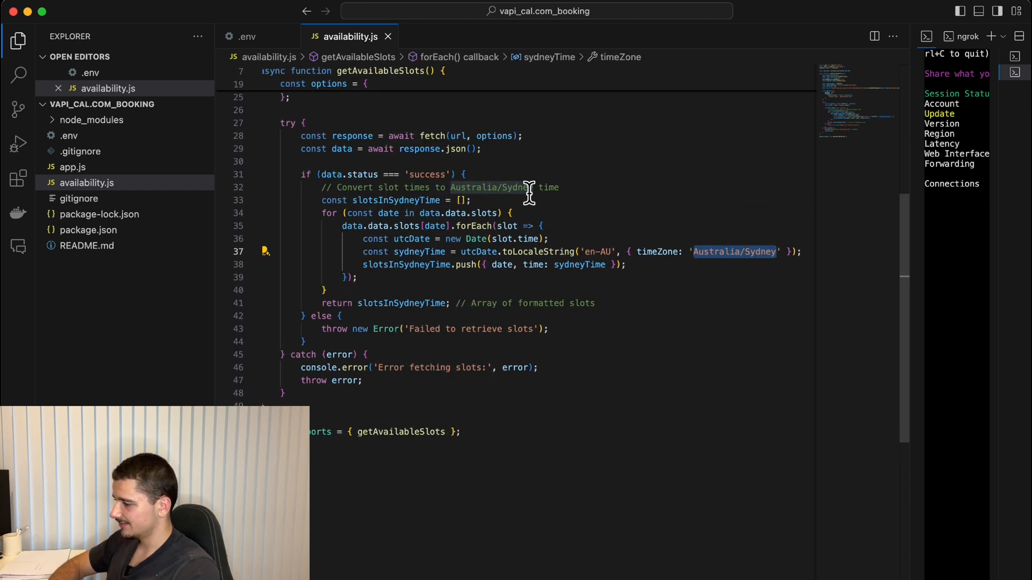
{"action": "mouse_move", "coordinate": [588, 252]}
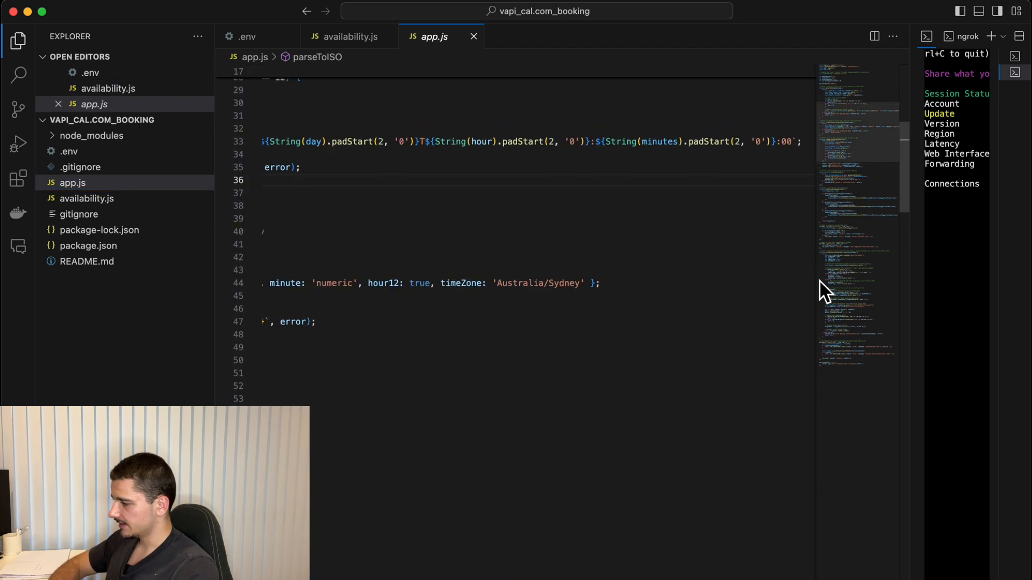
{"action": "scroll", "scroll_direction": "up", "scroll_amount": 3}
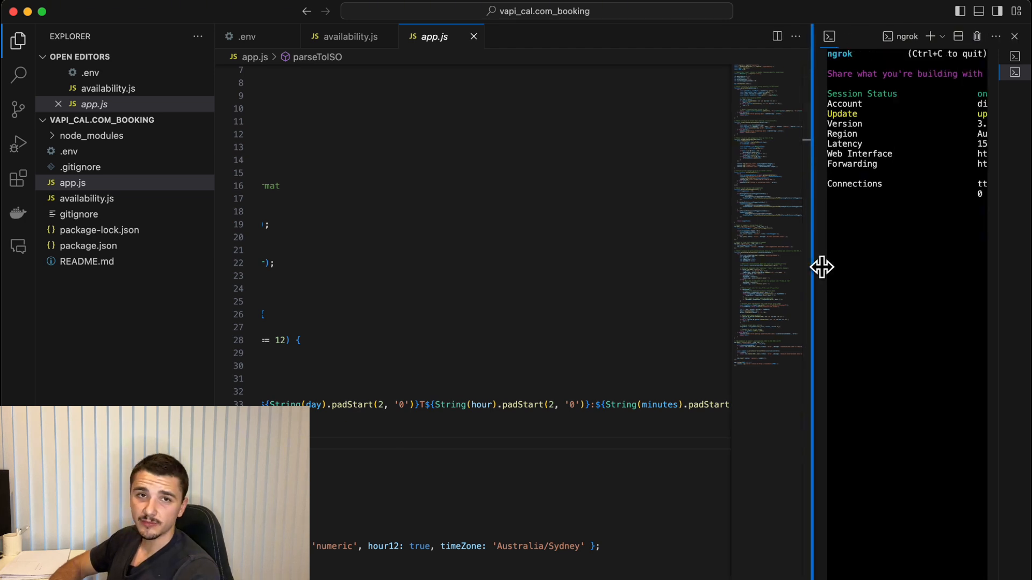
{"action": "mouse_move", "coordinate": [551, 221]}
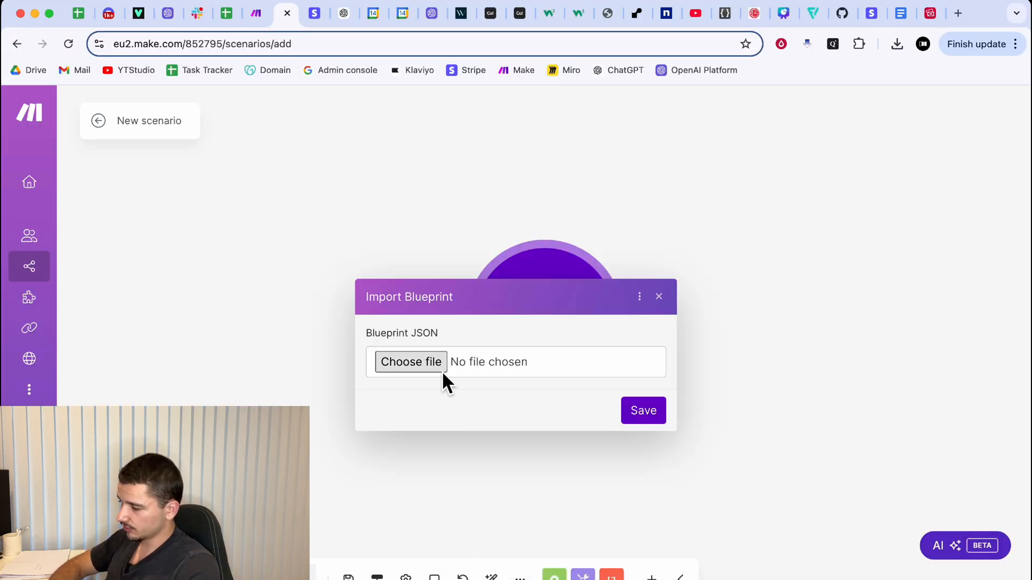
{"action": "mouse_move", "coordinate": [415, 379]}
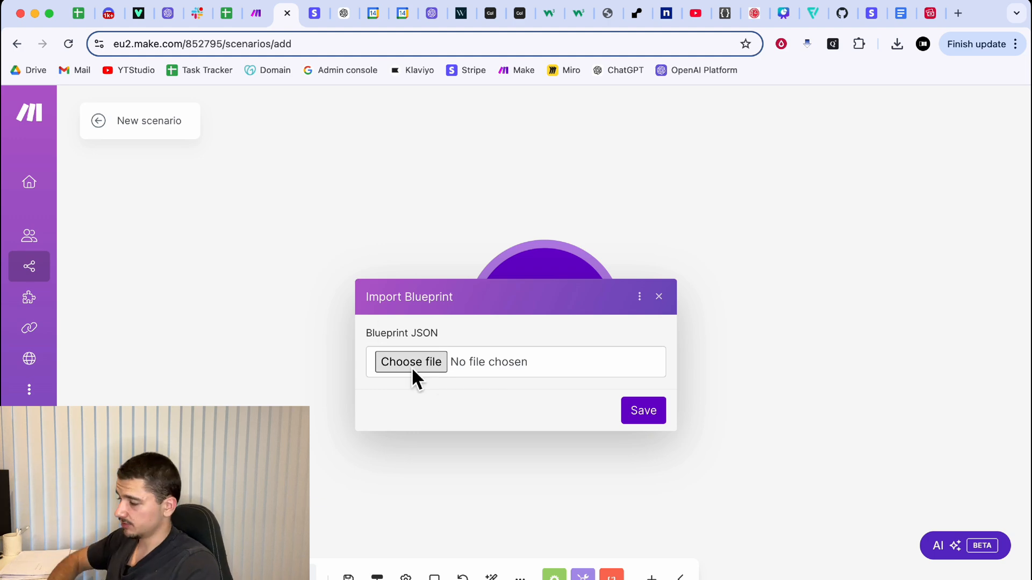
Step: Import blueprint (26).json to load the Booking_Assistant_Usage scenario
{"action": "left_click", "coordinate": [410, 363]}
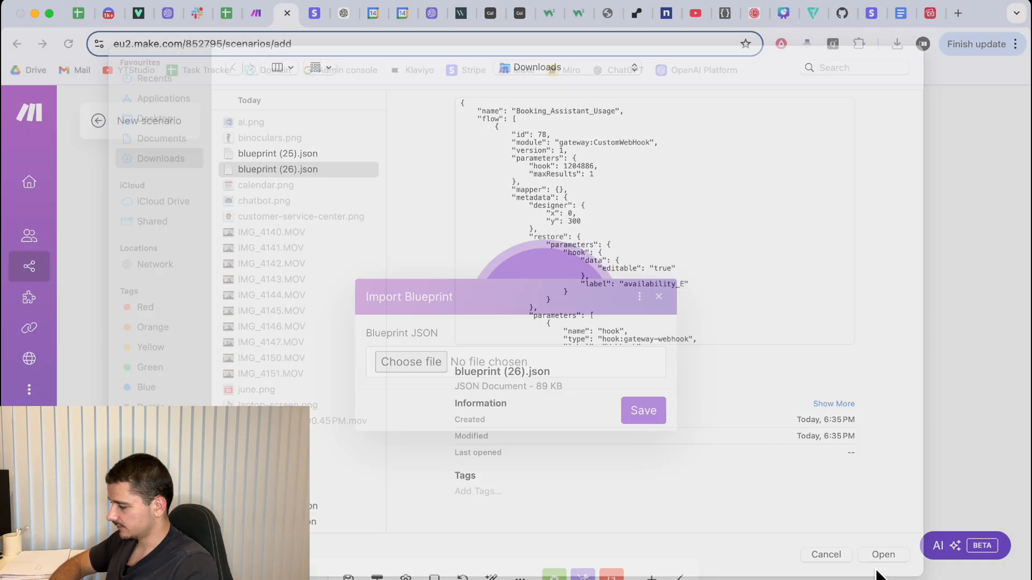
{"action": "left_click", "coordinate": [883, 554]}
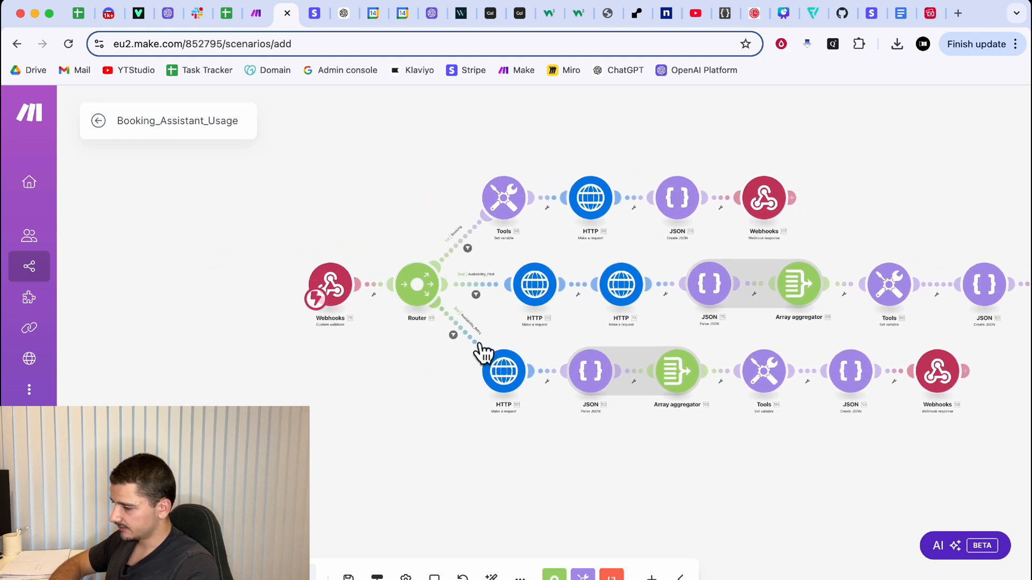
{"action": "mouse_move", "coordinate": [499, 332]}
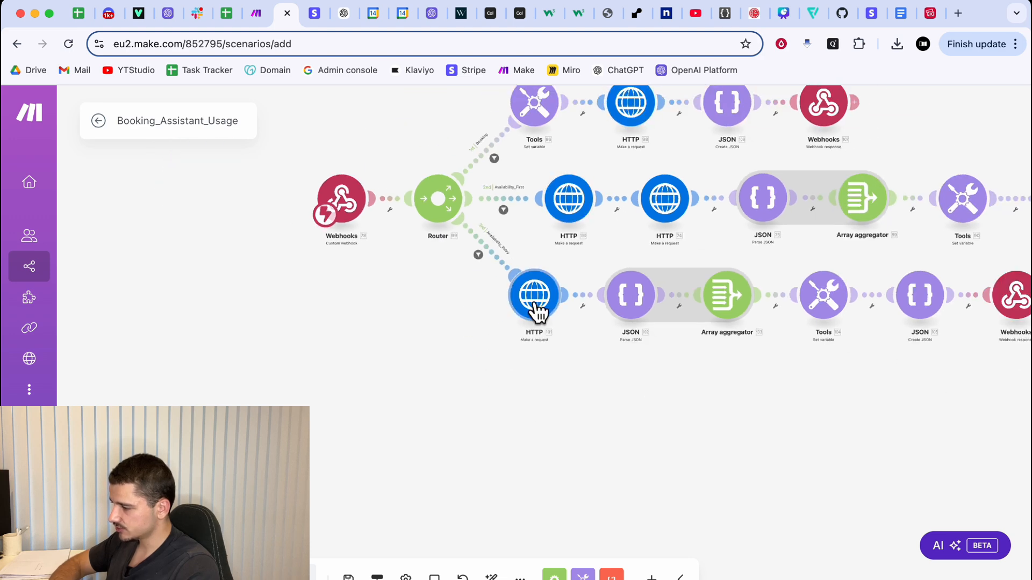
{"action": "mouse_move", "coordinate": [535, 211]}
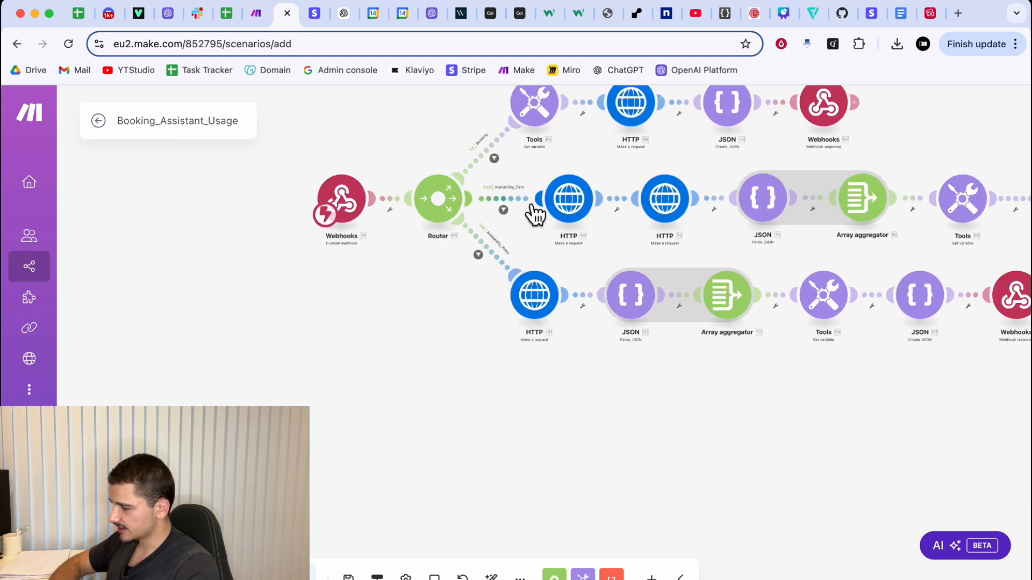
Step: Confirm the get-slots HTTP module's URL targets liveagent.ngrok.app
{"action": "left_click", "coordinate": [568, 199]}
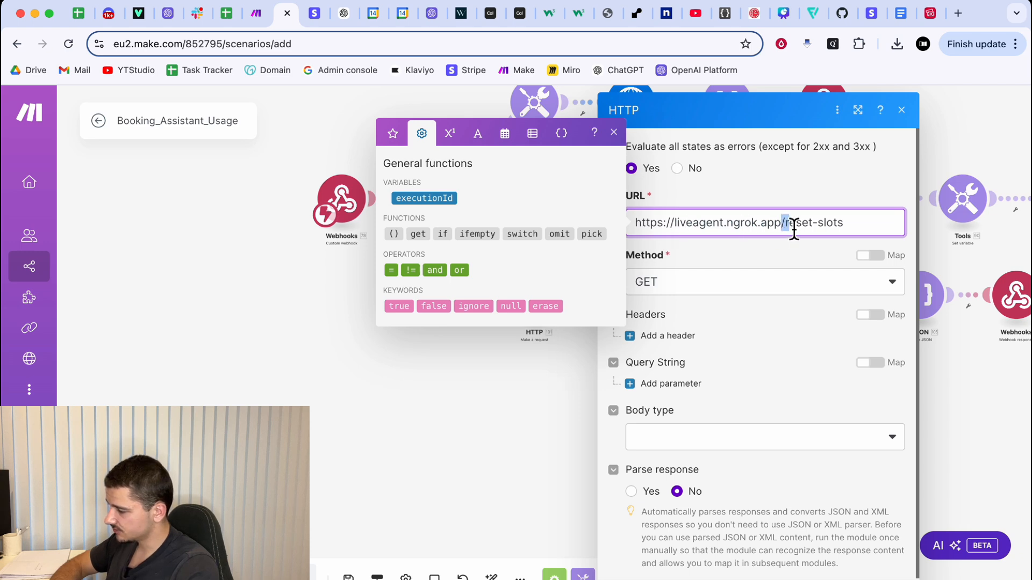
{"action": "left_click", "coordinate": [900, 109]}
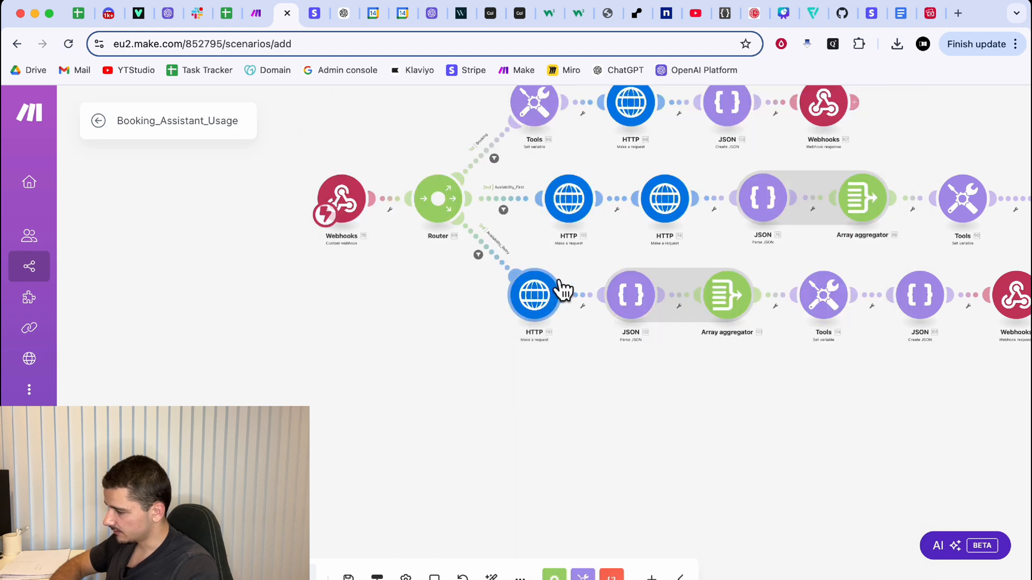
{"action": "mouse_move", "coordinate": [685, 198]}
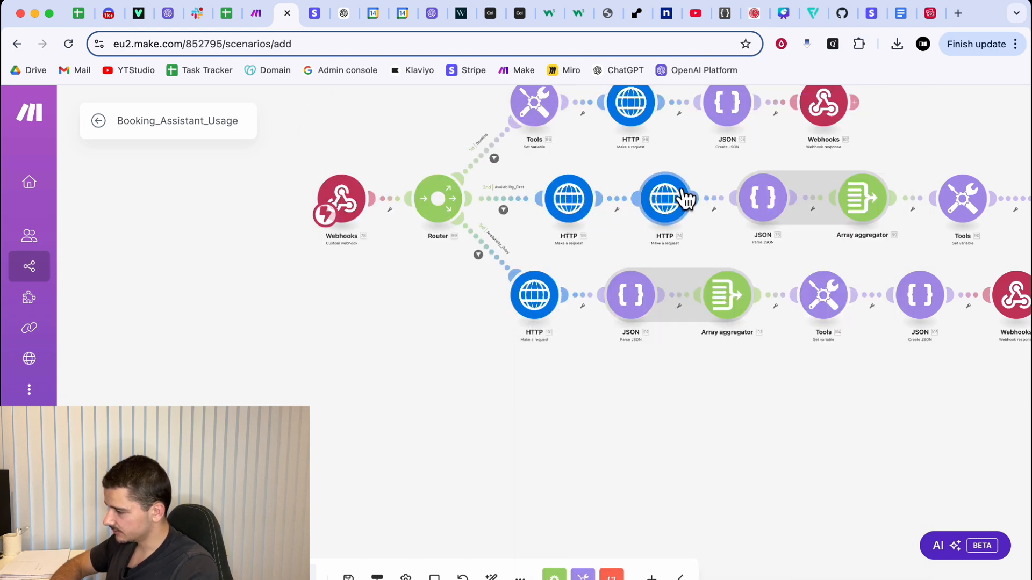
Step: Select the old Cal.com API key in the bookings POST Bearer header and fetch the new cal_live key from the editor
{"action": "left_click", "coordinate": [664, 198]}
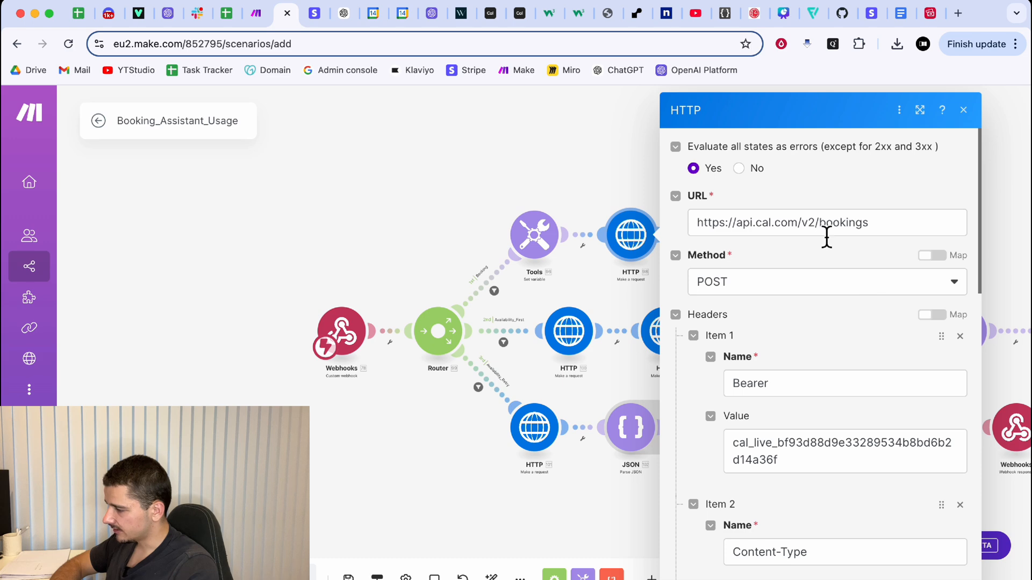
{"action": "left_click", "coordinate": [827, 223]}
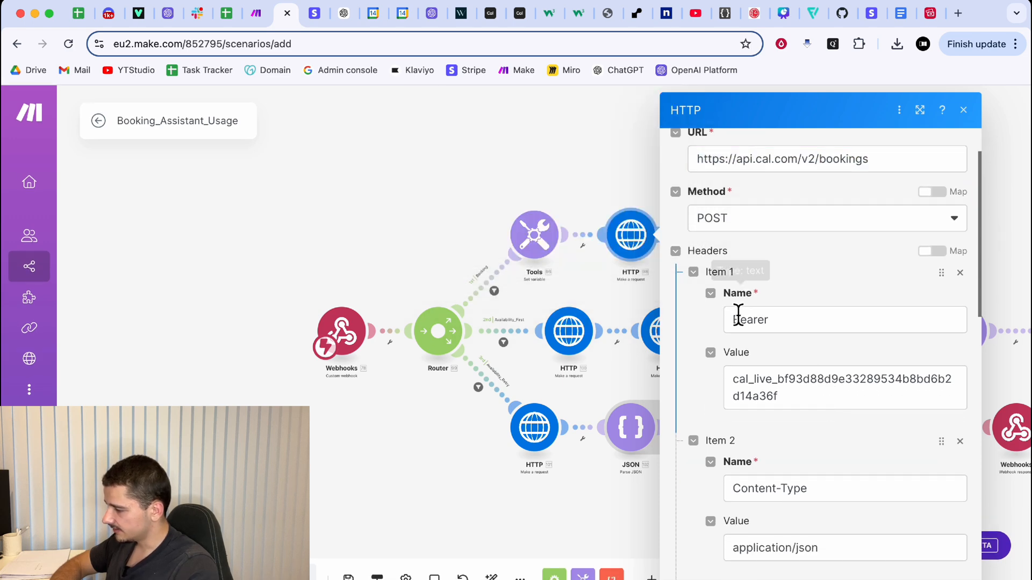
{"action": "left_click", "coordinate": [845, 387]}
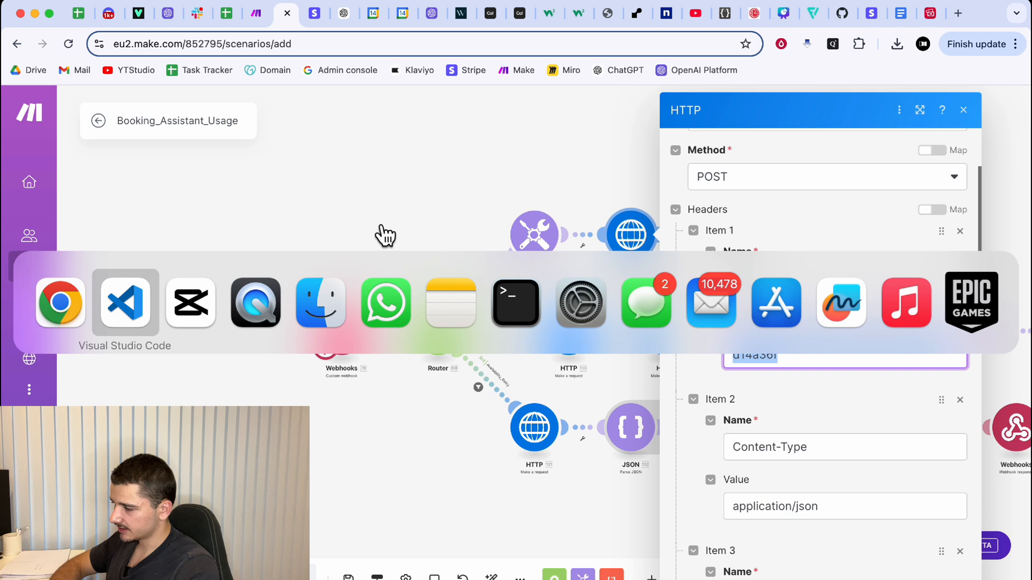
{"action": "left_click", "coordinate": [125, 303]}
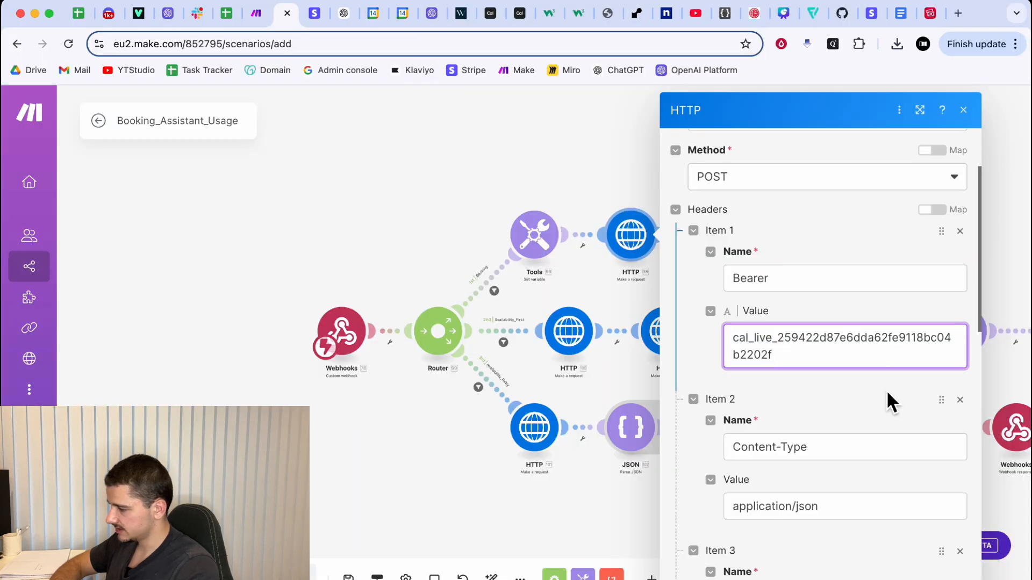
{"action": "scroll", "scroll_direction": "down", "scroll_amount": 3}
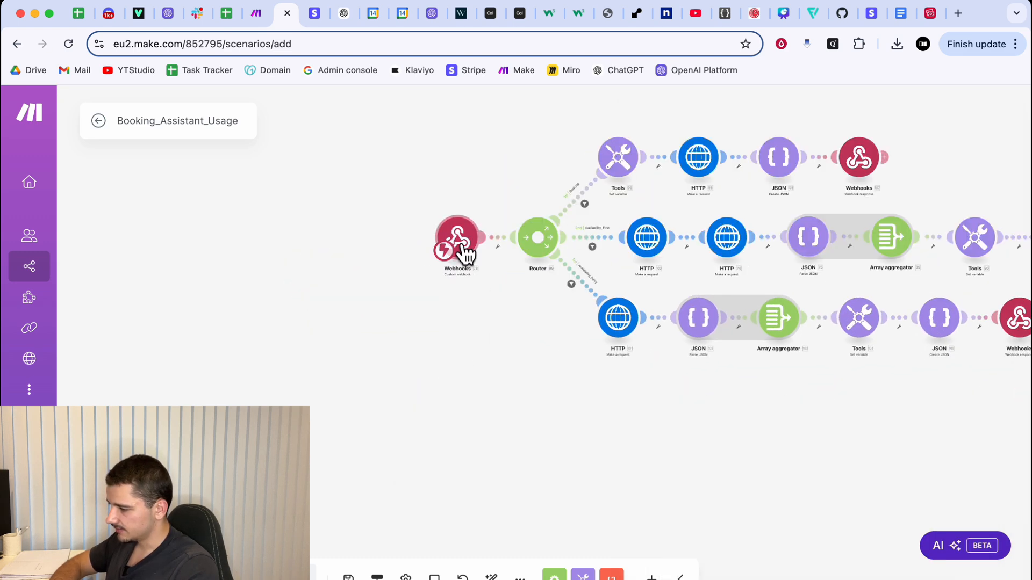
Step: Set the trigger to the existing Test webhook and copy its address to the clipboard
{"action": "left_click", "coordinate": [457, 237]}
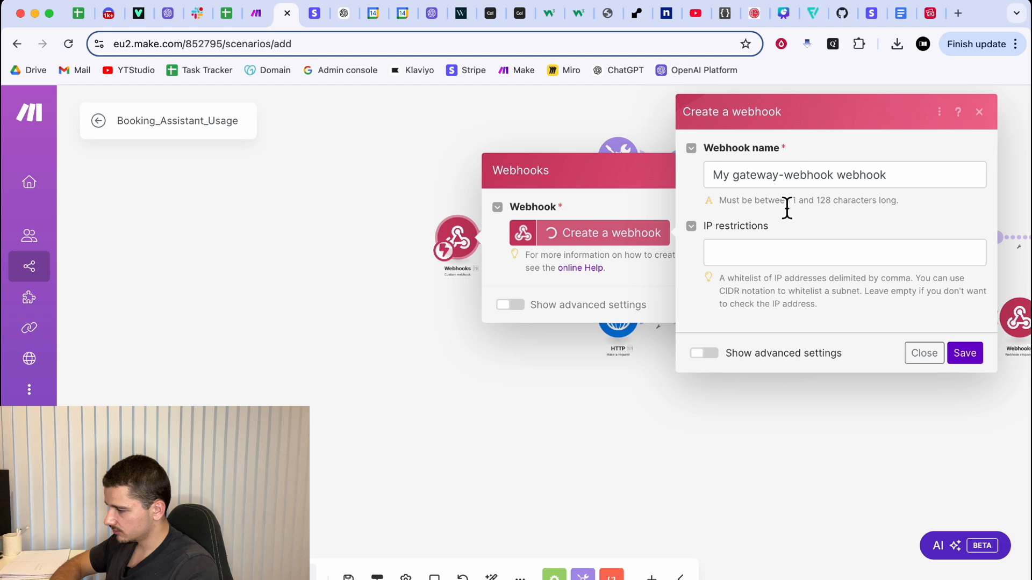
{"action": "left_click", "coordinate": [964, 352]}
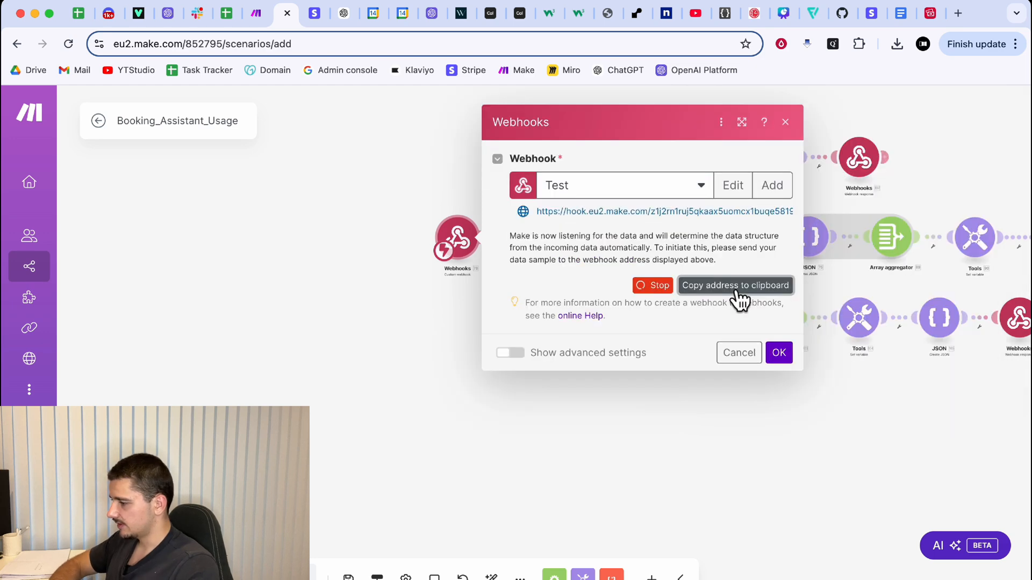
{"action": "mouse_move", "coordinate": [778, 309]}
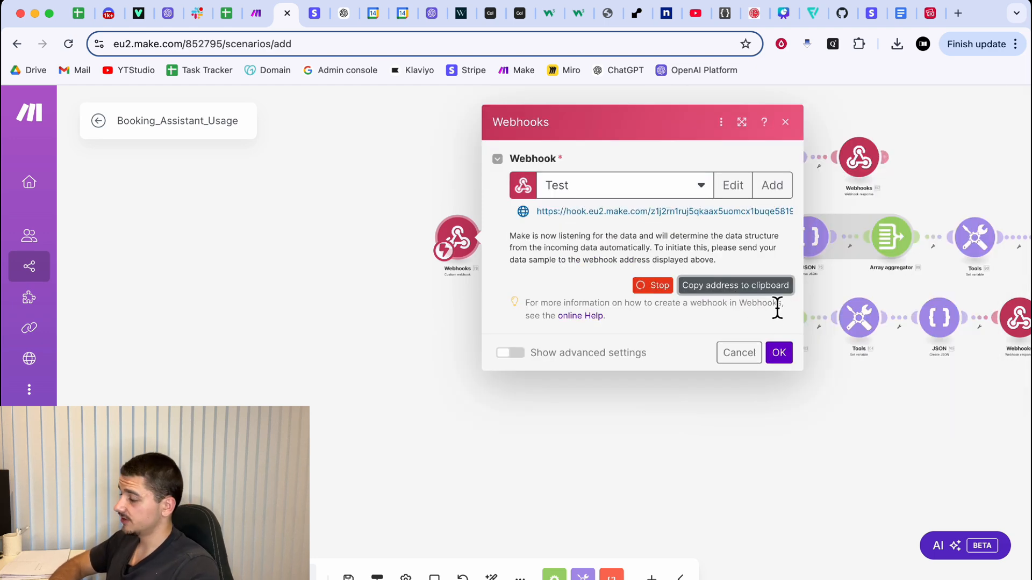
{"action": "left_click", "coordinate": [778, 353]}
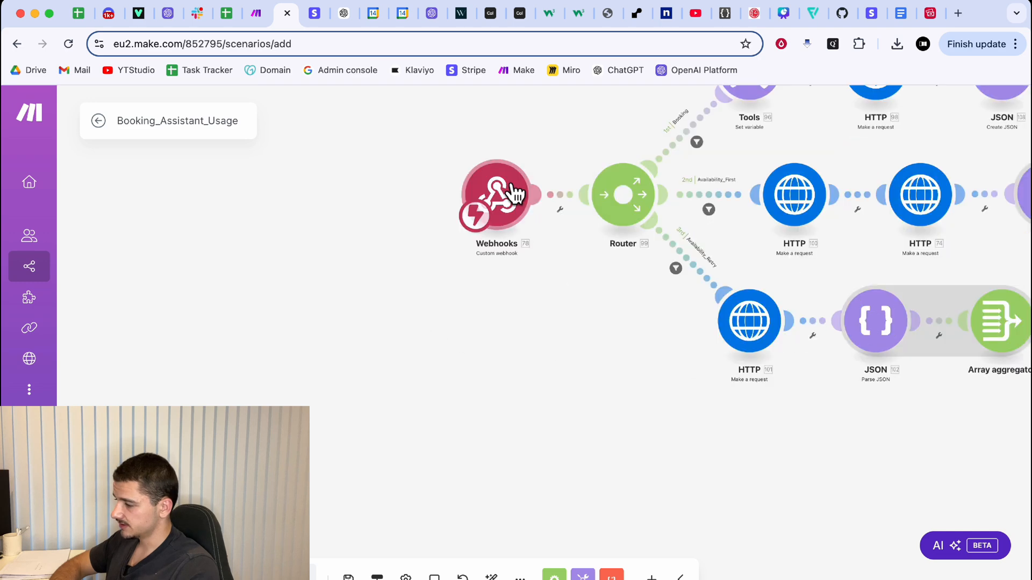
{"action": "left_click", "coordinate": [497, 195]}
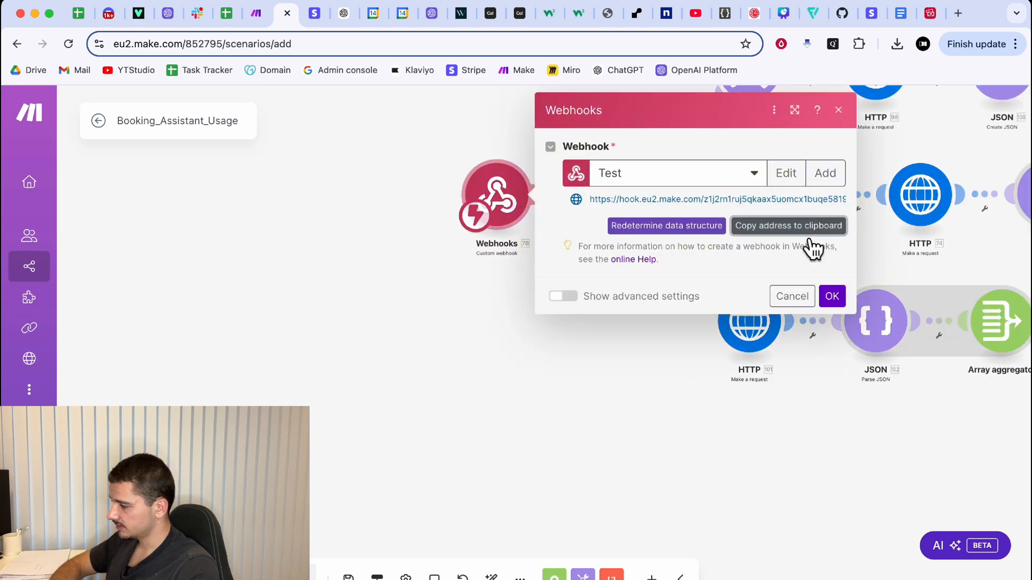
{"action": "left_click", "coordinate": [831, 297]}
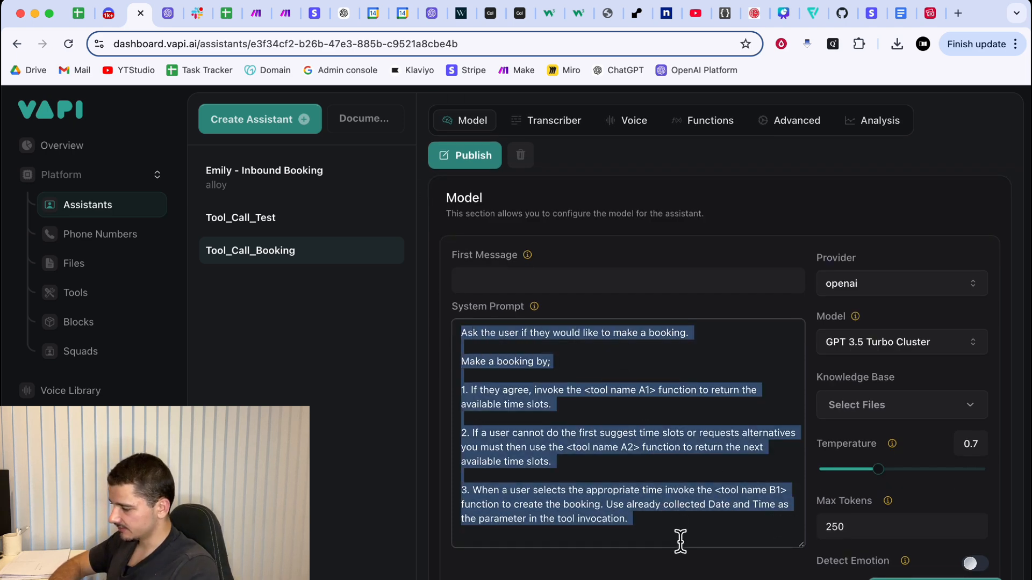
{"action": "left_click", "coordinate": [494, 345]}
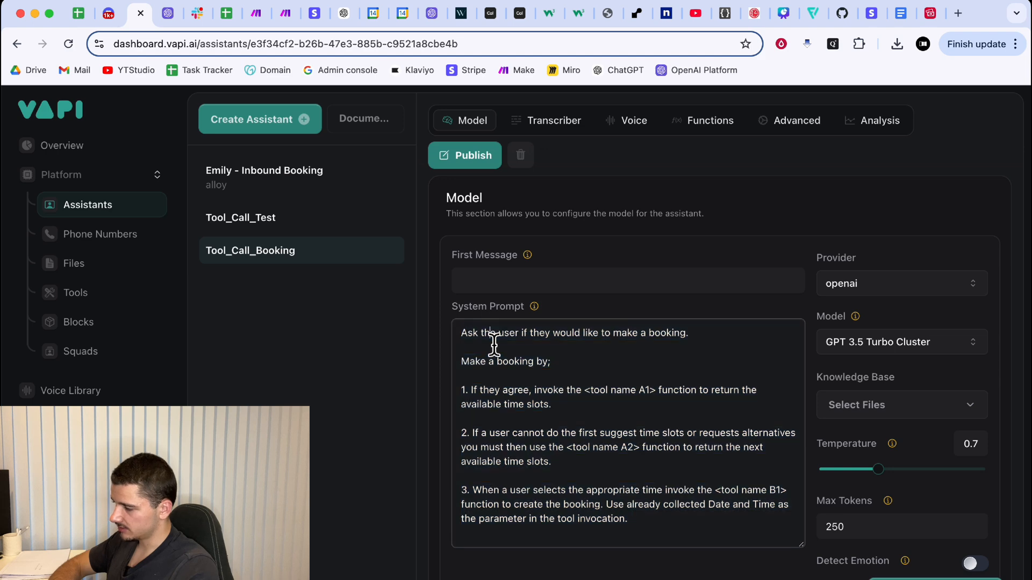
{"action": "mouse_move", "coordinate": [487, 395]}
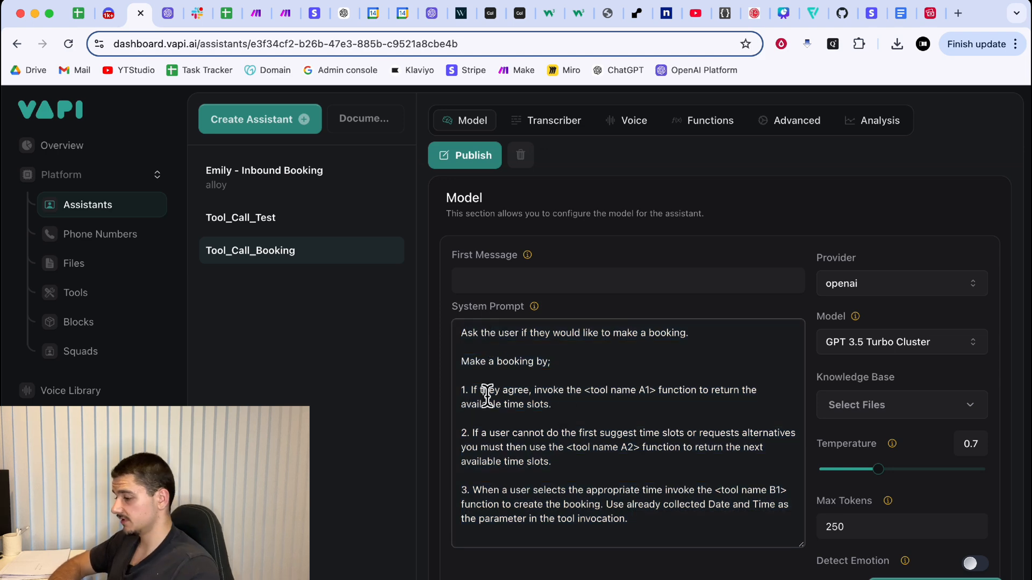
{"action": "mouse_move", "coordinate": [523, 404]}
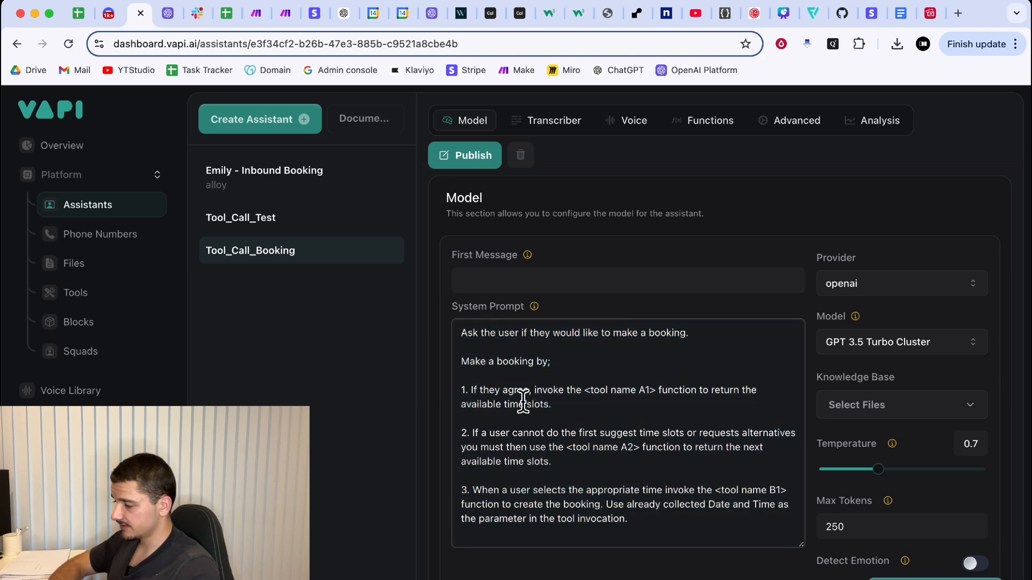
{"action": "mouse_move", "coordinate": [625, 394]}
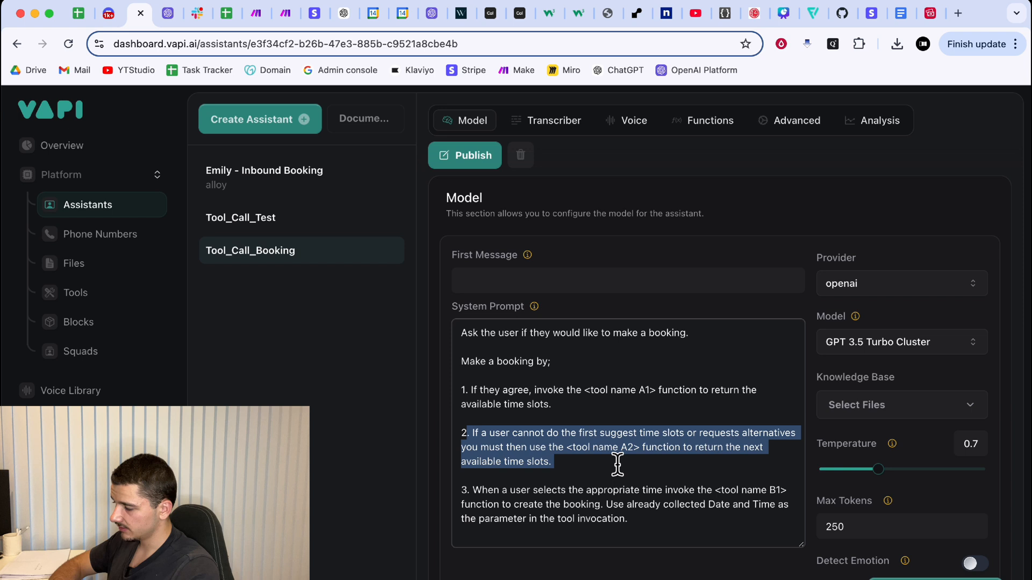
{"action": "left_click", "coordinate": [635, 474]}
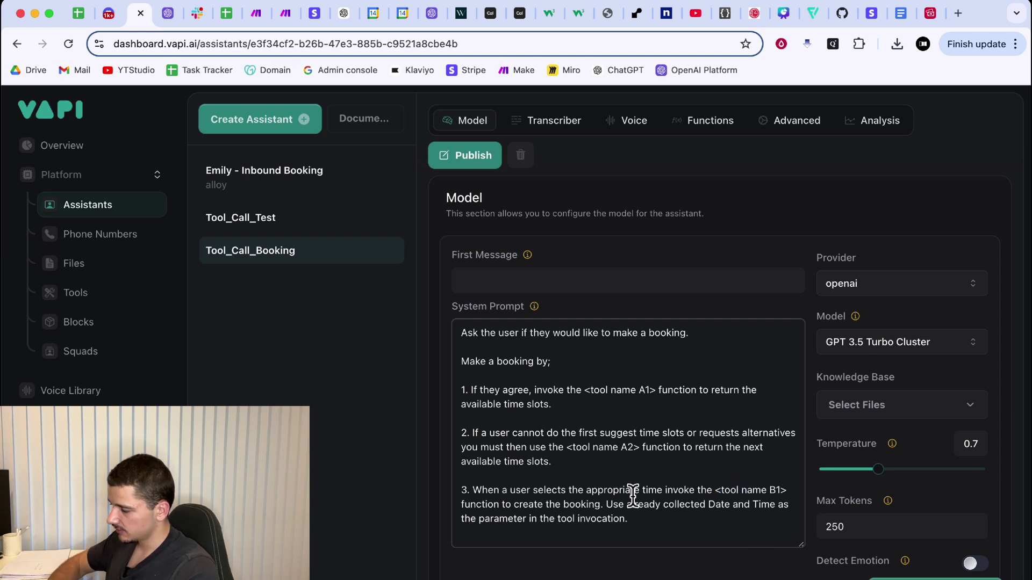
{"action": "mouse_move", "coordinate": [505, 415]}
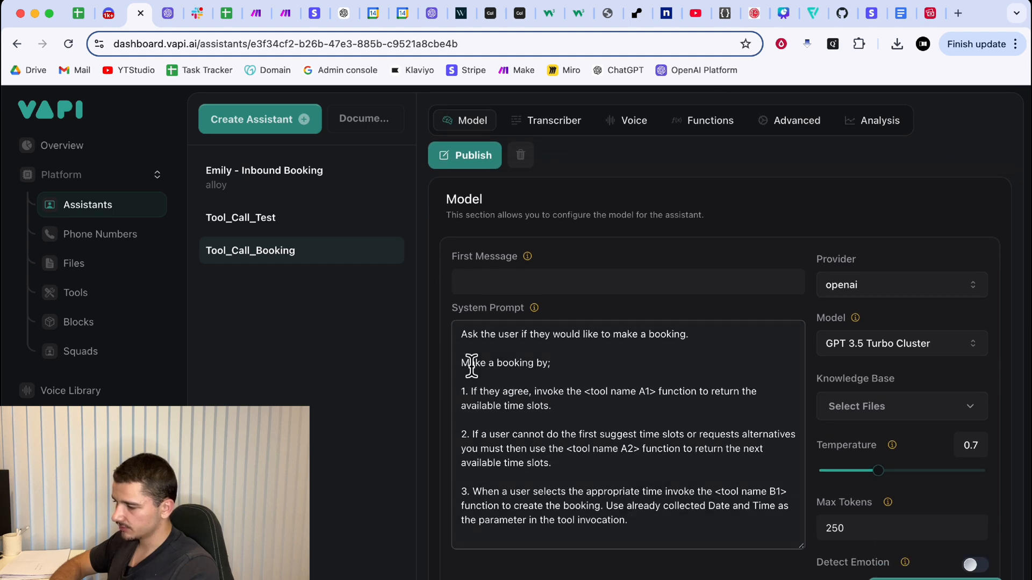
{"action": "mouse_move", "coordinate": [236, 339]}
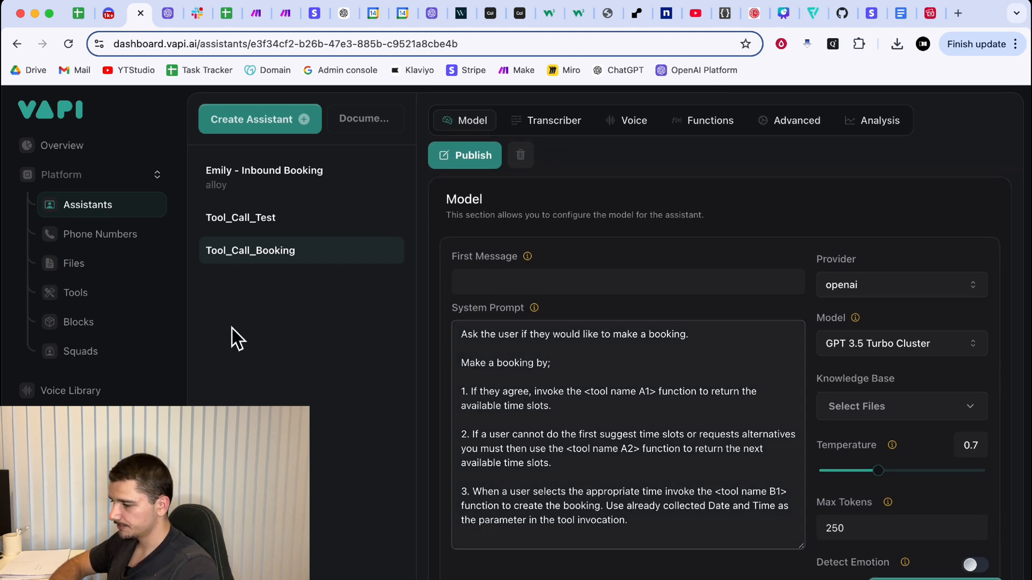
{"action": "left_click", "coordinate": [76, 292]}
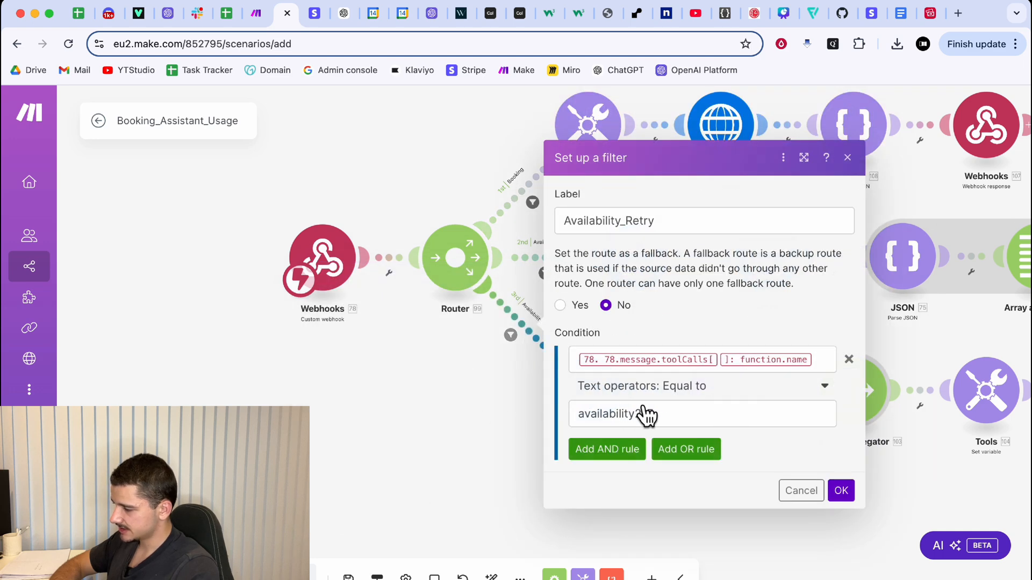
Step: Inspect the function-name condition in the Availability_Retry route's filter
{"action": "left_click", "coordinate": [840, 490]}
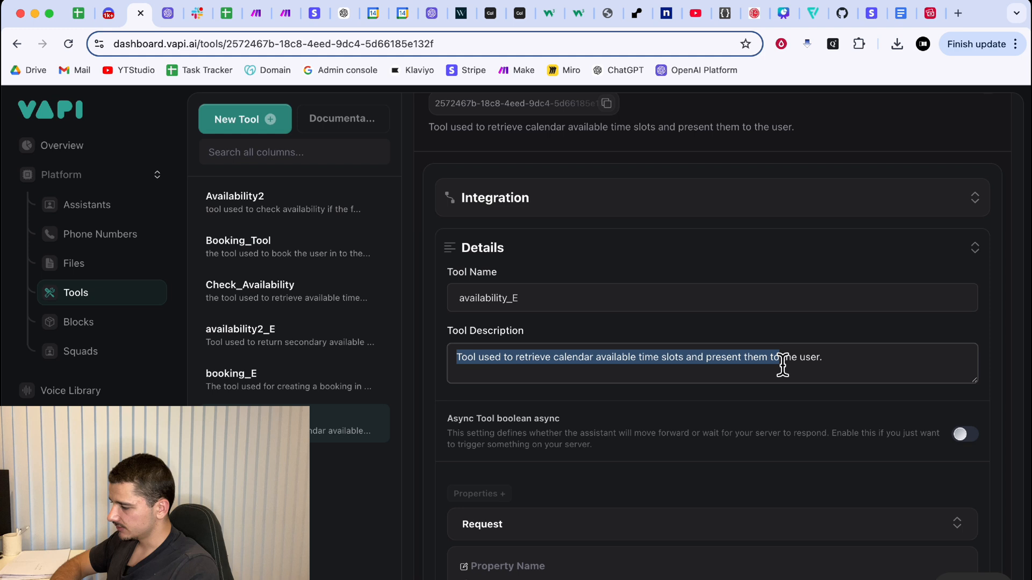
Step: Review availability_E and availability2_E tool details, then open booking_E
{"action": "scroll", "scroll_direction": "down", "scroll_amount": 3}
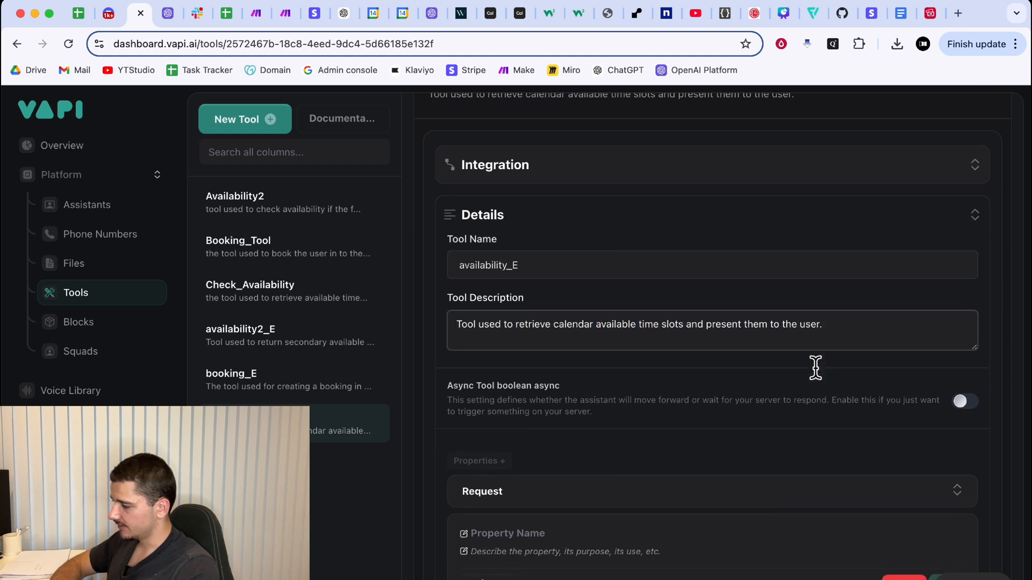
{"action": "scroll", "scroll_direction": "down", "scroll_amount": 3}
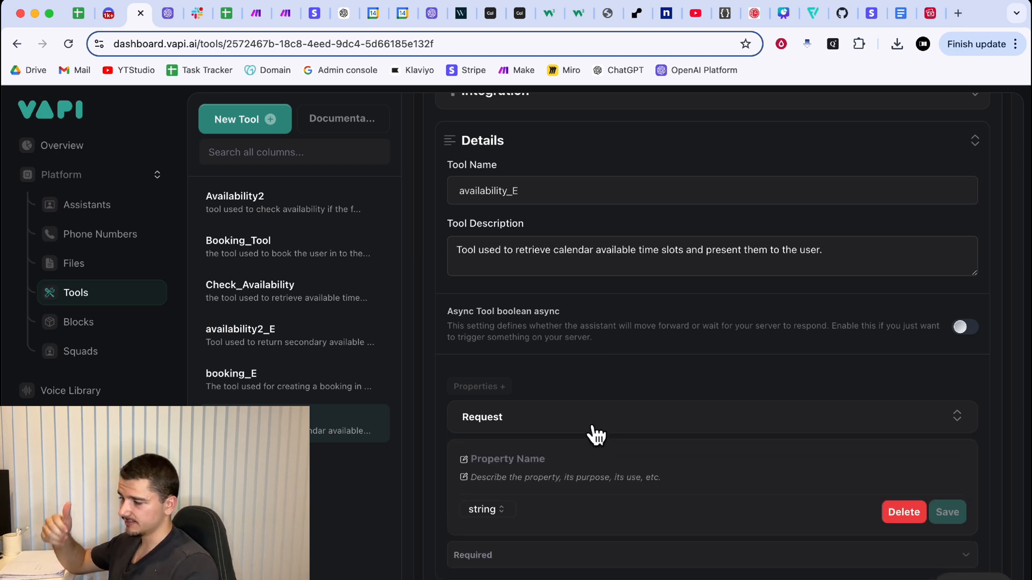
{"action": "mouse_move", "coordinate": [648, 433]}
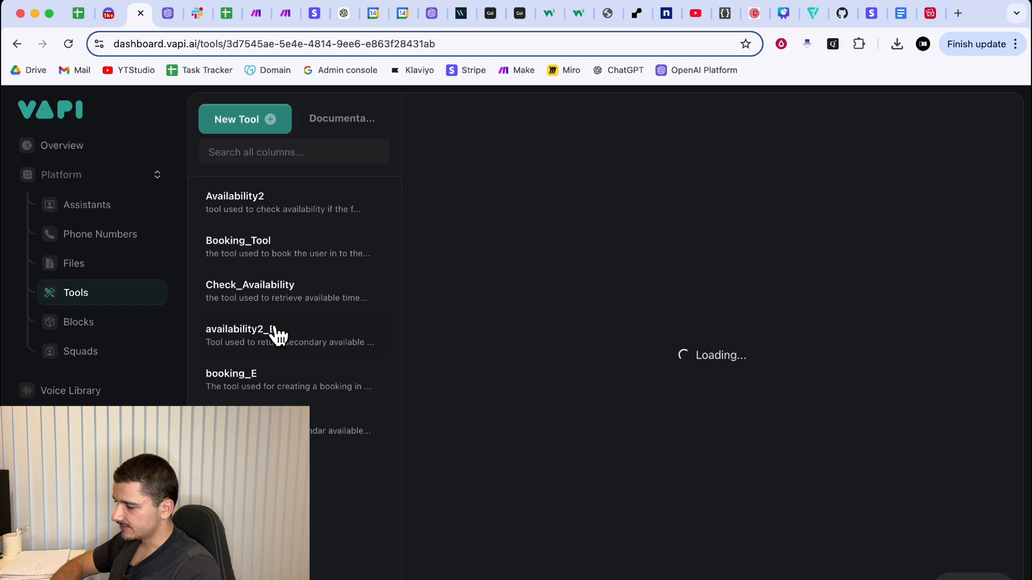
{"action": "left_click", "coordinate": [289, 336]}
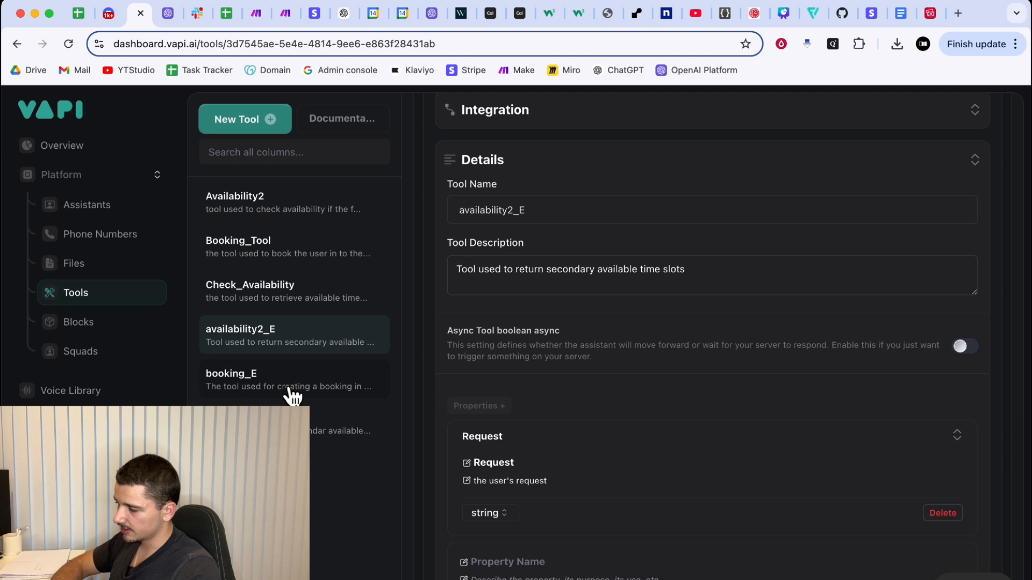
{"action": "left_click", "coordinate": [295, 380]}
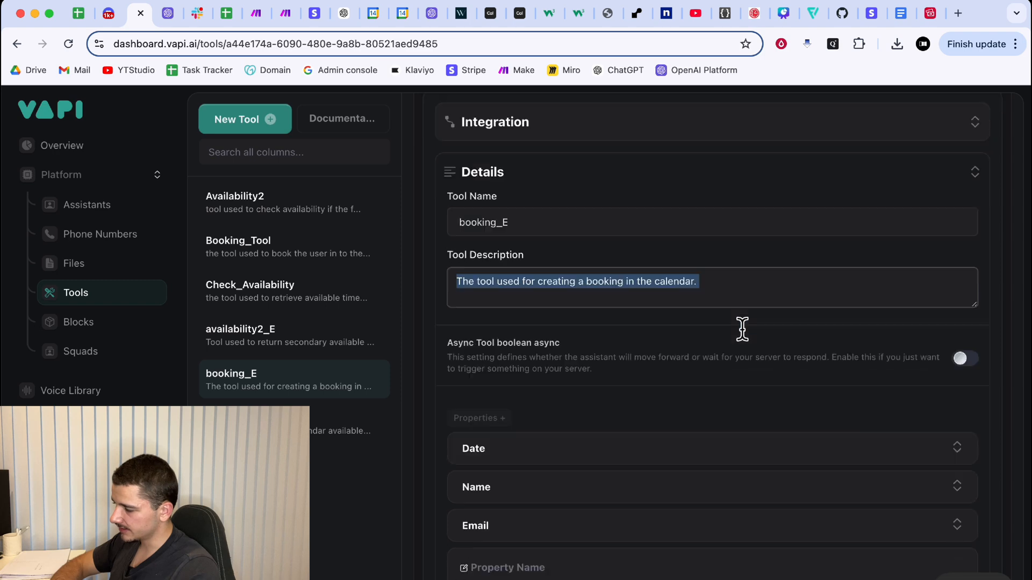
Step: Look over booking_E's Date, Name and Email property descriptions
{"action": "scroll", "scroll_direction": "down", "scroll_amount": 3}
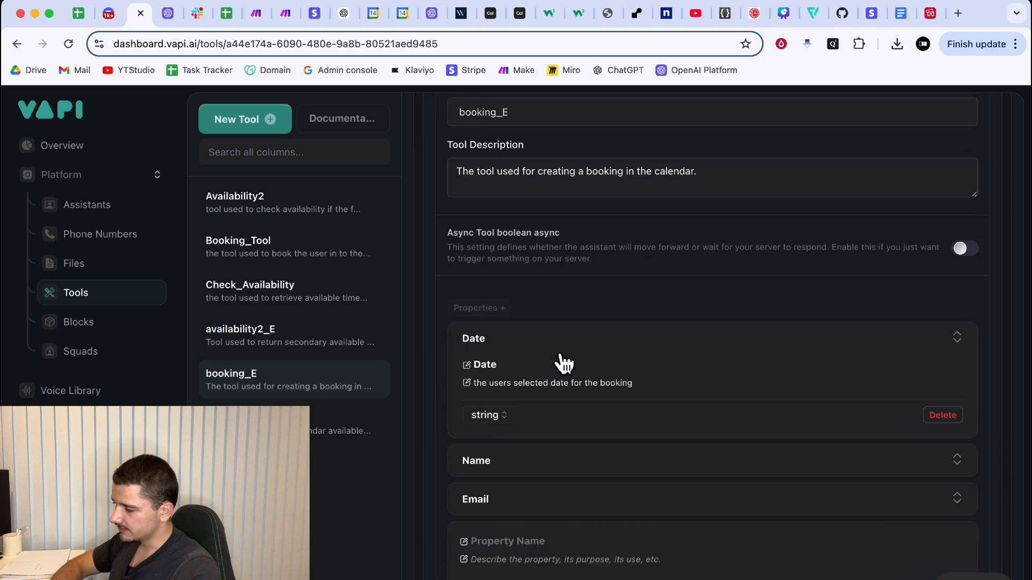
{"action": "scroll", "scroll_direction": "down", "scroll_amount": 3}
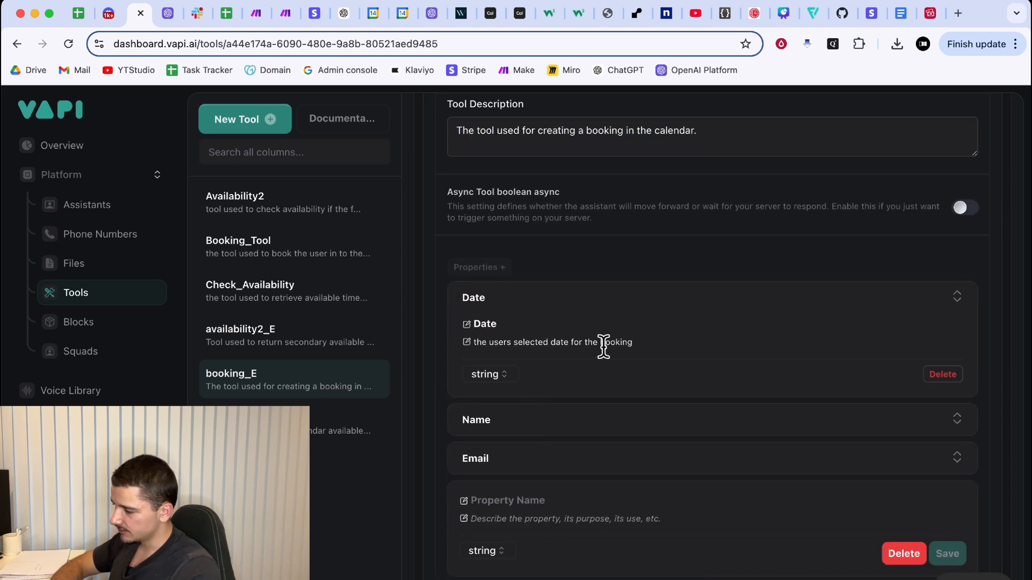
{"action": "mouse_move", "coordinate": [654, 382]}
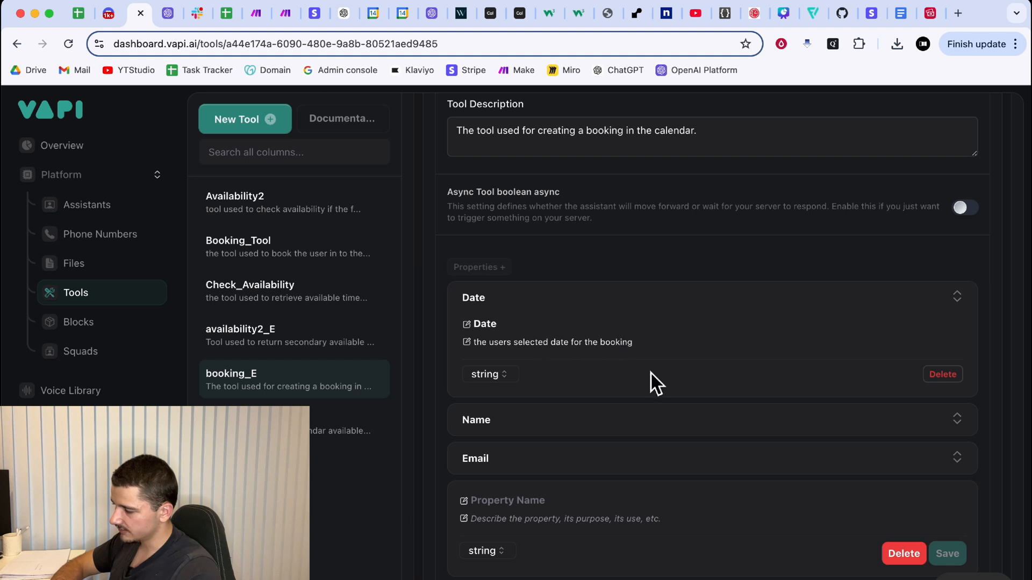
{"action": "scroll", "scroll_direction": "down", "scroll_amount": 3}
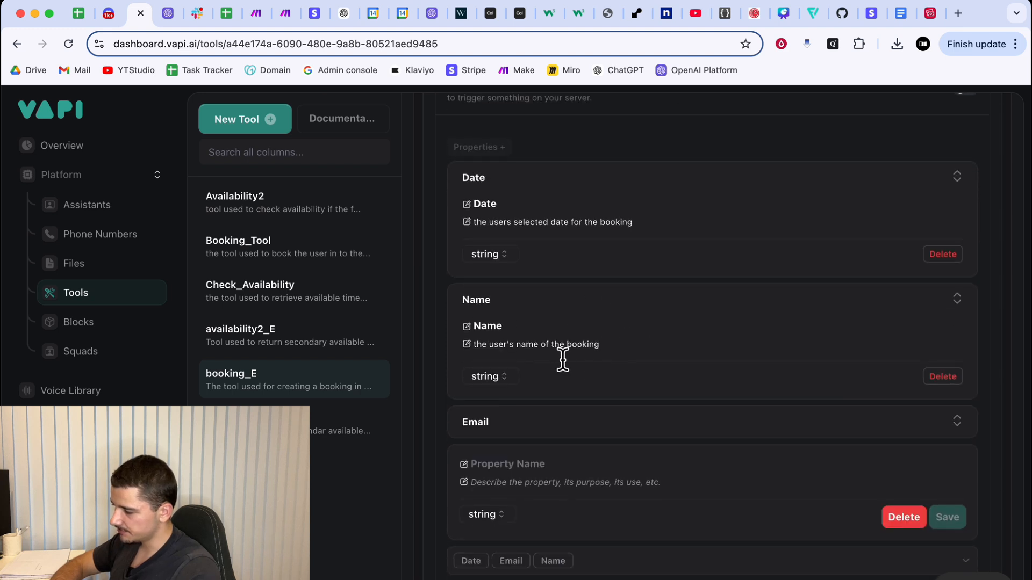
{"action": "scroll", "scroll_direction": "down", "scroll_amount": 3}
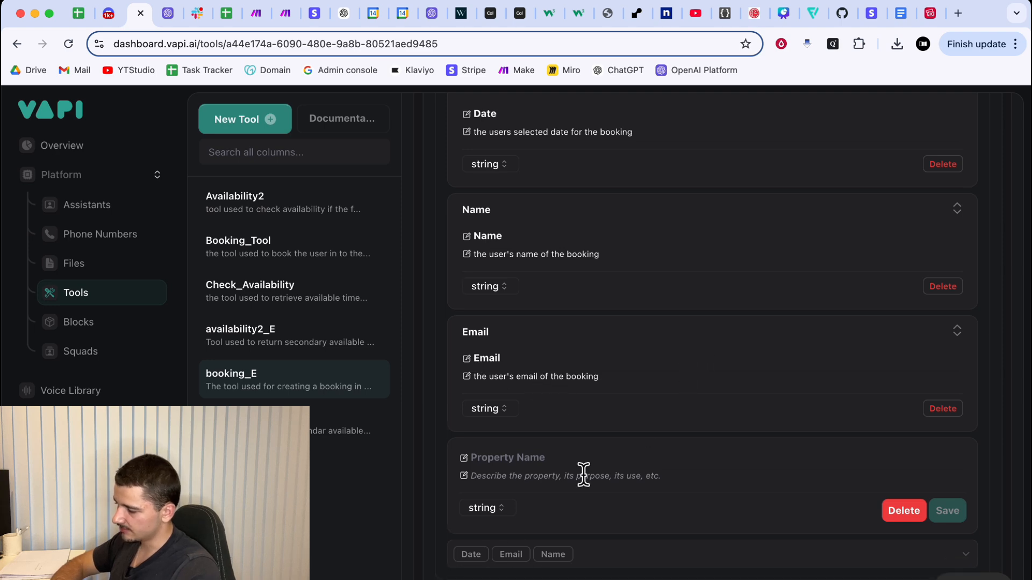
{"action": "mouse_move", "coordinate": [712, 559]}
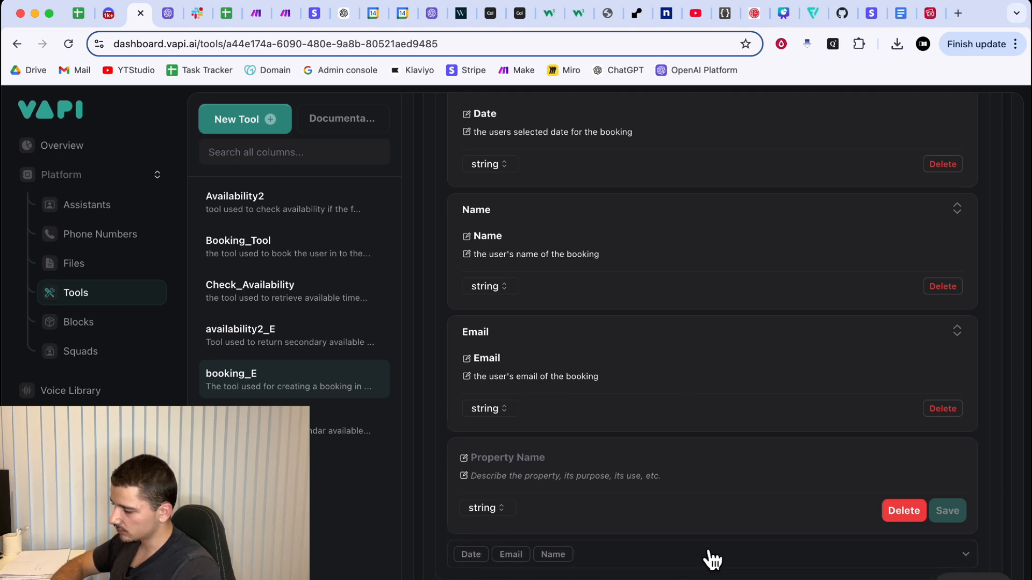
{"action": "scroll", "scroll_direction": "up", "scroll_amount": 3}
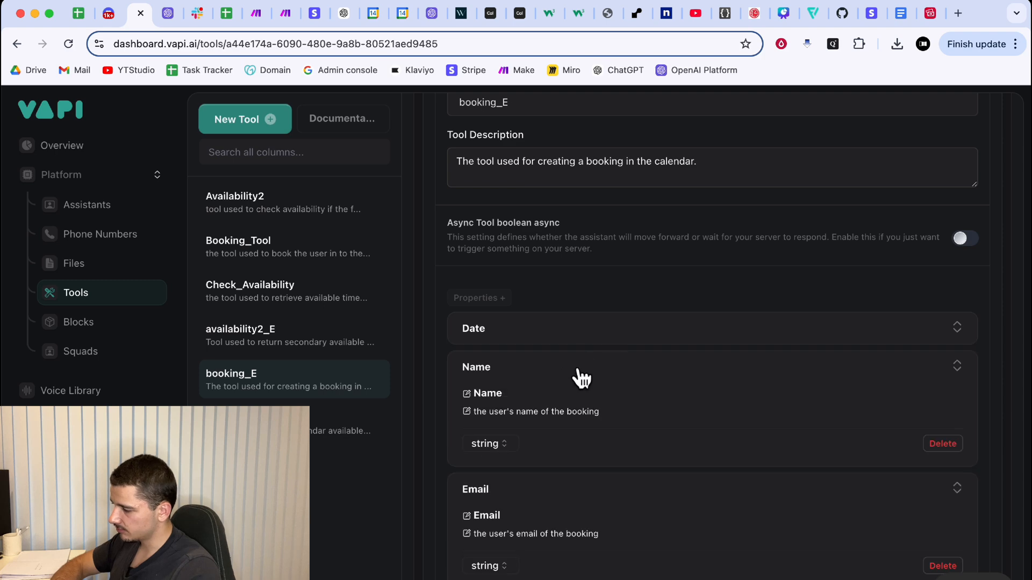
{"action": "scroll", "scroll_direction": "up", "scroll_amount": 3}
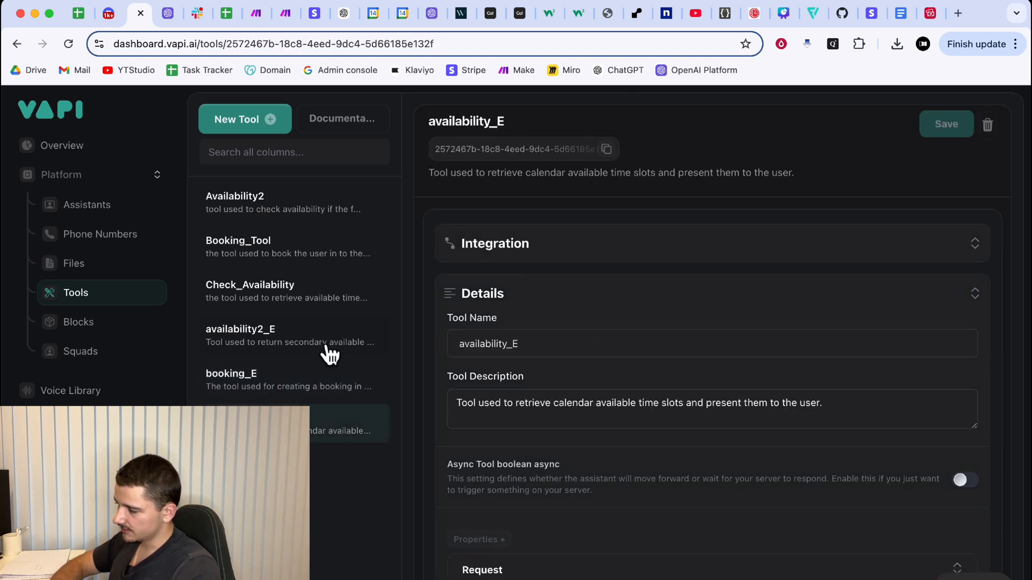
Step: Put Make's new webhook URL into availability_E's server URL and save it
{"action": "left_click", "coordinate": [494, 244]}
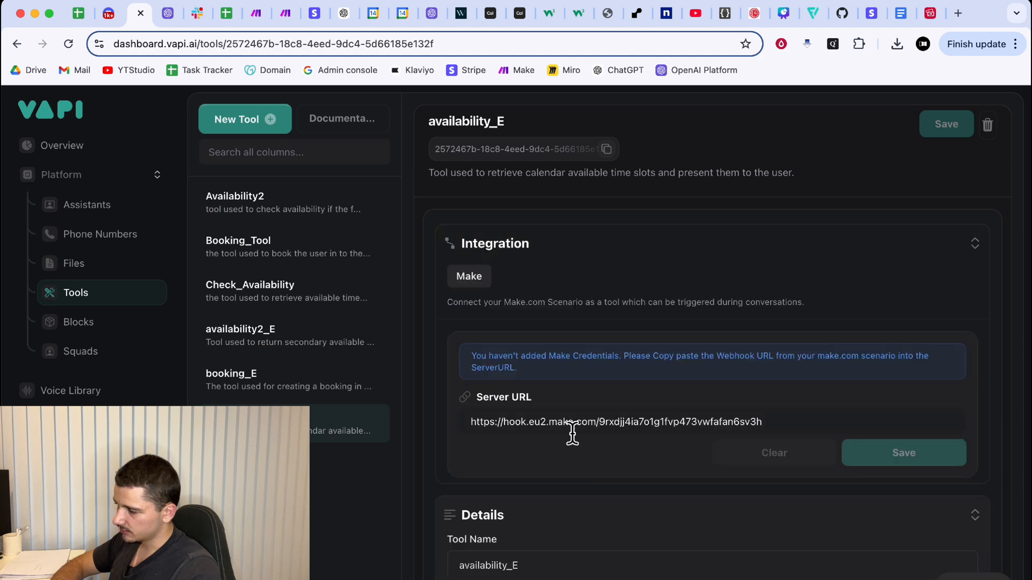
{"action": "left_click", "coordinate": [286, 12]}
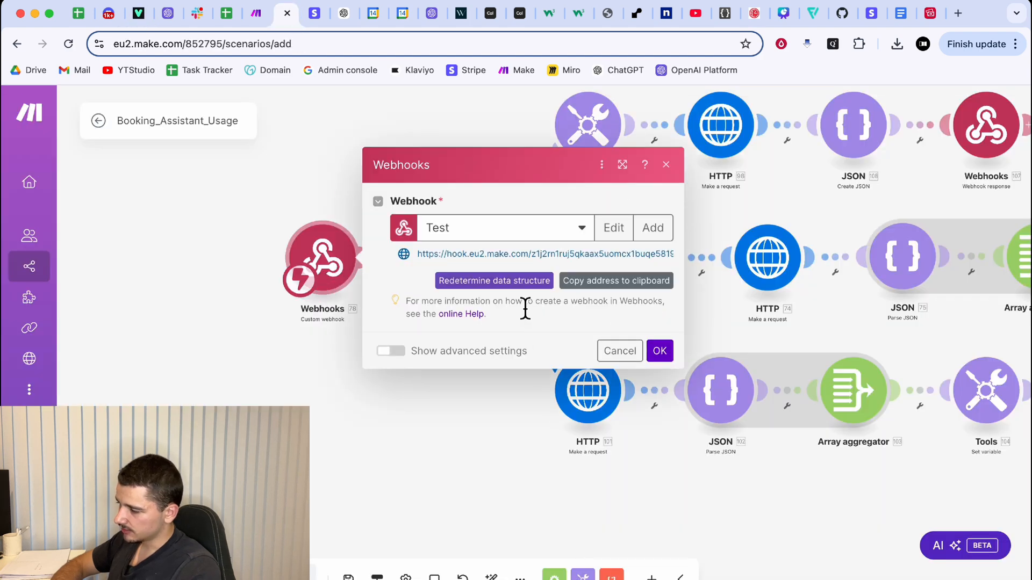
{"action": "left_click", "coordinate": [659, 351]}
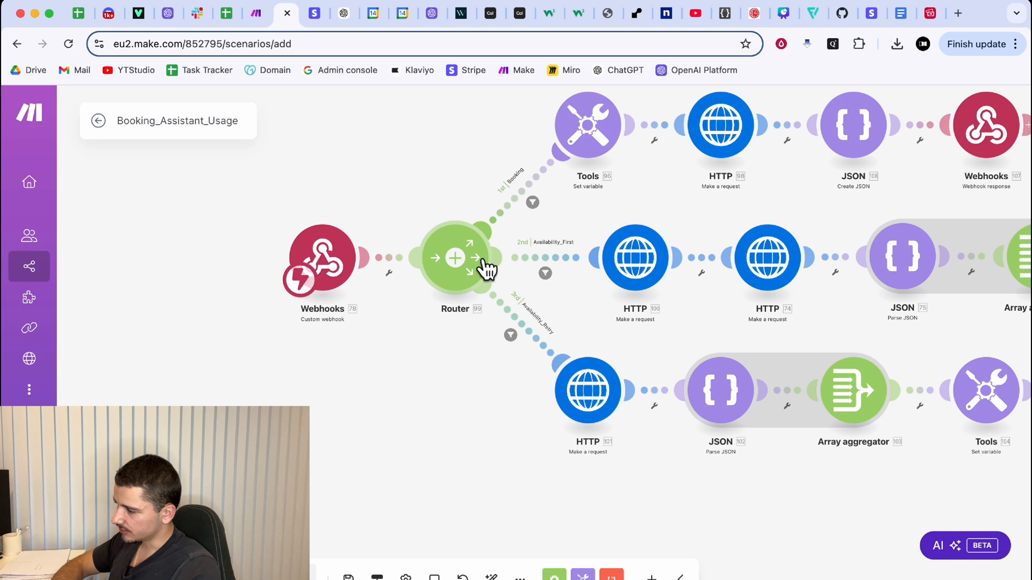
{"action": "mouse_move", "coordinate": [611, 289]}
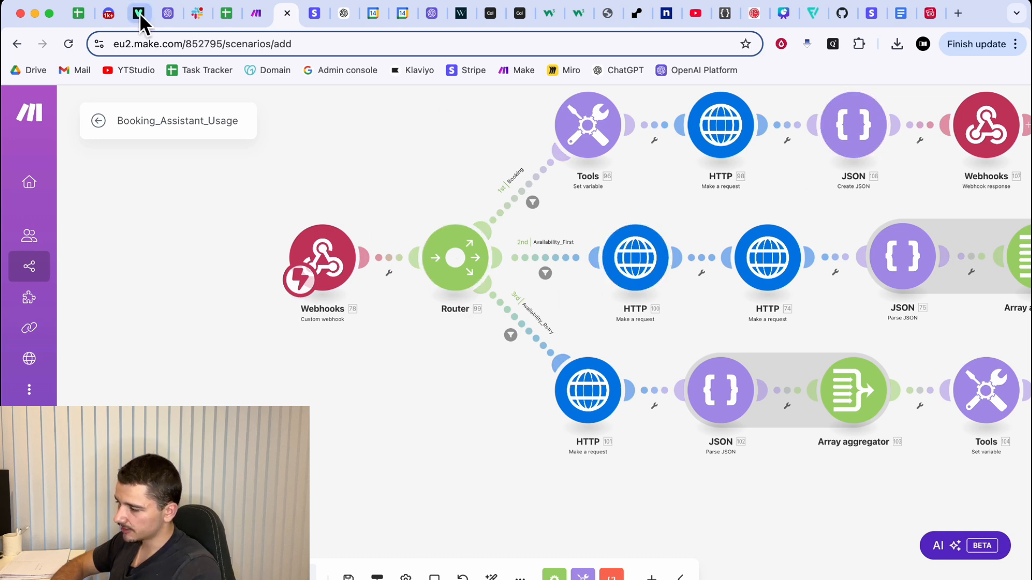
{"action": "left_click", "coordinate": [139, 13]}
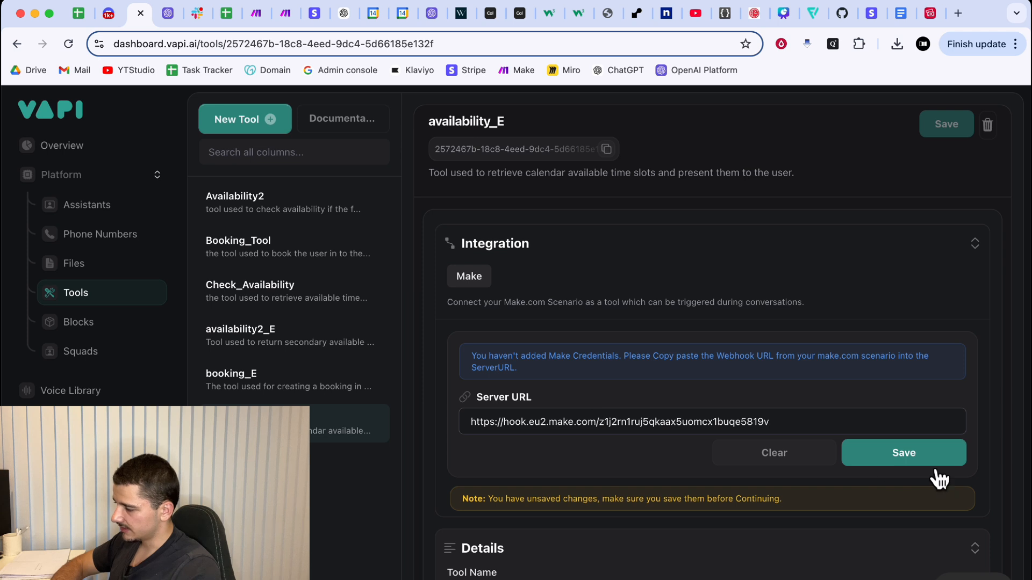
{"action": "left_click", "coordinate": [231, 379]}
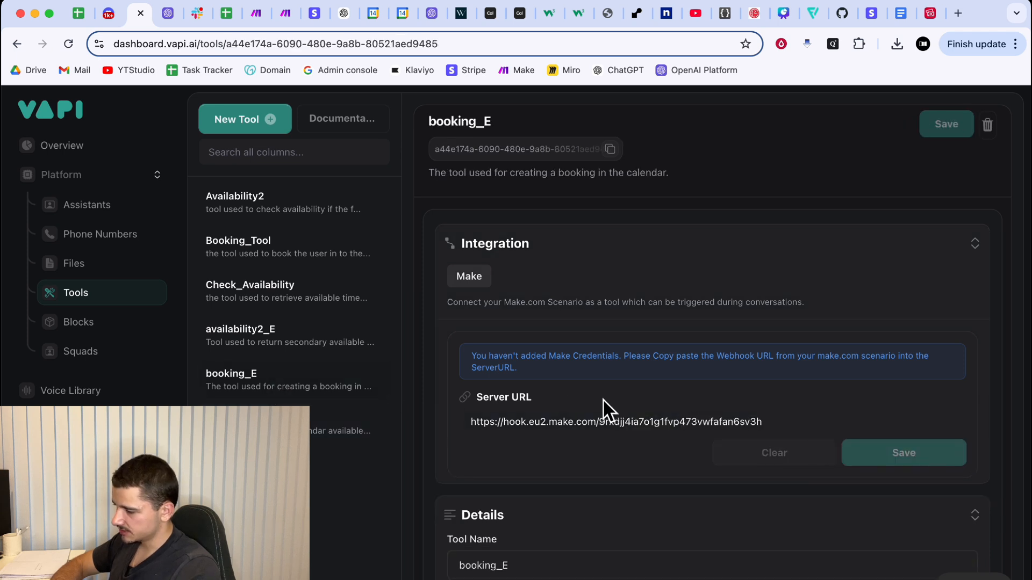
Step: Update availability2_E likewise and open the Tool_Call_Booking assistant
{"action": "left_click", "coordinate": [293, 335]}
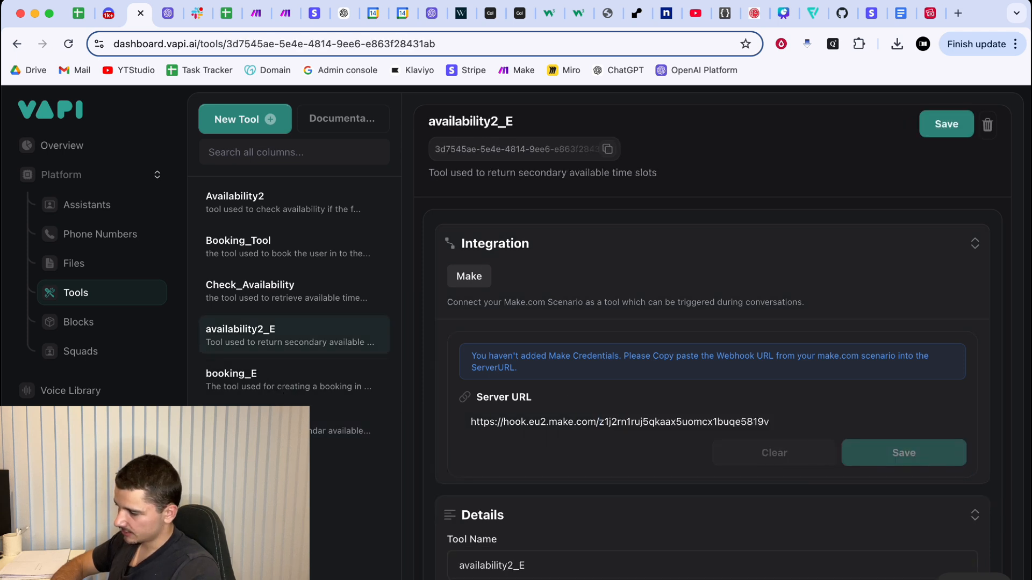
{"action": "left_click", "coordinate": [87, 204]}
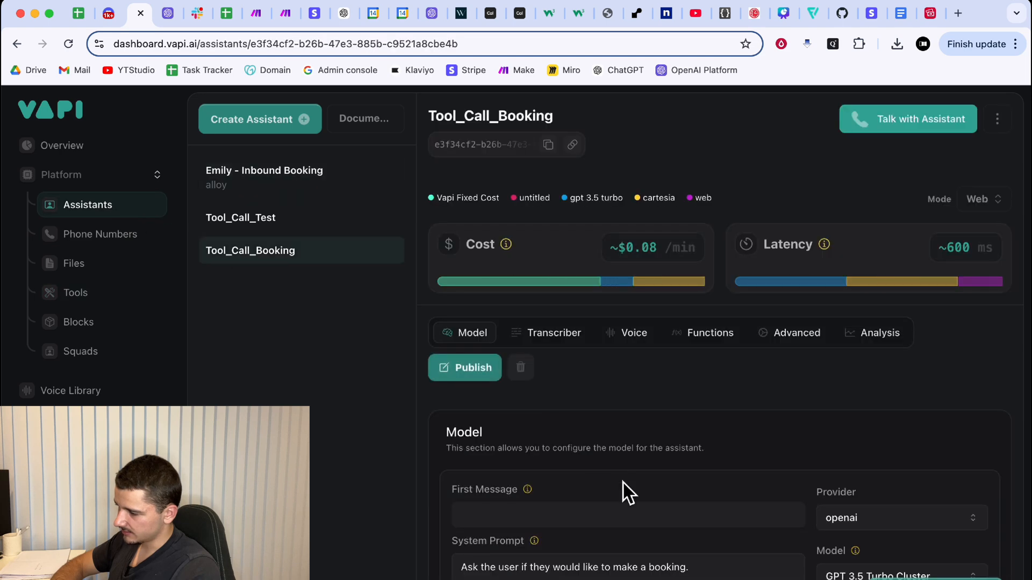
Step: Attach the availability2_E and booking_E tools to Tool_Call_Booking via Functions > Select Tools
{"action": "scroll", "scroll_direction": "down", "scroll_amount": 3}
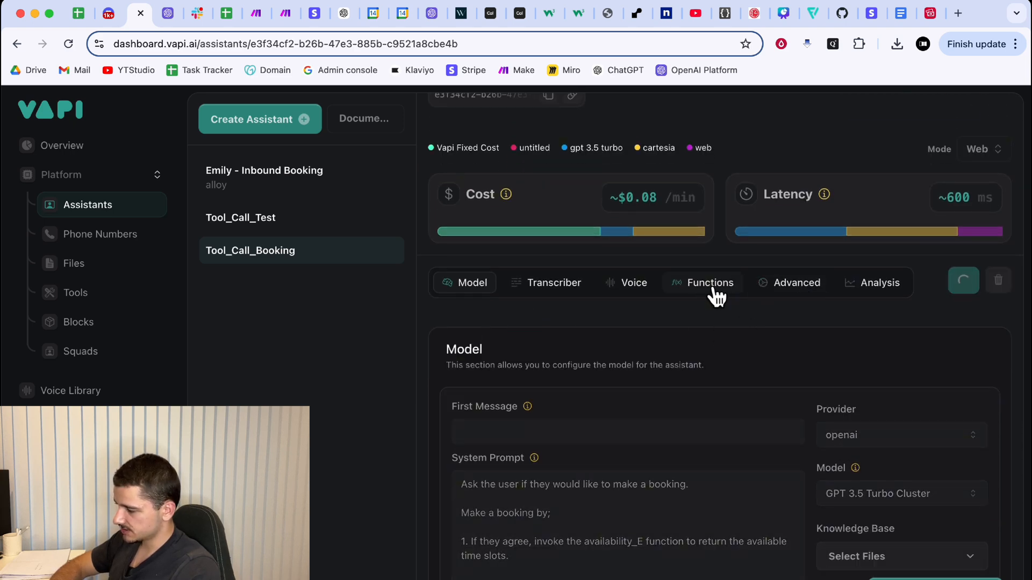
{"action": "left_click", "coordinate": [702, 283]}
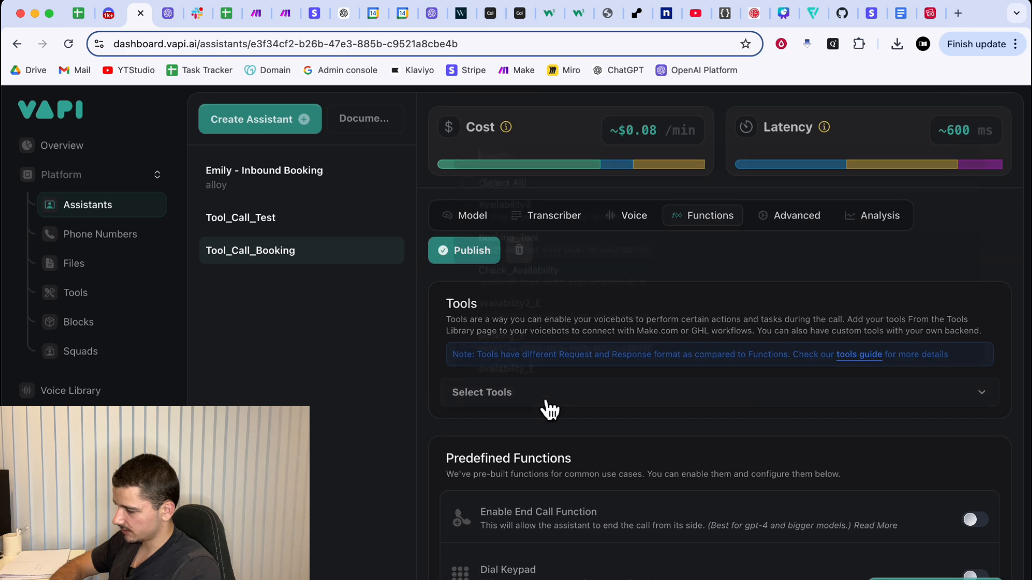
{"action": "left_click", "coordinate": [482, 392]}
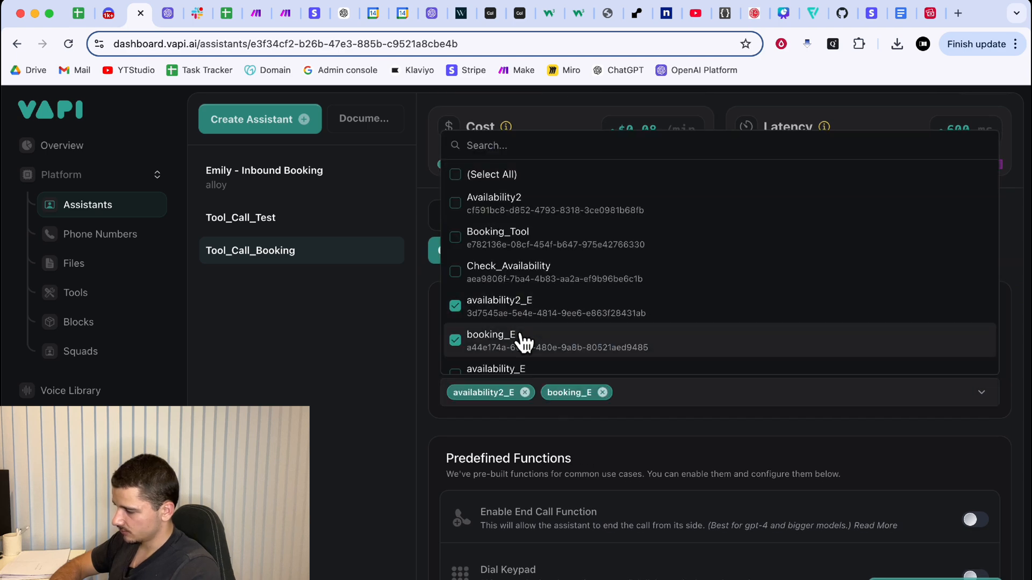
{"action": "left_click", "coordinate": [455, 369]}
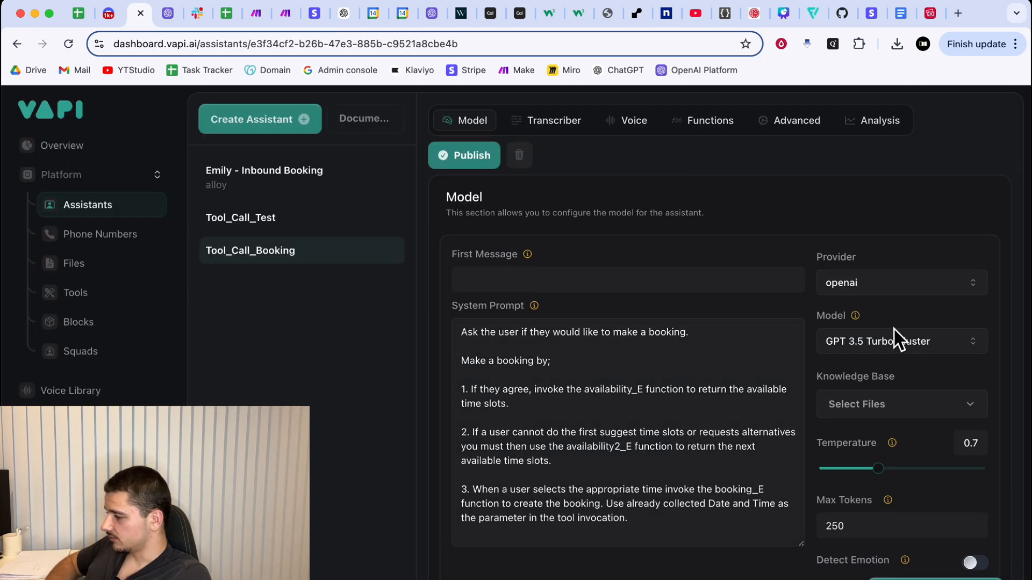
Step: Select GPT 4o Realtime Cluster as the Tool_Call_Booking assistant's model and review the model settings
{"action": "left_click", "coordinate": [900, 341]}
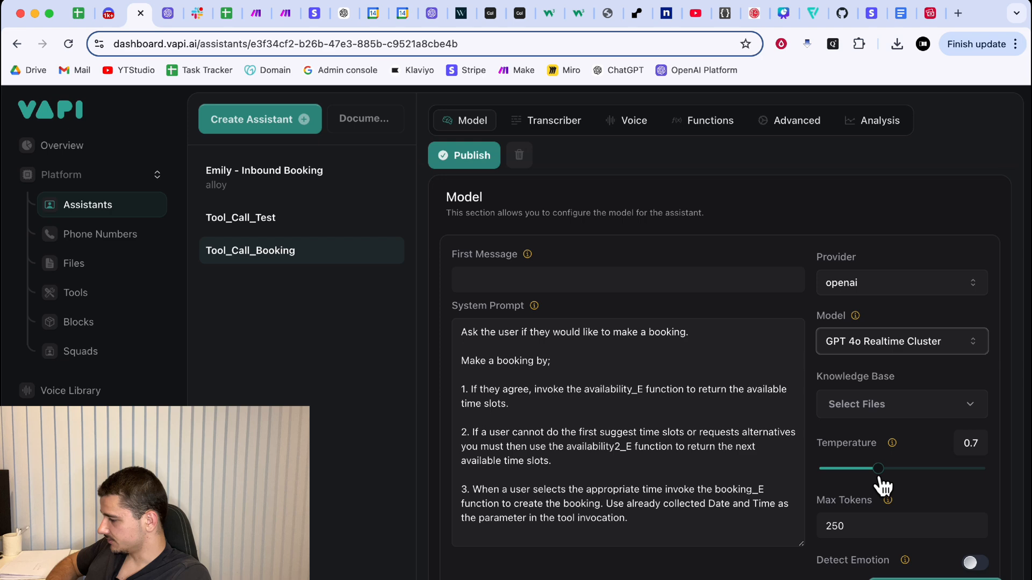
{"action": "scroll", "scroll_direction": "up", "scroll_amount": 3}
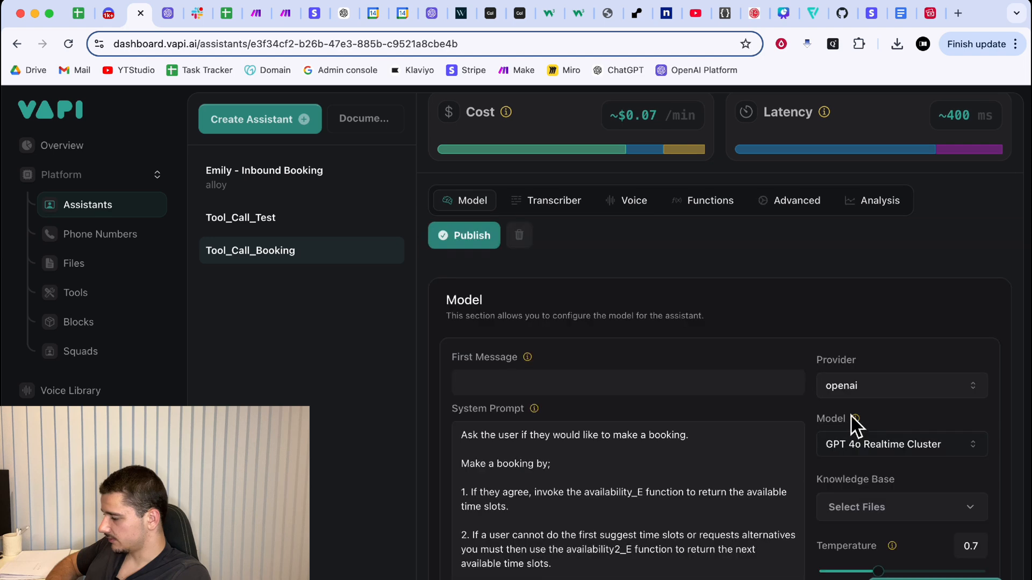
{"action": "scroll", "scroll_direction": "down", "scroll_amount": 3}
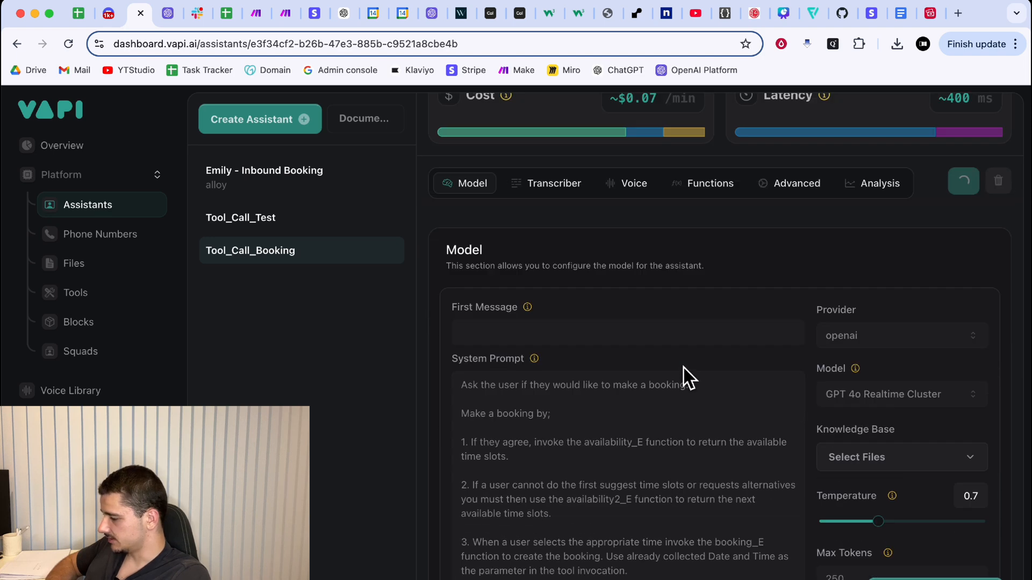
{"action": "scroll", "scroll_direction": "up", "scroll_amount": 3}
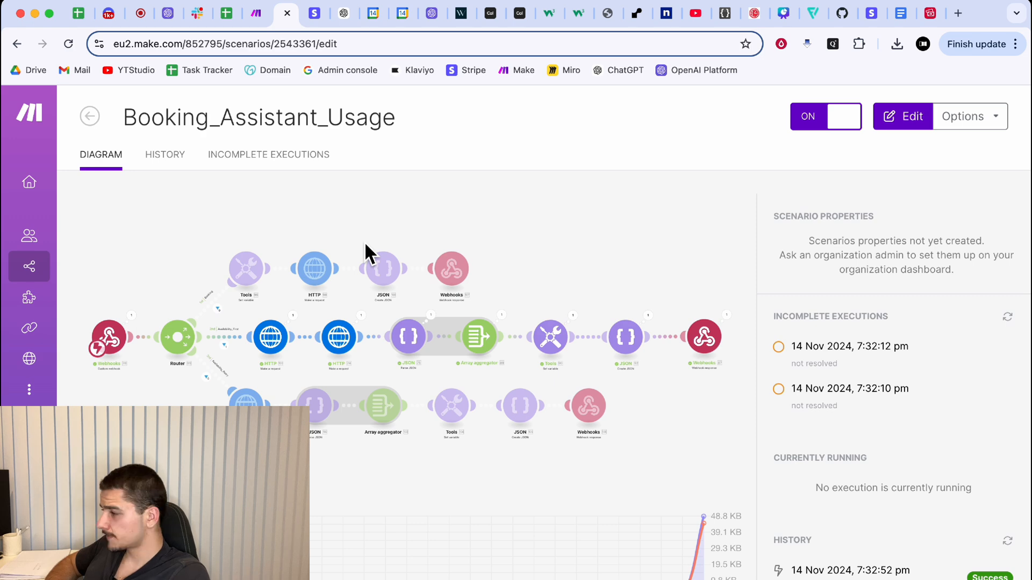
{"action": "mouse_move", "coordinate": [490, 276]}
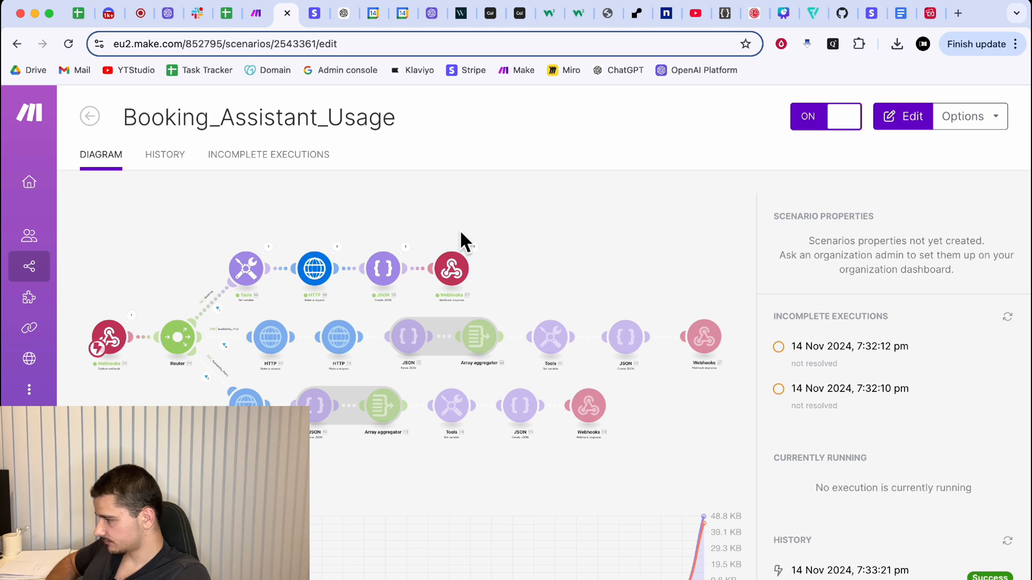
{"action": "mouse_move", "coordinate": [547, 182]}
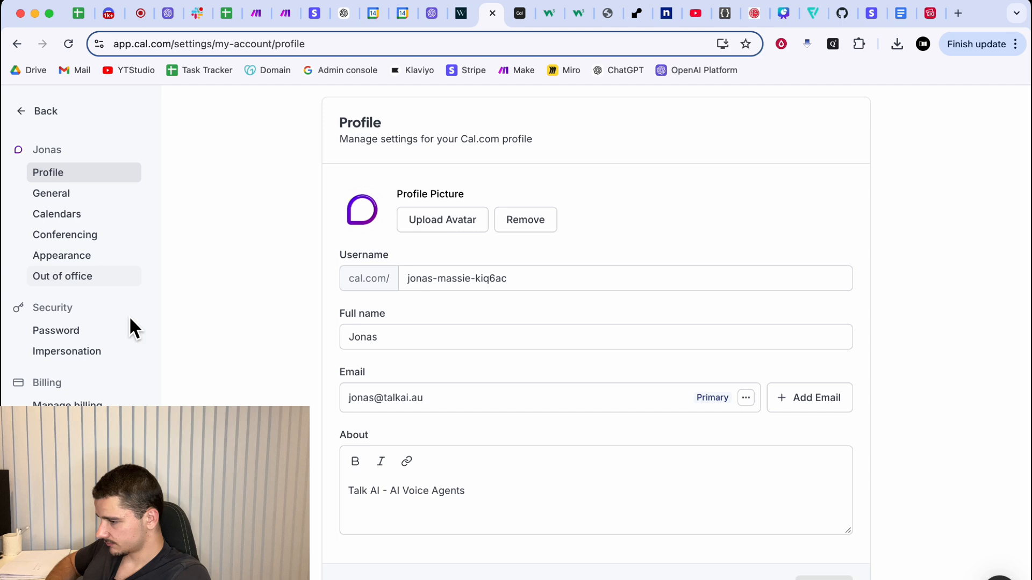
{"action": "mouse_move", "coordinate": [93, 222]}
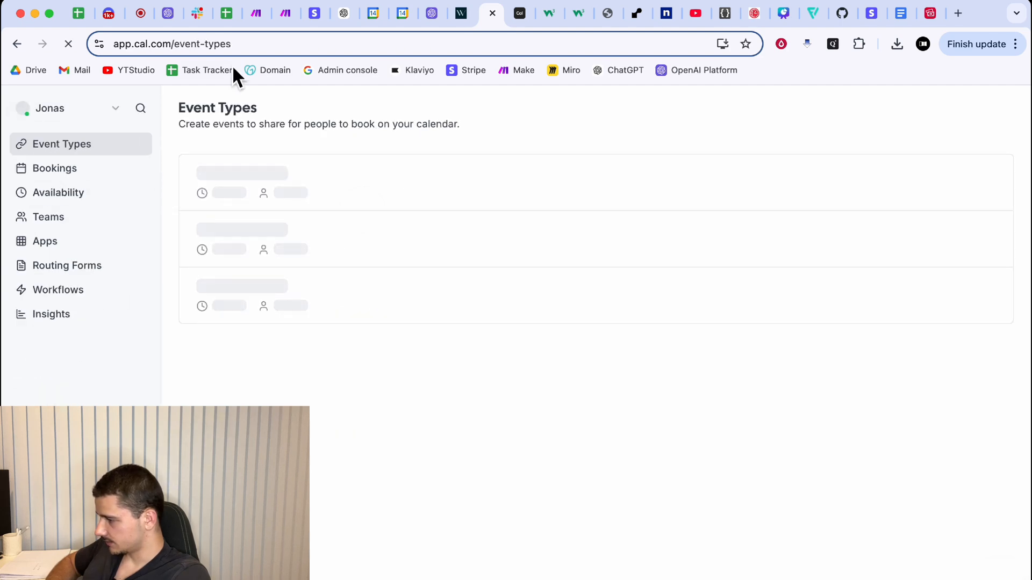
Step: Review Cal.com's Upcoming bookings, confirming the new Friday 15 Nov 12:00pm discovery call
{"action": "left_click", "coordinate": [491, 12]}
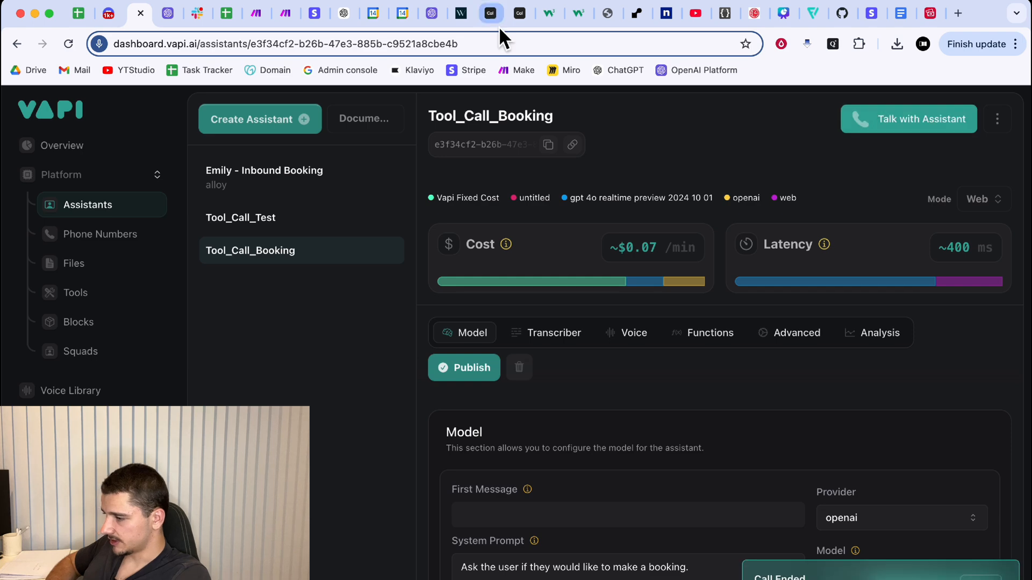
{"action": "left_click", "coordinate": [490, 14]}
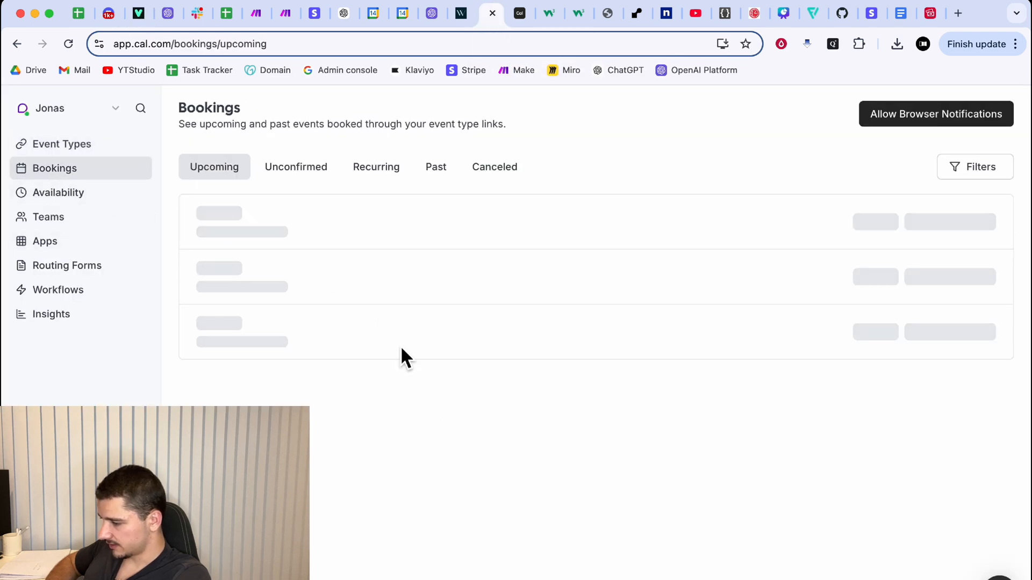
{"action": "scroll", "scroll_direction": "down", "scroll_amount": 3}
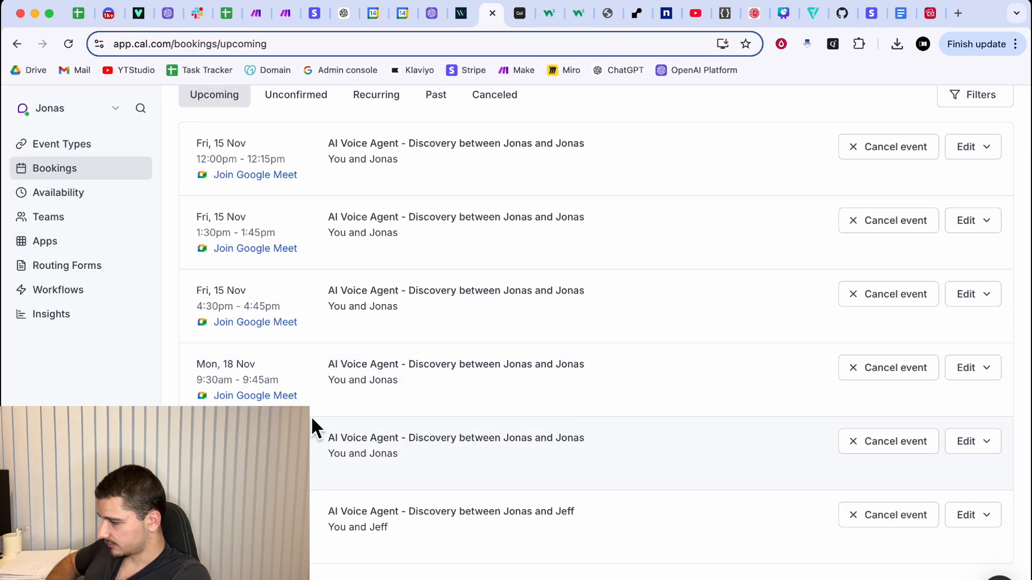
{"action": "scroll", "scroll_direction": "up", "scroll_amount": 3}
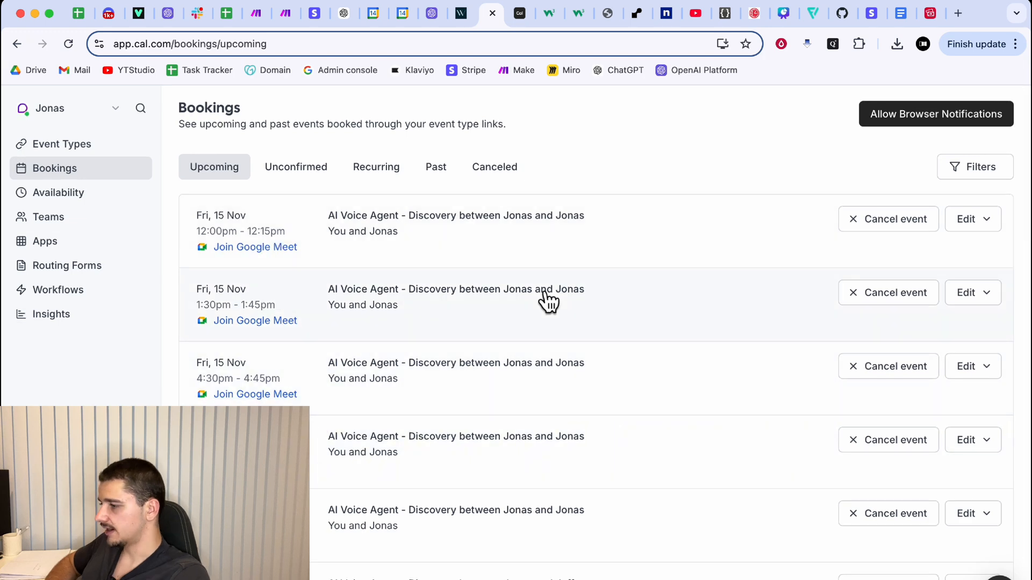
{"action": "mouse_move", "coordinate": [335, 259]}
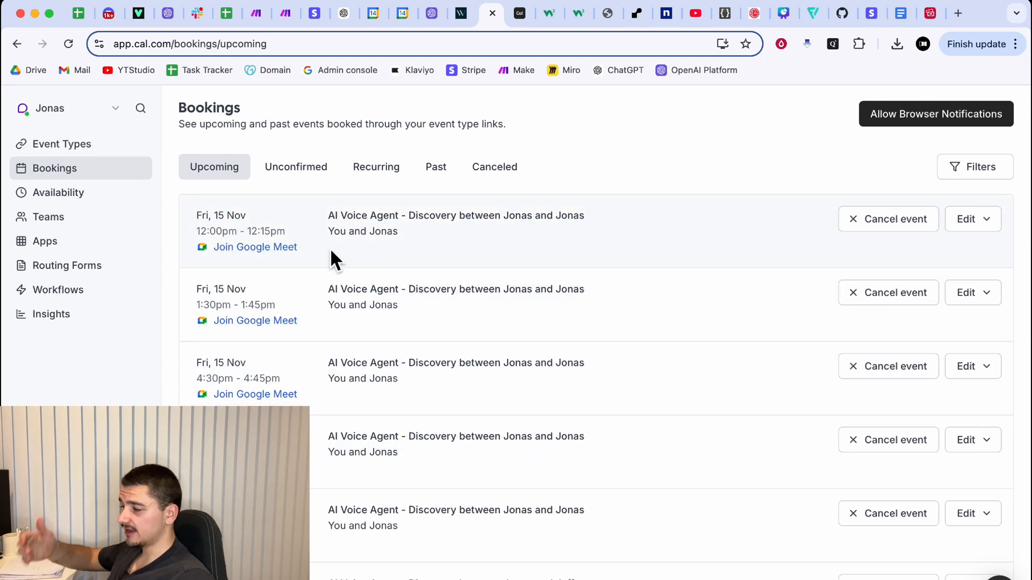
{"action": "mouse_move", "coordinate": [74, 254]}
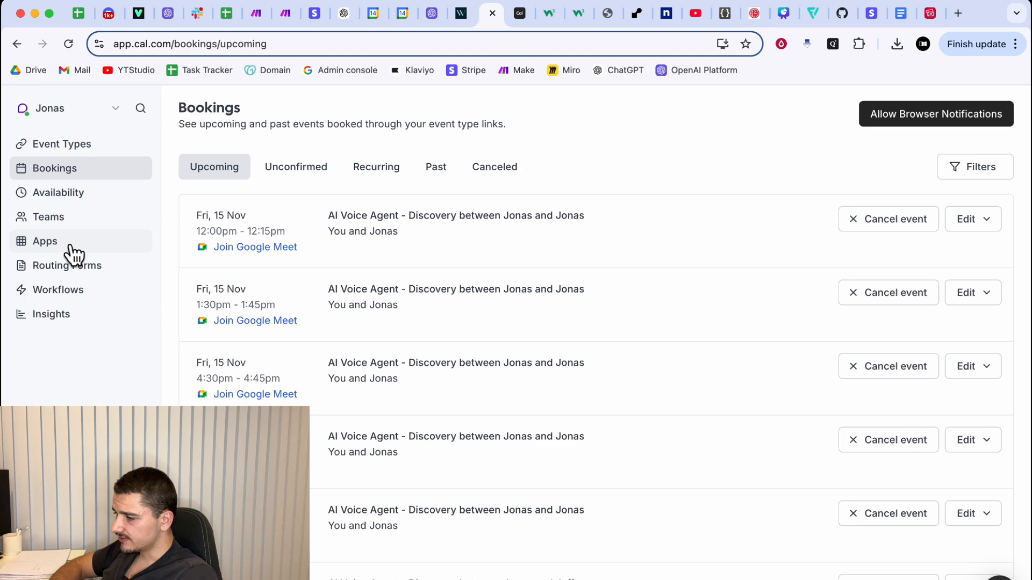
Step: Check Cal.com's Availability schedule and Apps > App Store, then move to Google Calendar
{"action": "left_click", "coordinate": [58, 192]}
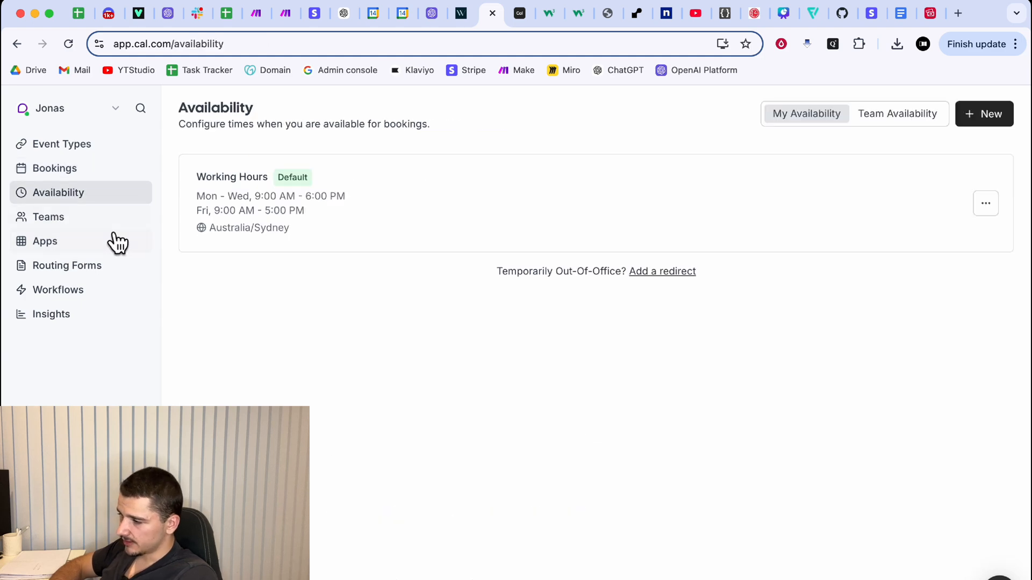
{"action": "left_click", "coordinate": [44, 240]}
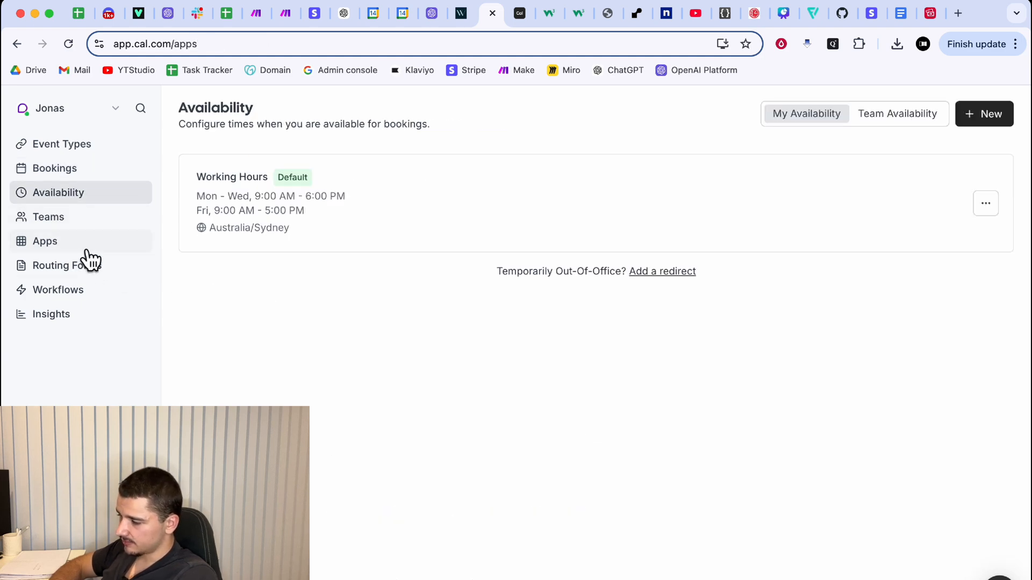
{"action": "left_click", "coordinate": [44, 240]}
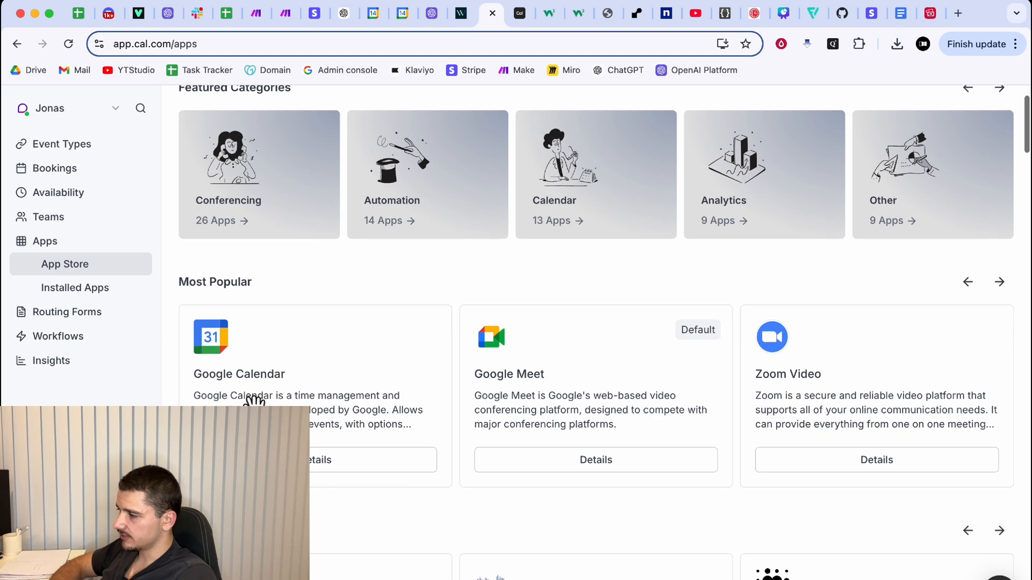
{"action": "scroll", "scroll_direction": "up", "scroll_amount": 3}
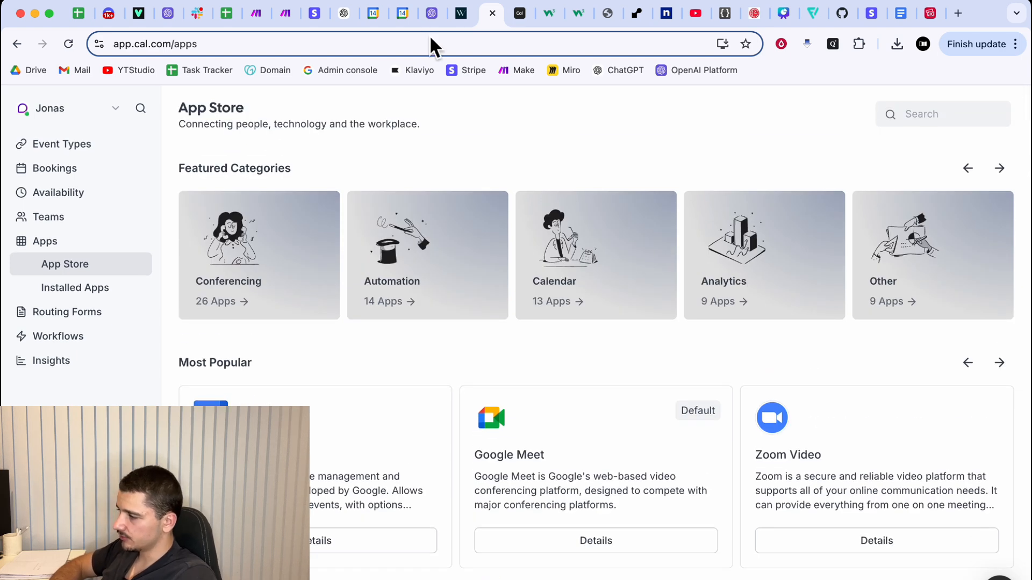
{"action": "left_click", "coordinate": [403, 13]}
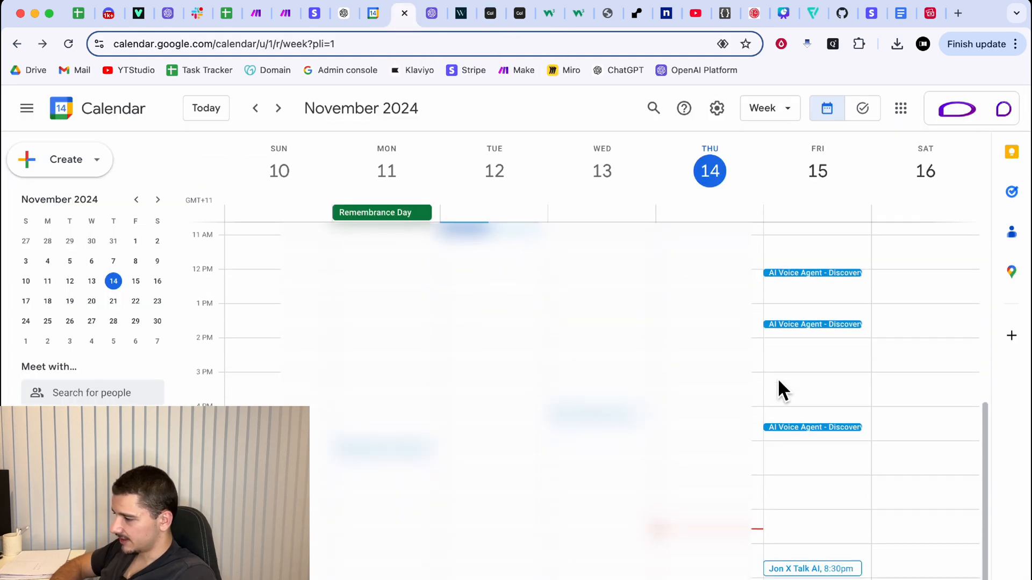
Step: View the Friday 15 November 12 PM AI Voice Agent event details, then return to Vapi
{"action": "left_click", "coordinate": [813, 272]}
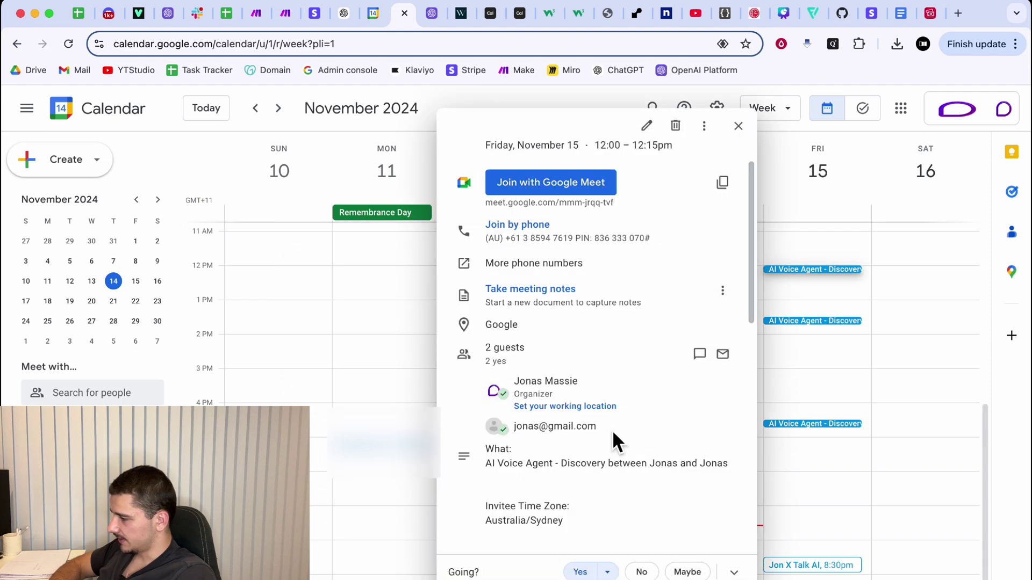
{"action": "left_click", "coordinate": [286, 13]}
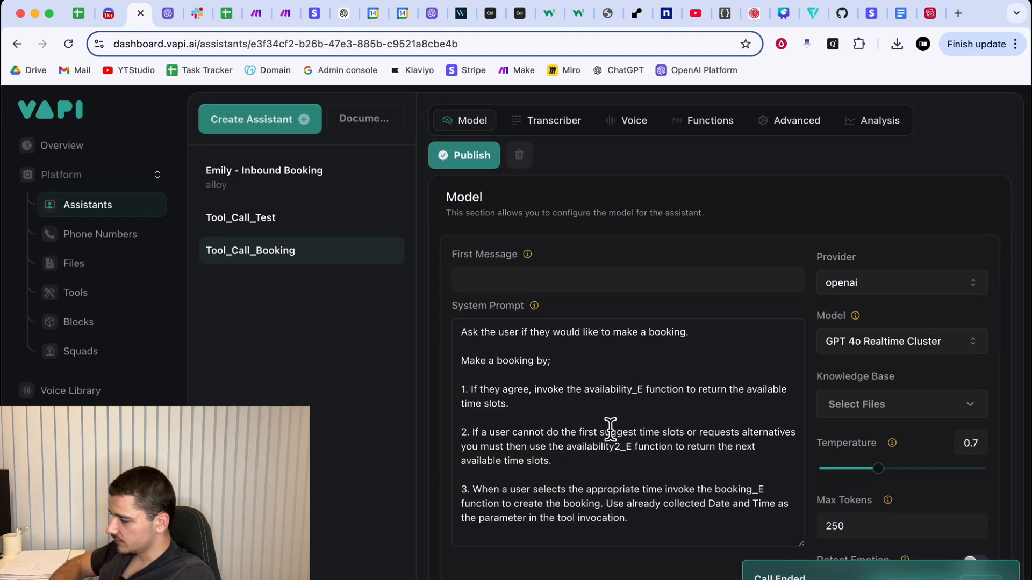
{"action": "left_click", "coordinate": [466, 389]}
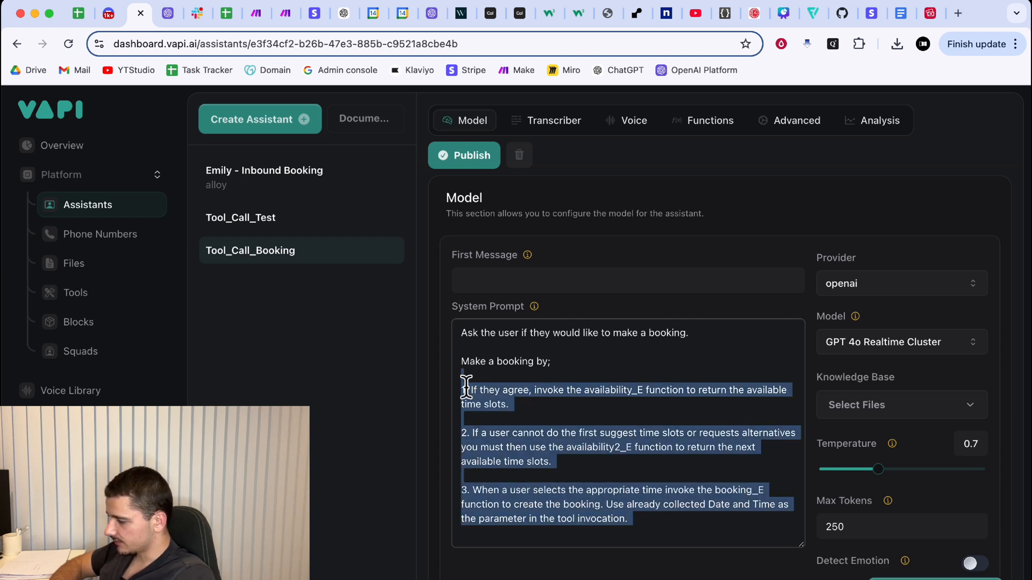
{"action": "left_click", "coordinate": [630, 518]}
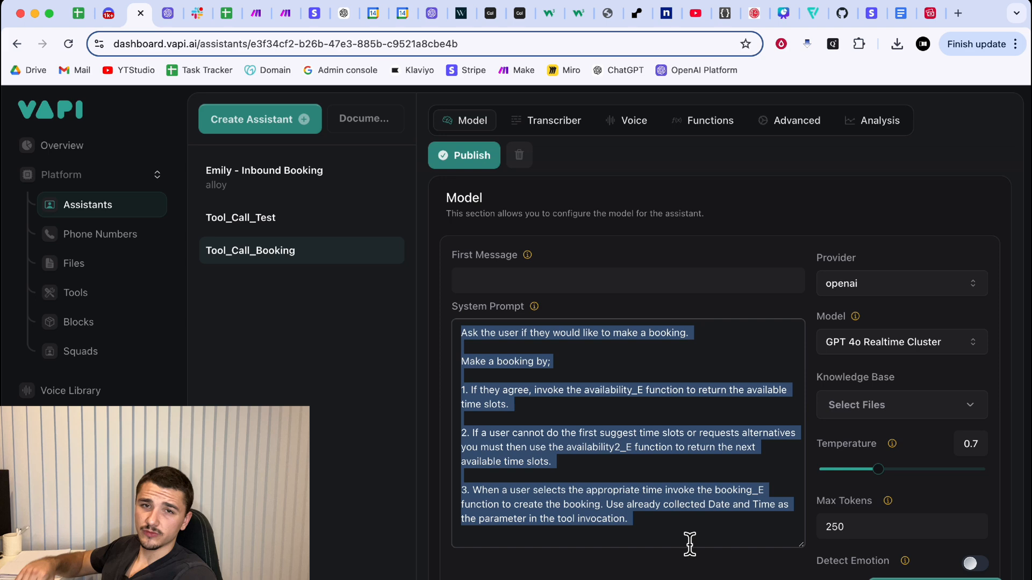
{"action": "left_click", "coordinate": [689, 544]}
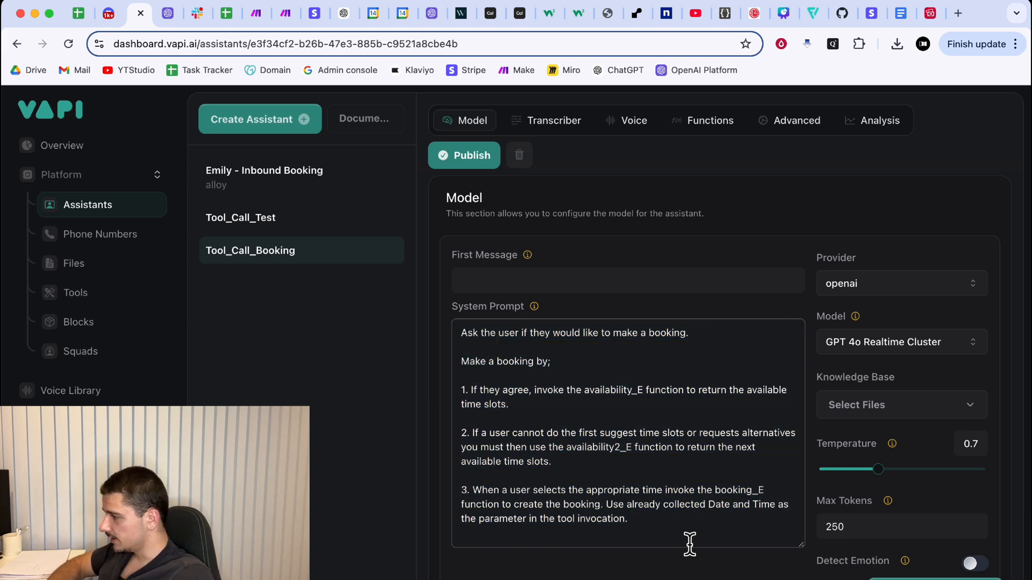
{"action": "mouse_move", "coordinate": [718, 496]}
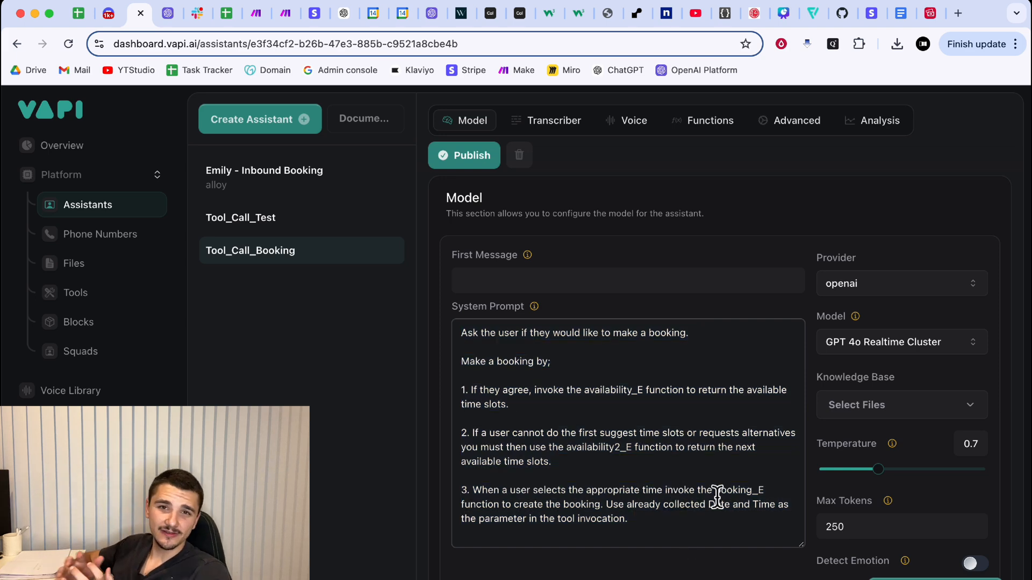